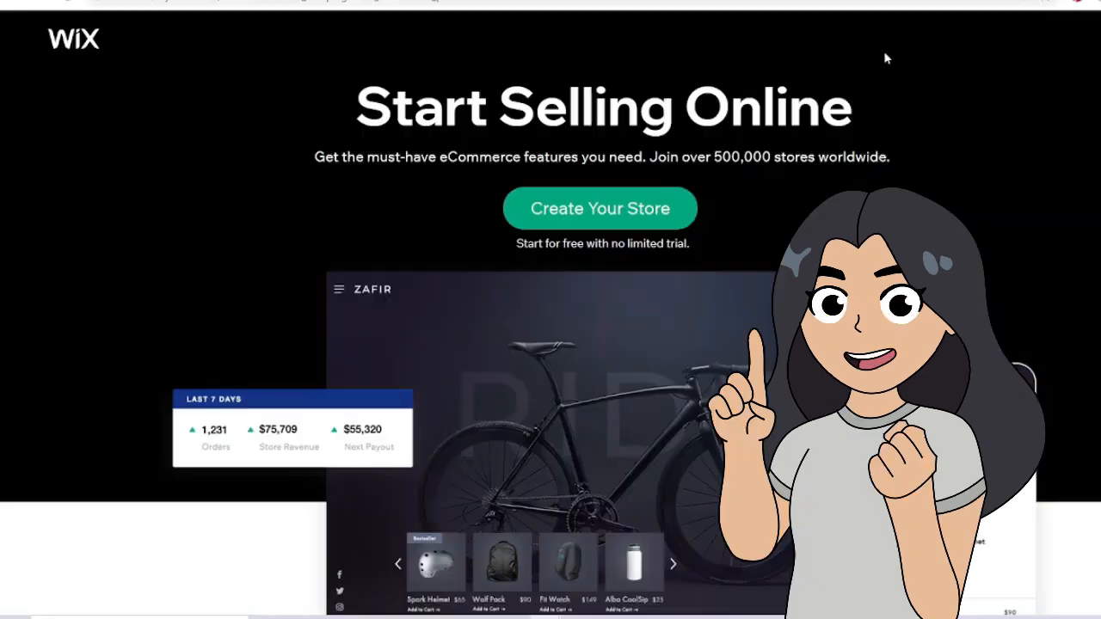
pyautogui.moveTo(599, 208)
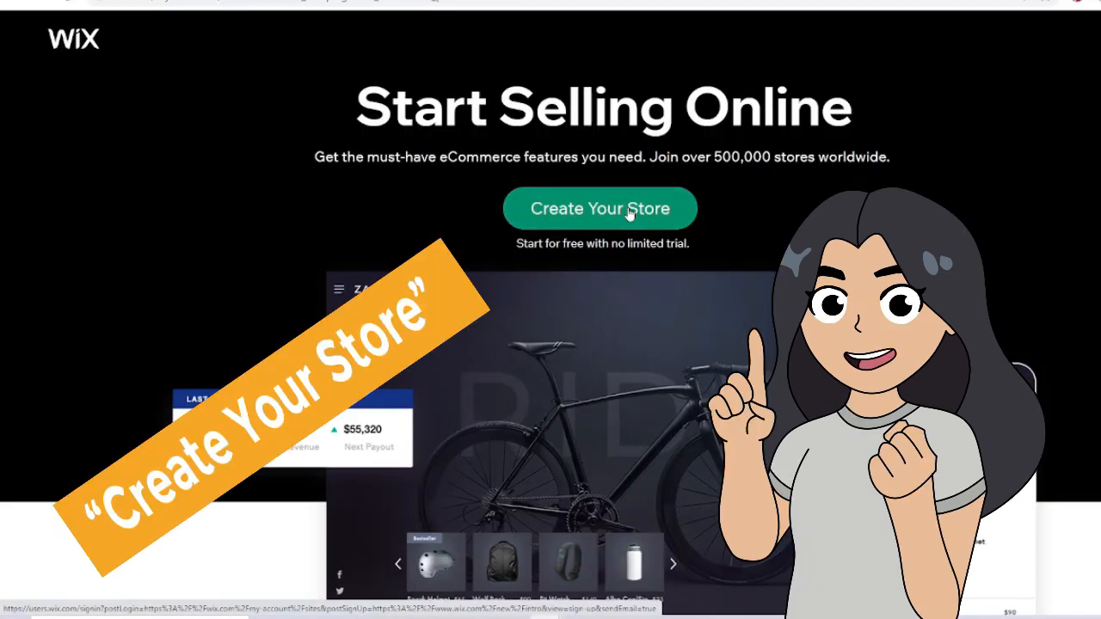
# Begin a brand-new online store site from Wix's eCommerce page via Create New Site
pyautogui.click(599, 208)
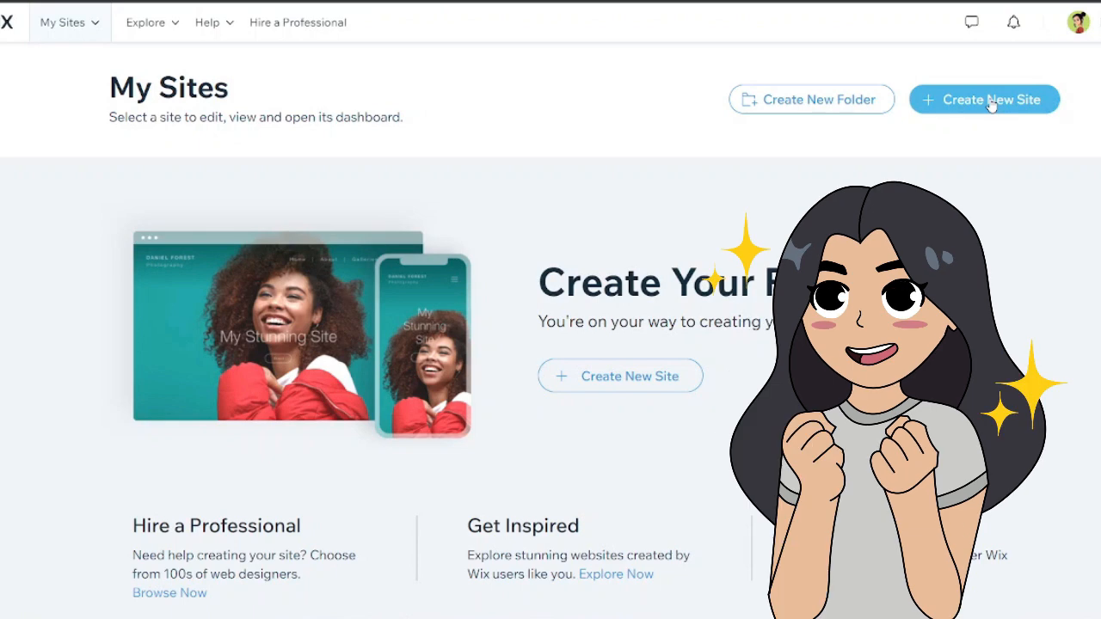
pyautogui.click(984, 98)
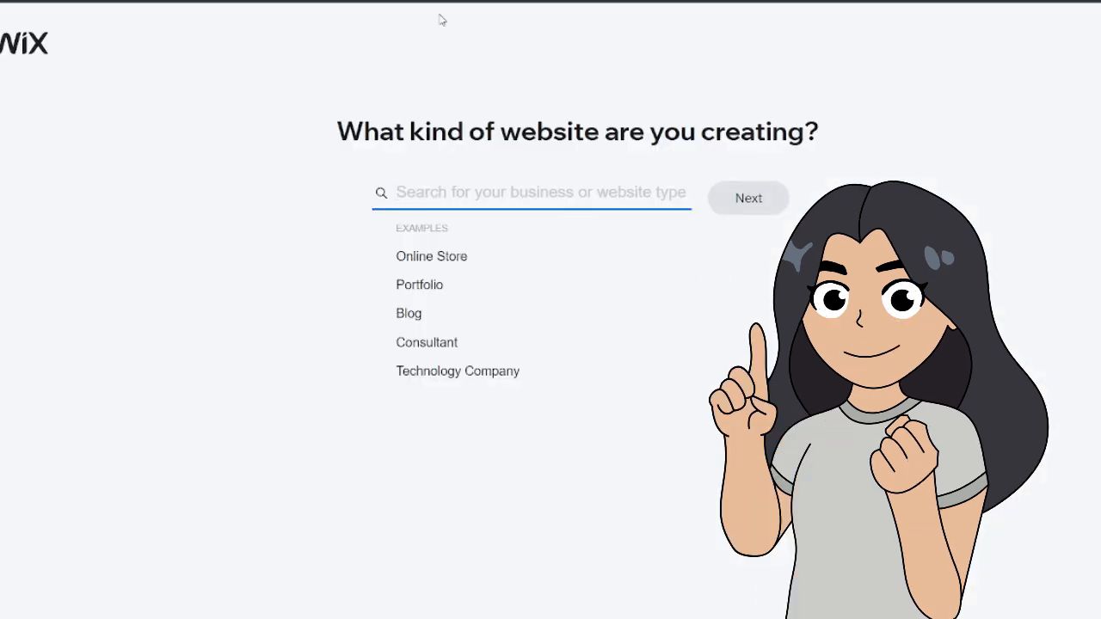
# Choose Online Clothing Store as the website type and confirm it
pyautogui.click(430, 256)
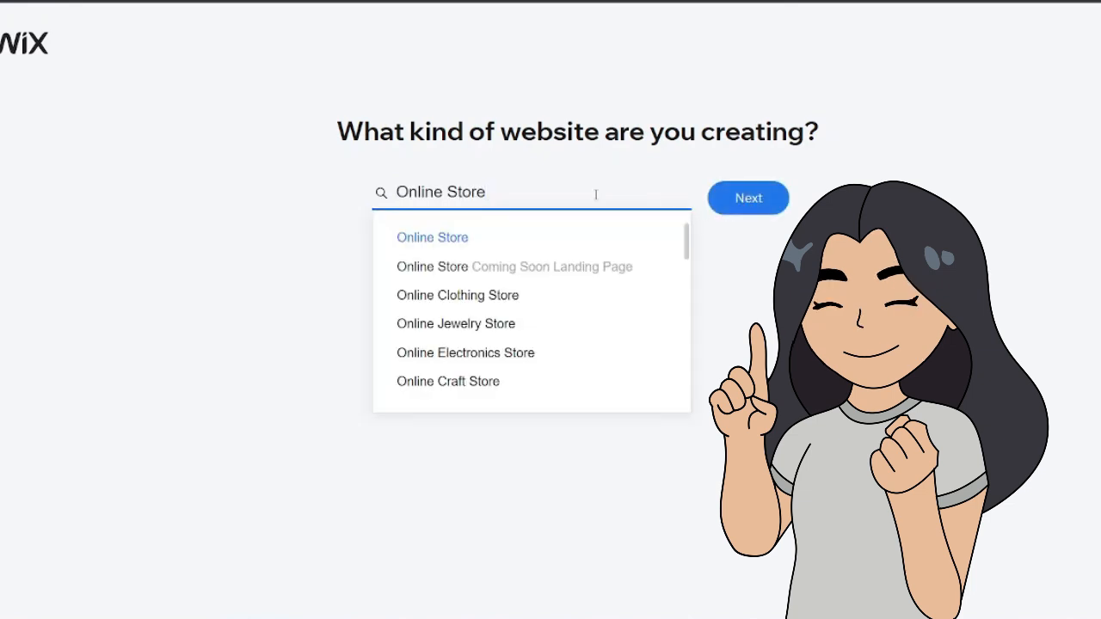
pyautogui.click(458, 296)
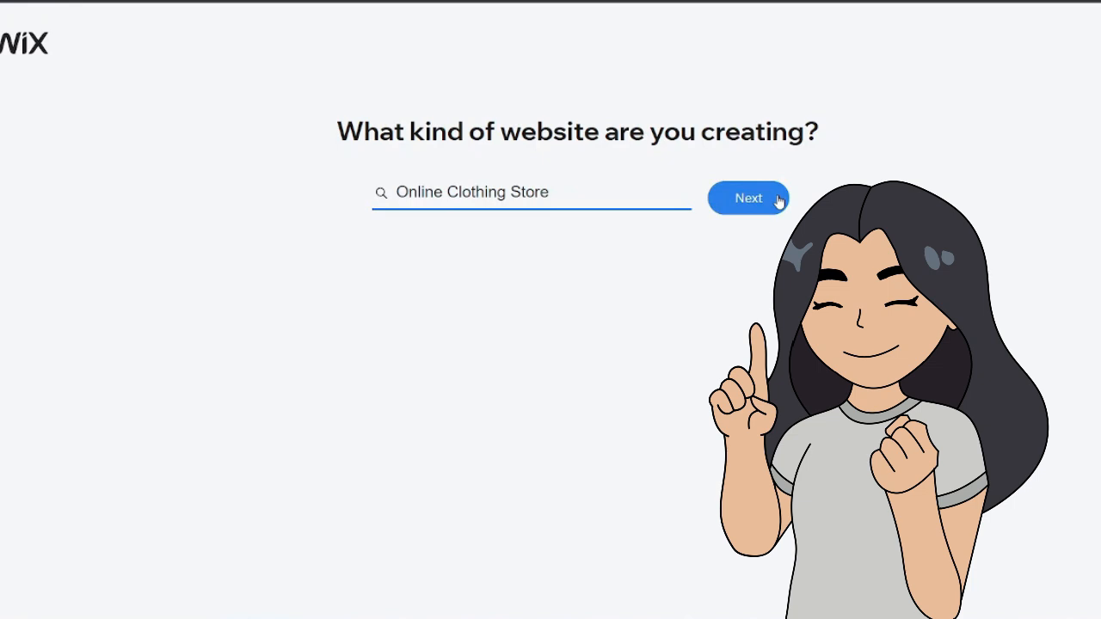
pyautogui.click(746, 198)
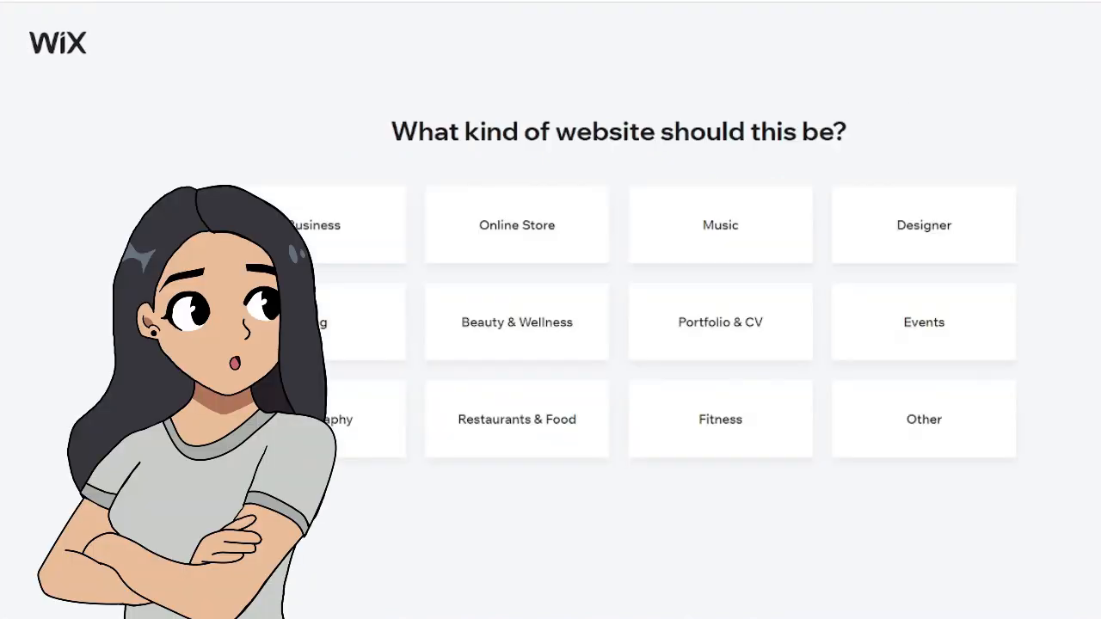
pyautogui.moveTo(6, 274)
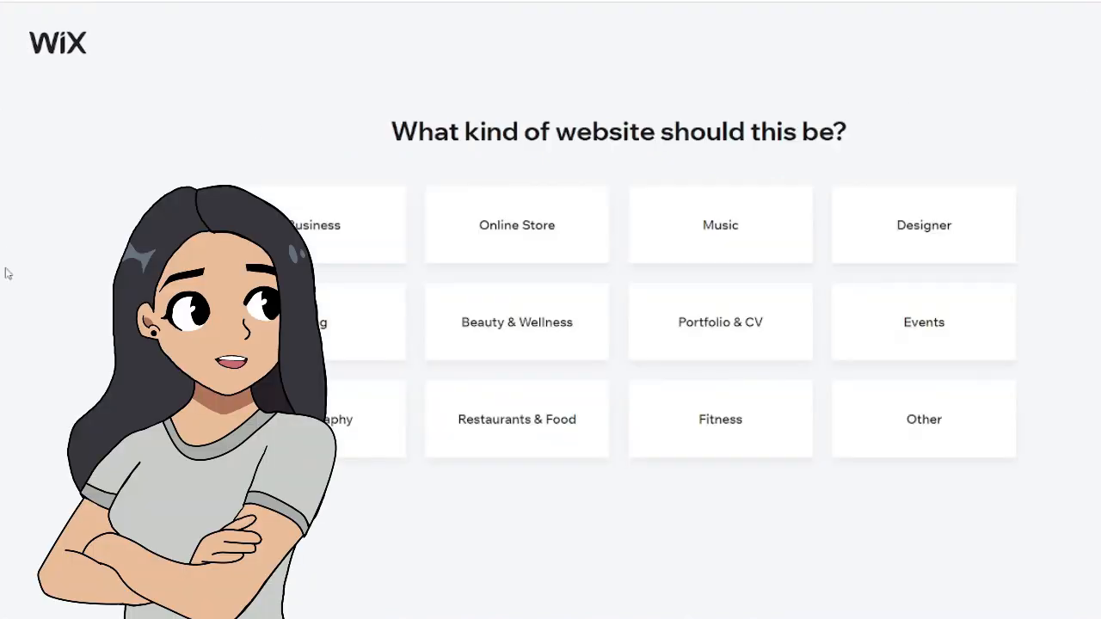
pyautogui.moveTo(406, 65)
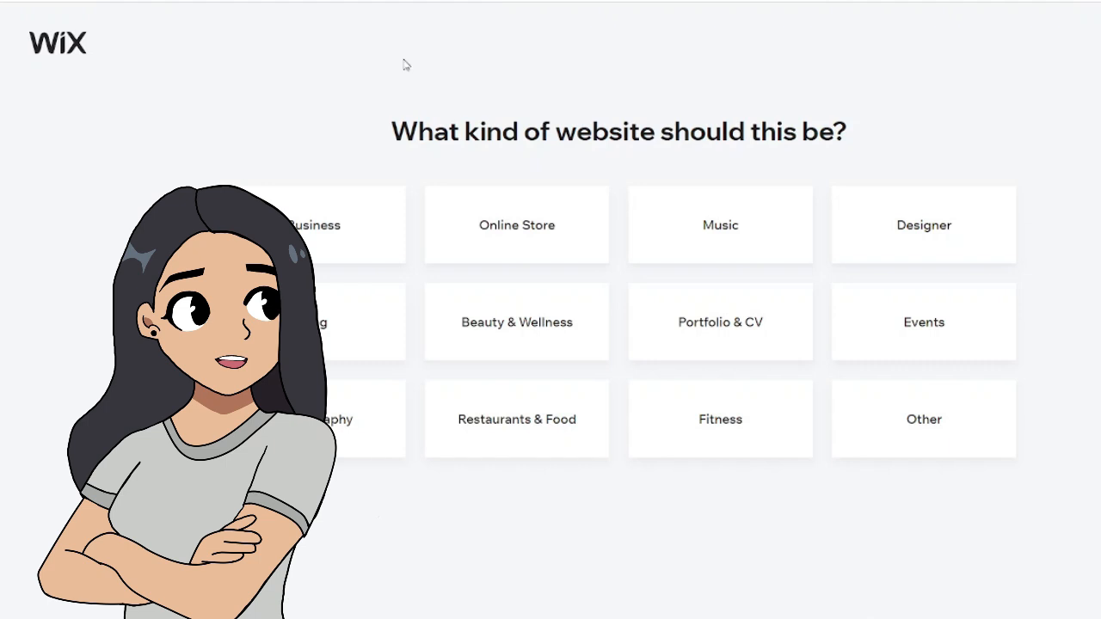
# Continue past the category grid to the choice of how to build the site
pyautogui.click(516, 420)
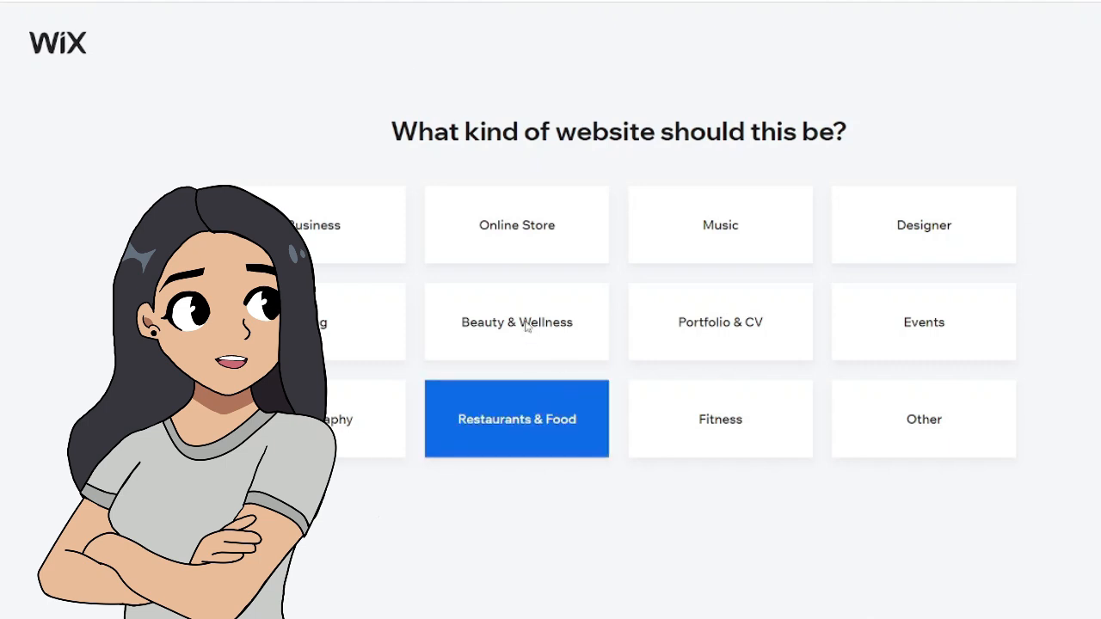
pyautogui.click(924, 224)
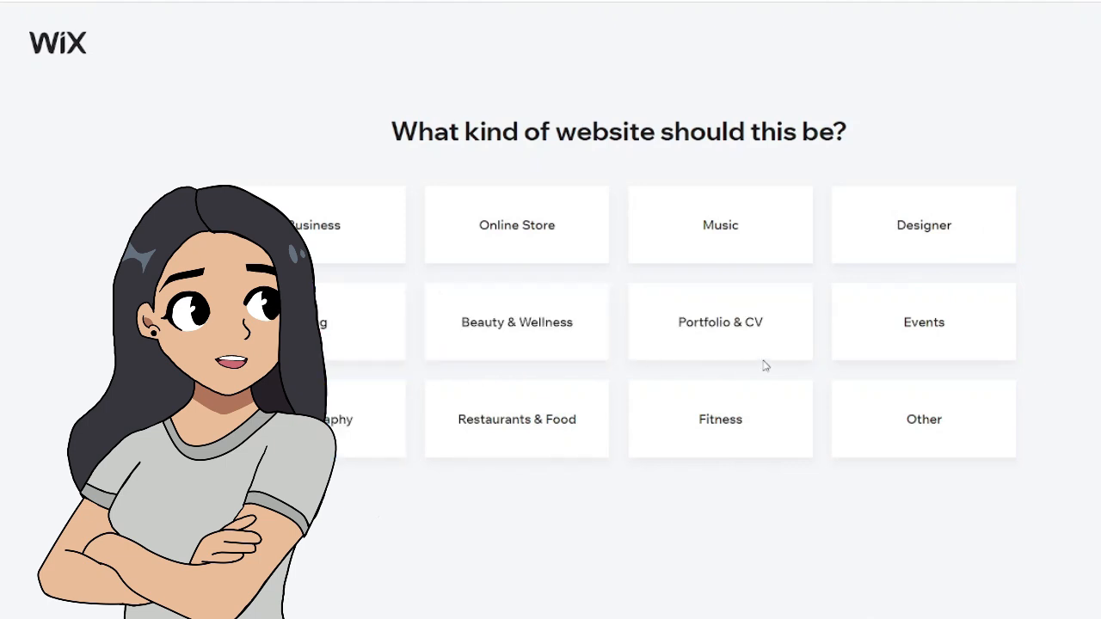
pyautogui.click(719, 419)
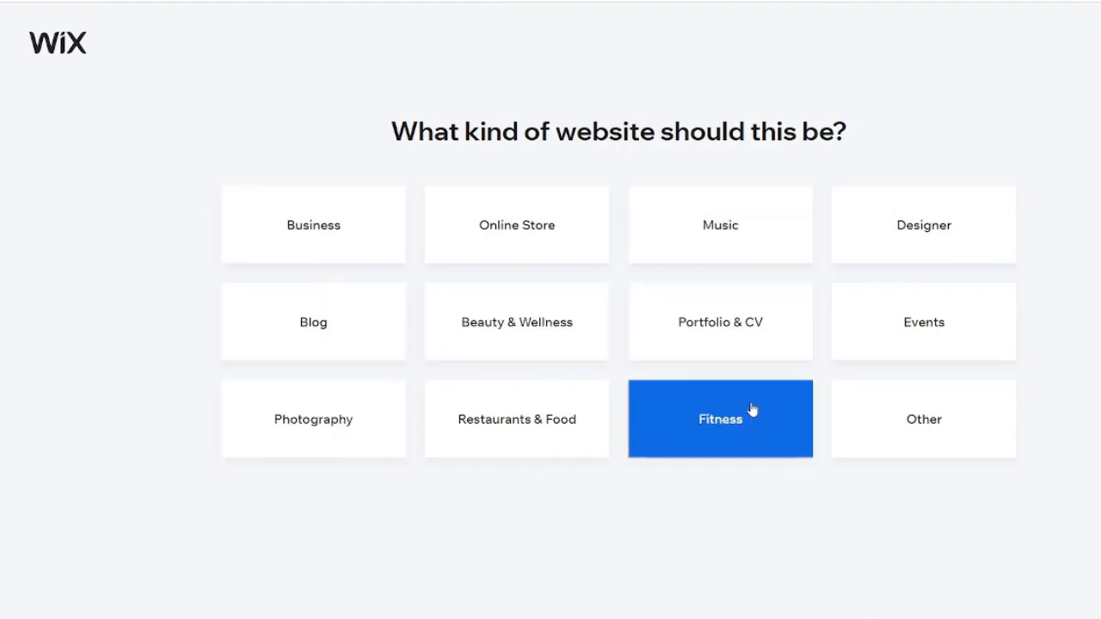
pyautogui.click(719, 420)
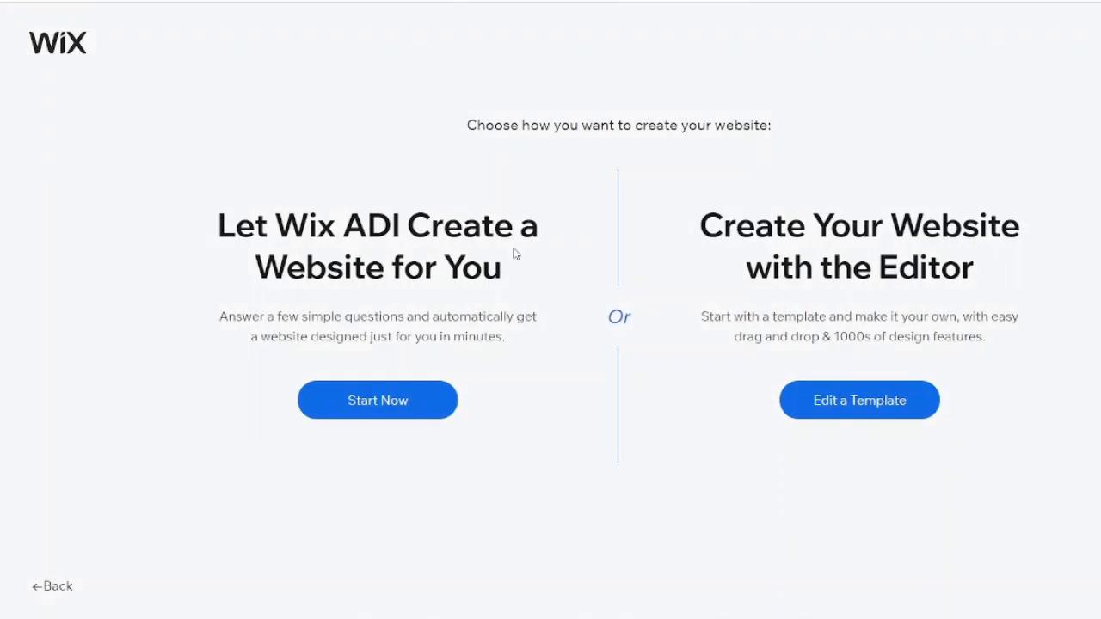
# Choose Edit a Template and browse the store templates down to the T-Shirt Store
pyautogui.click(859, 400)
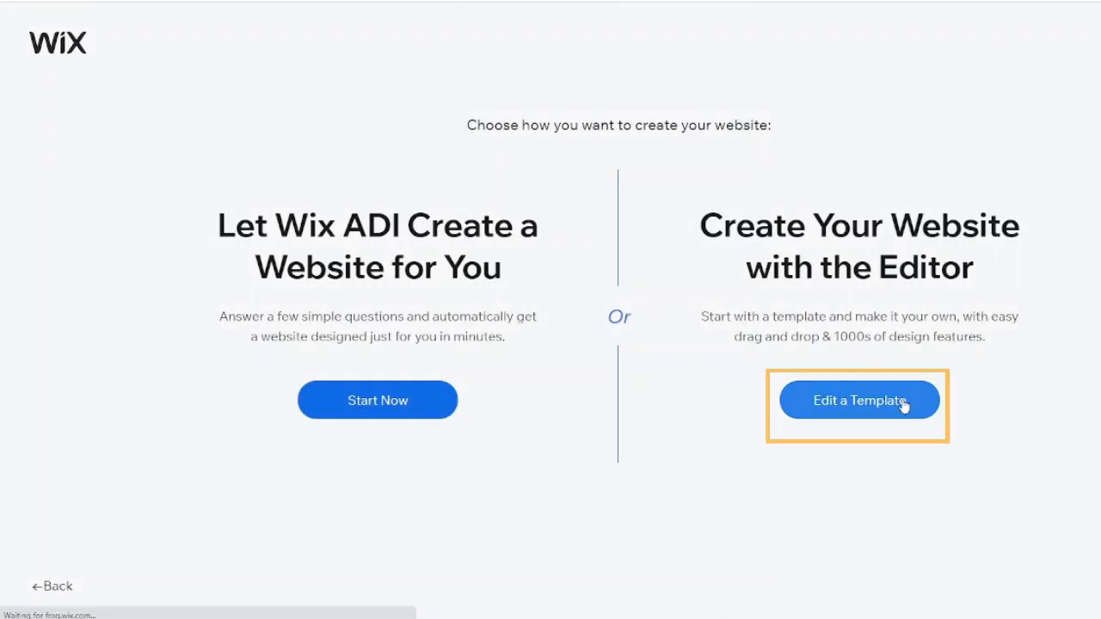
pyautogui.click(860, 399)
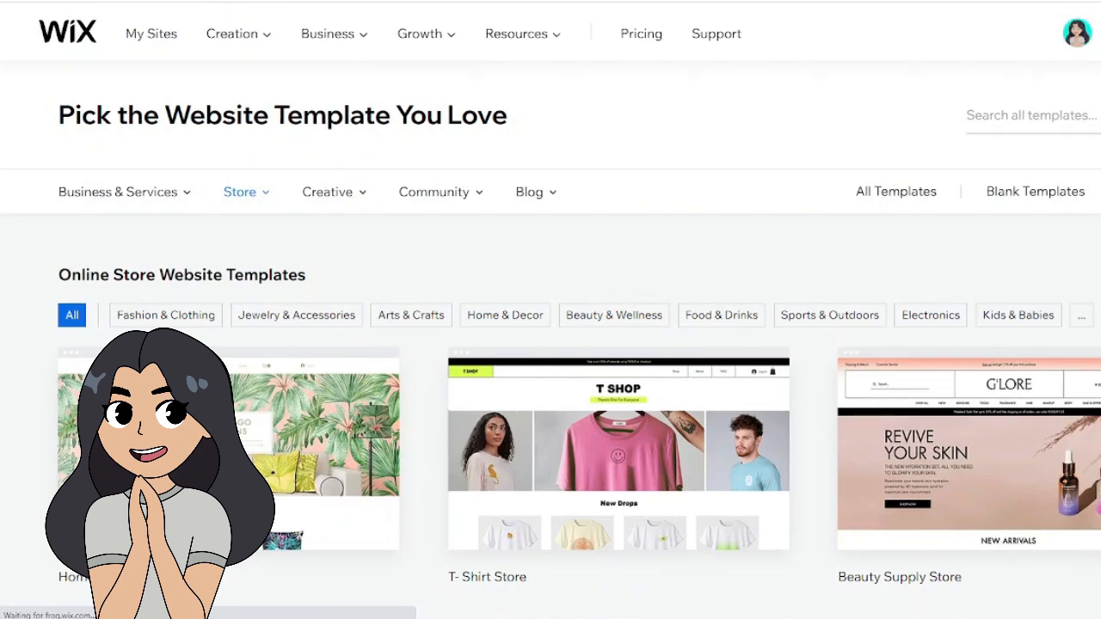
pyautogui.scroll(-3)
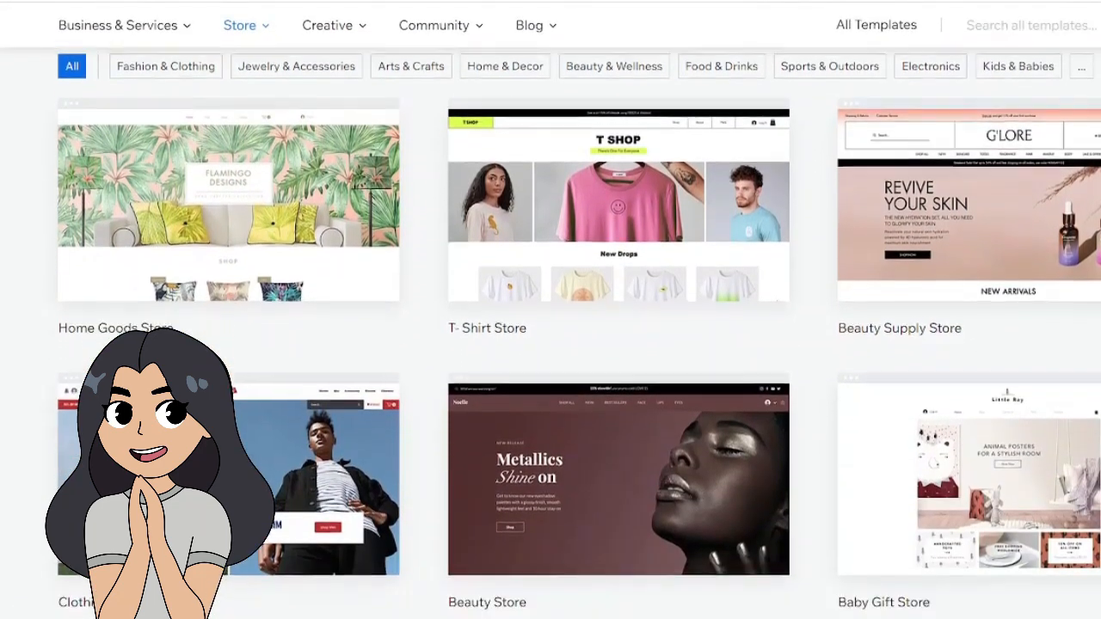
pyautogui.scroll(-3)
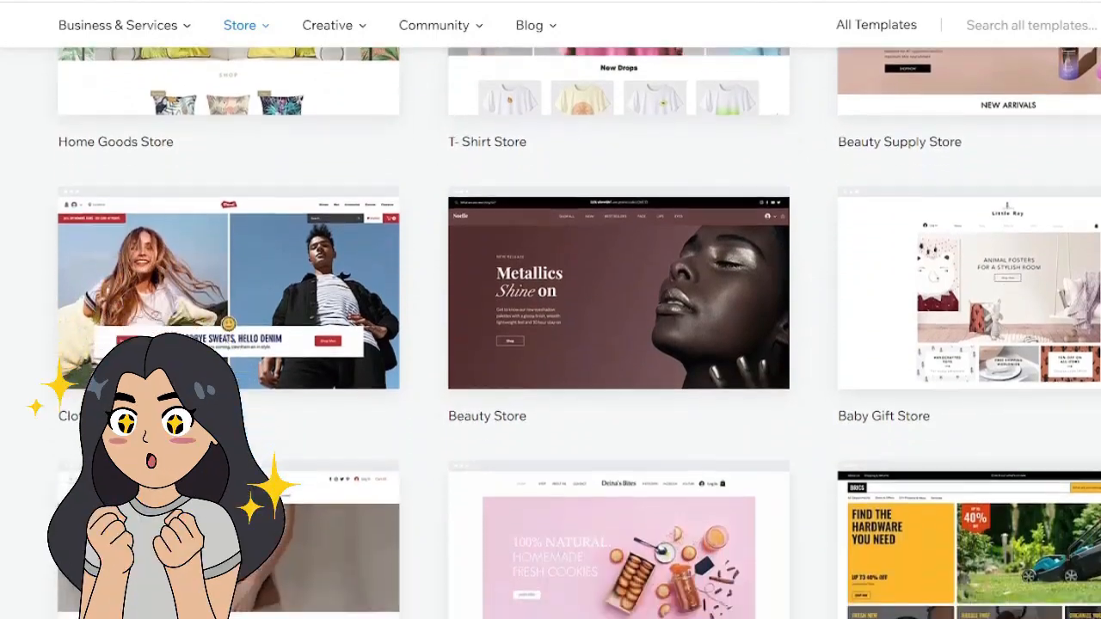
pyautogui.scroll(-3)
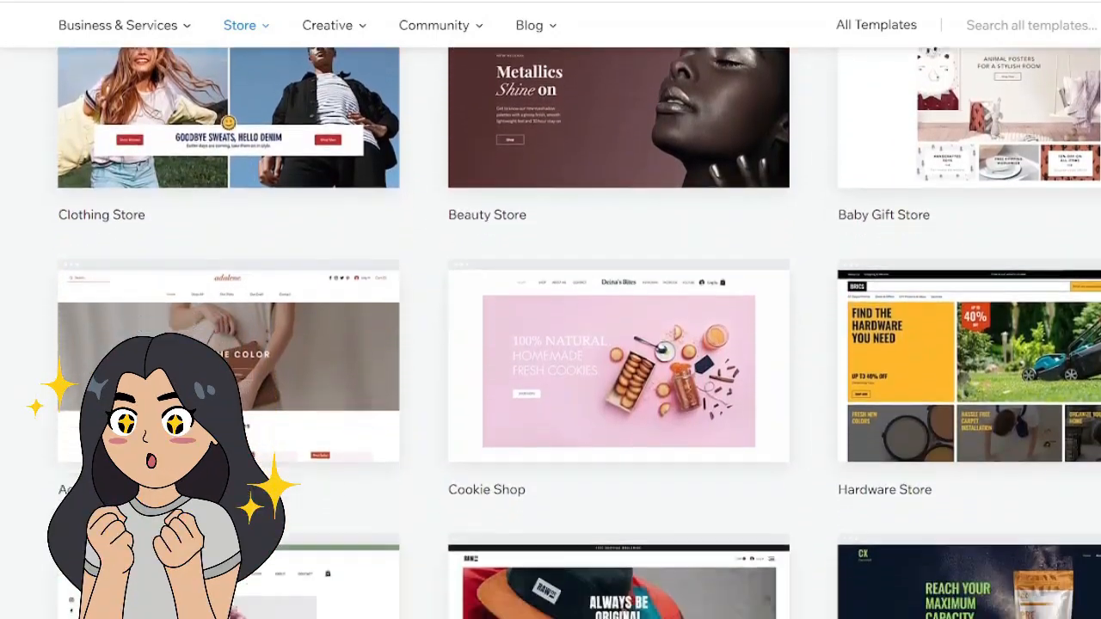
pyautogui.scroll(-3)
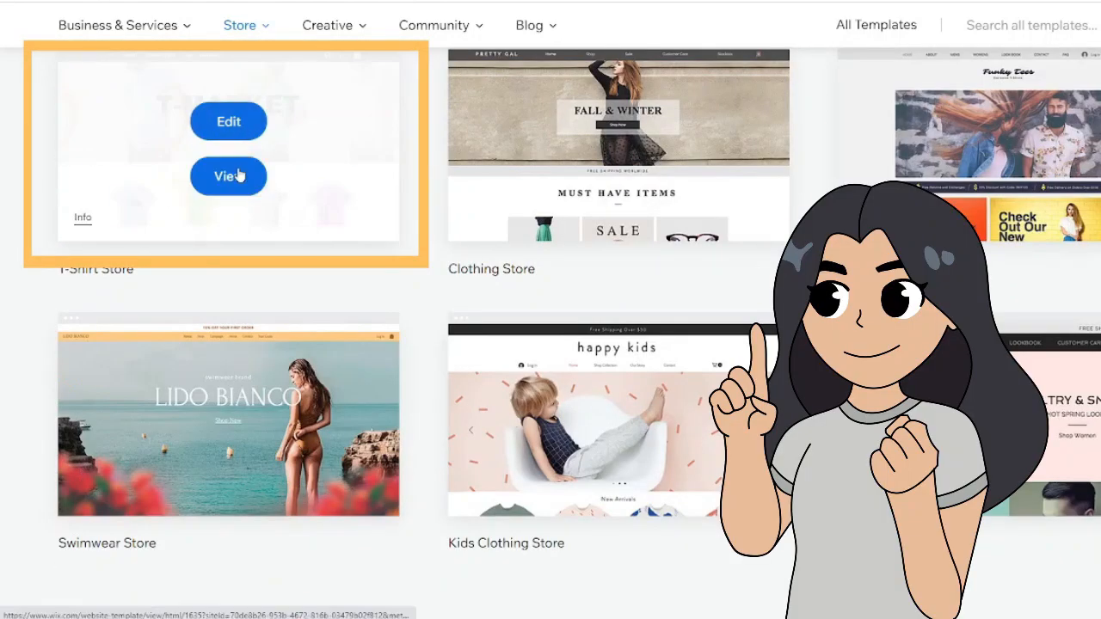
# View the T-Shirt Store template and launch its full live demo
pyautogui.click(227, 175)
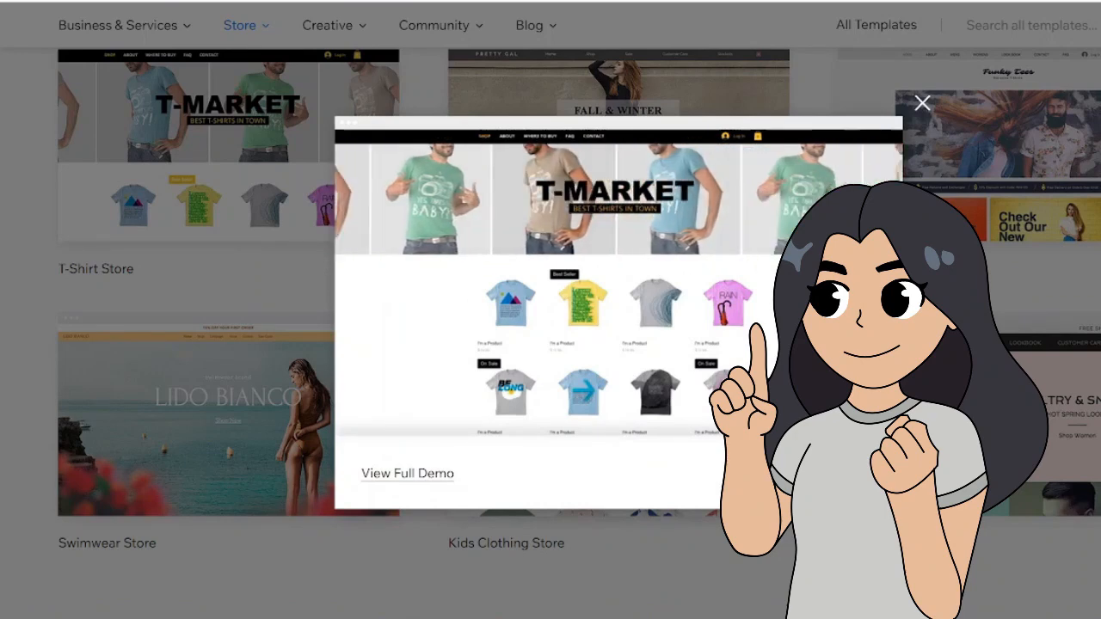
pyautogui.scroll(-3)
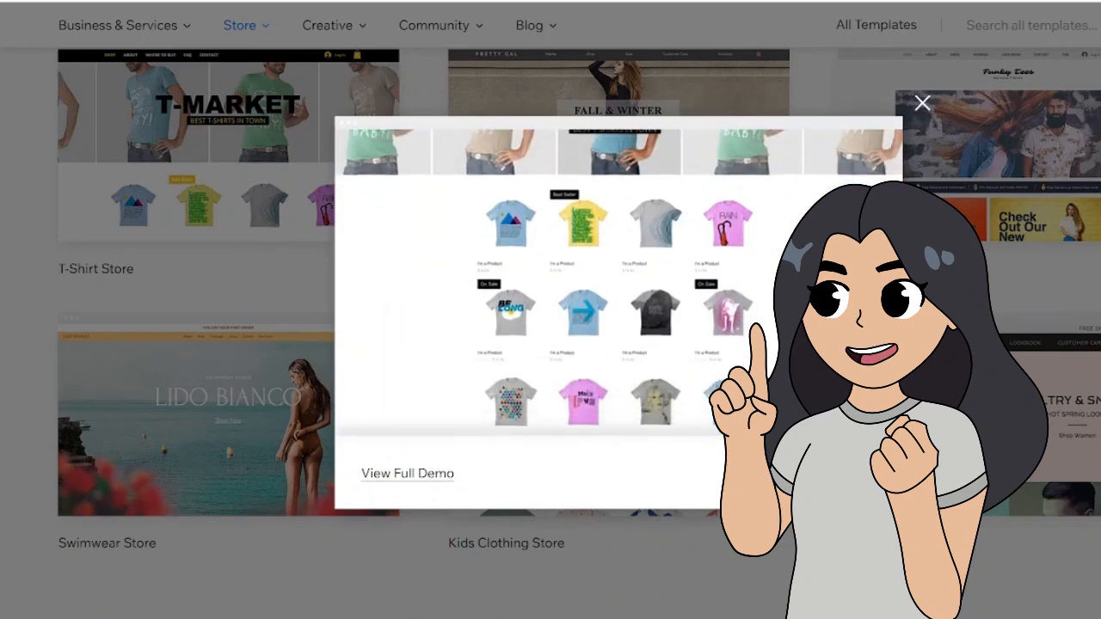
pyautogui.scroll(3)
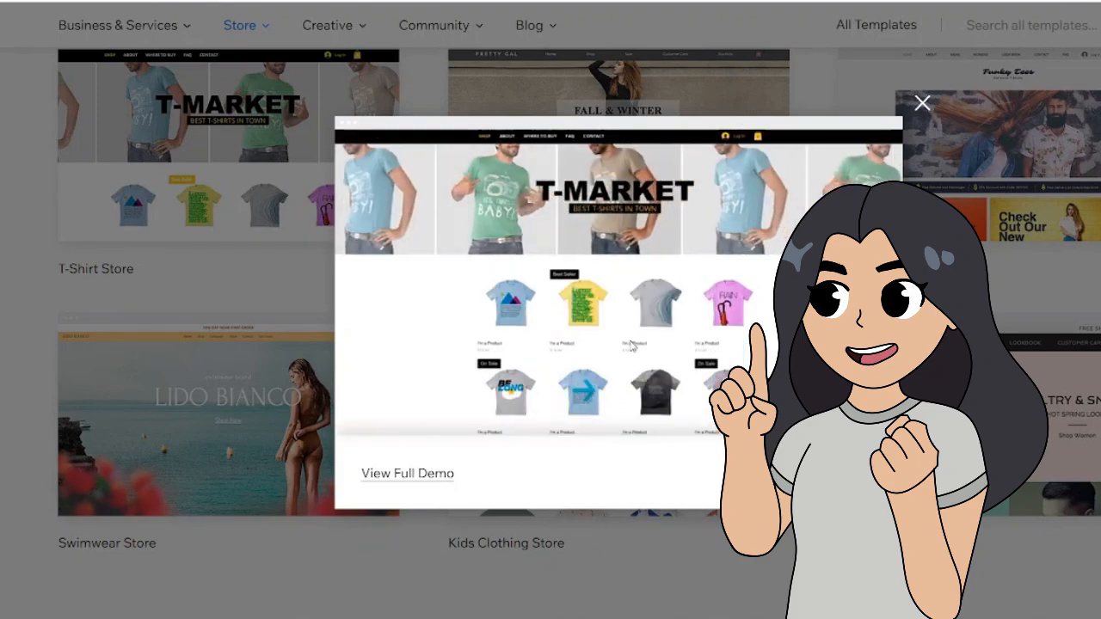
pyautogui.click(406, 473)
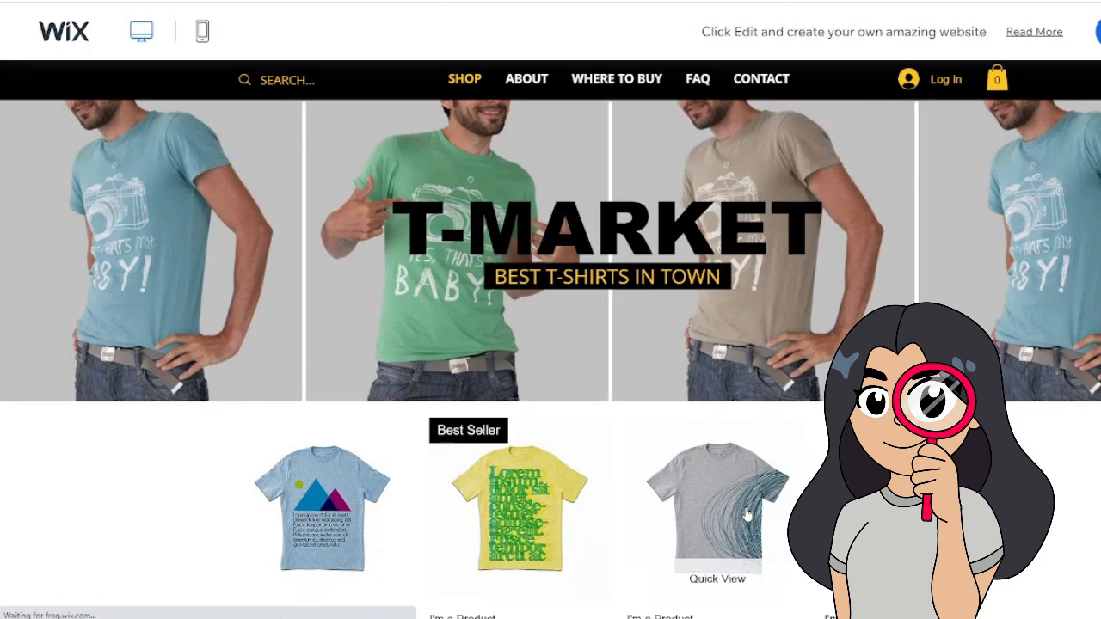
# Inspect the grey t-shirt's product page and the demo's mobile layout
pyautogui.click(718, 507)
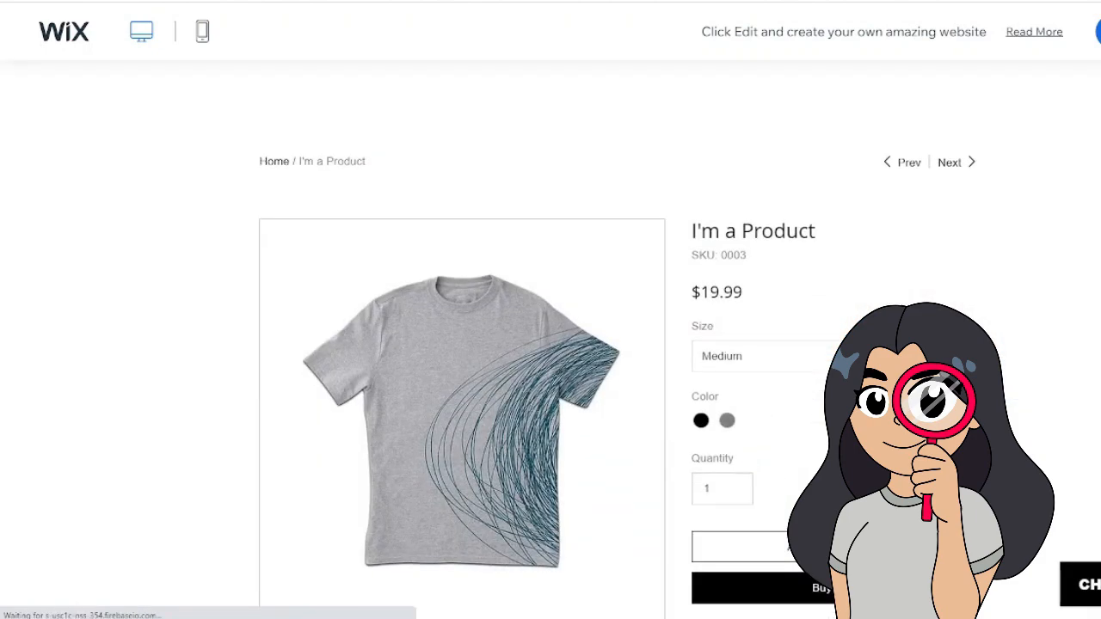
pyautogui.scroll(-3)
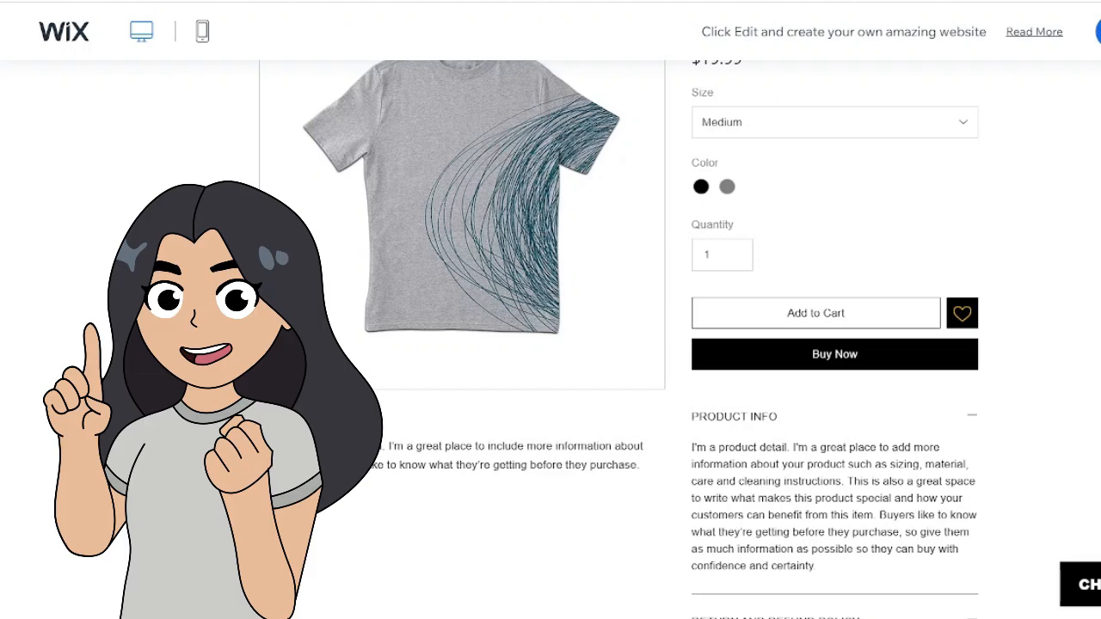
pyautogui.scroll(3)
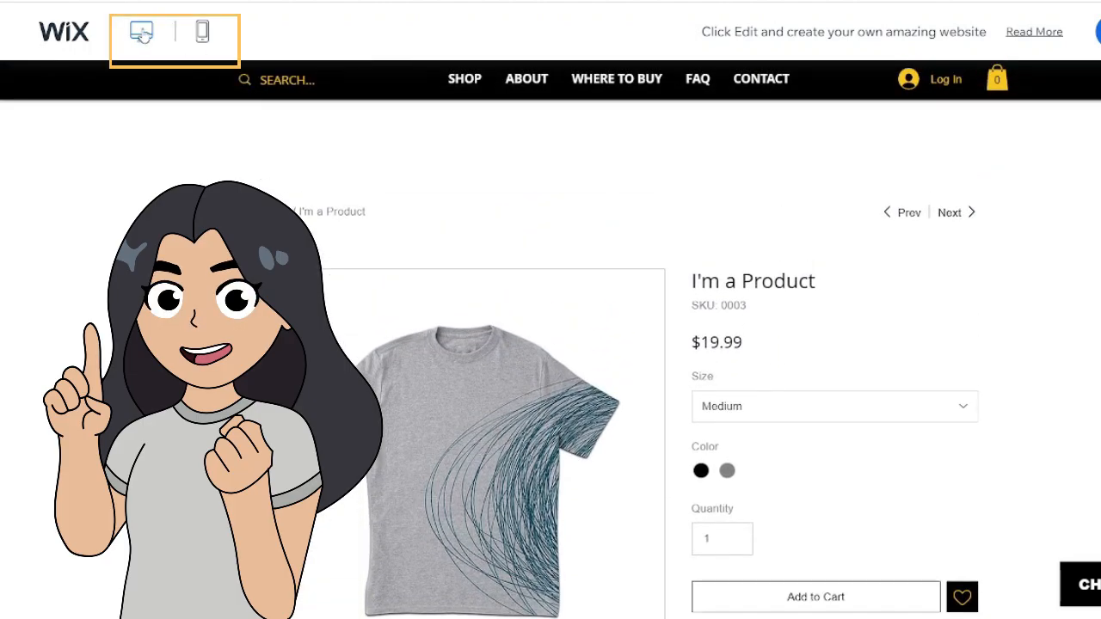
pyautogui.click(203, 33)
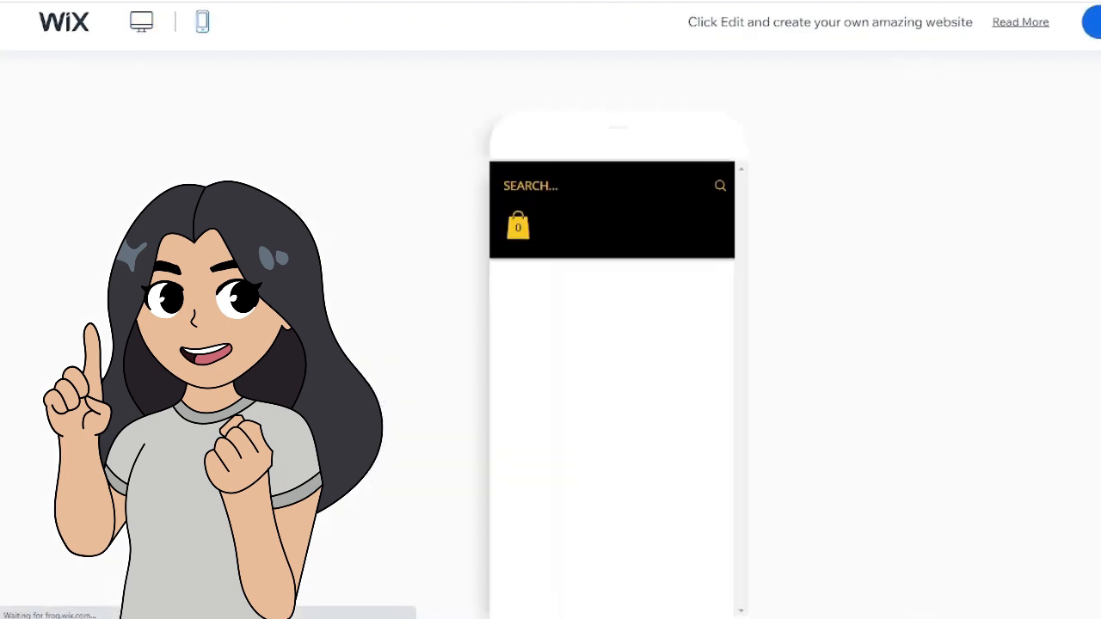
pyautogui.scroll(-3)
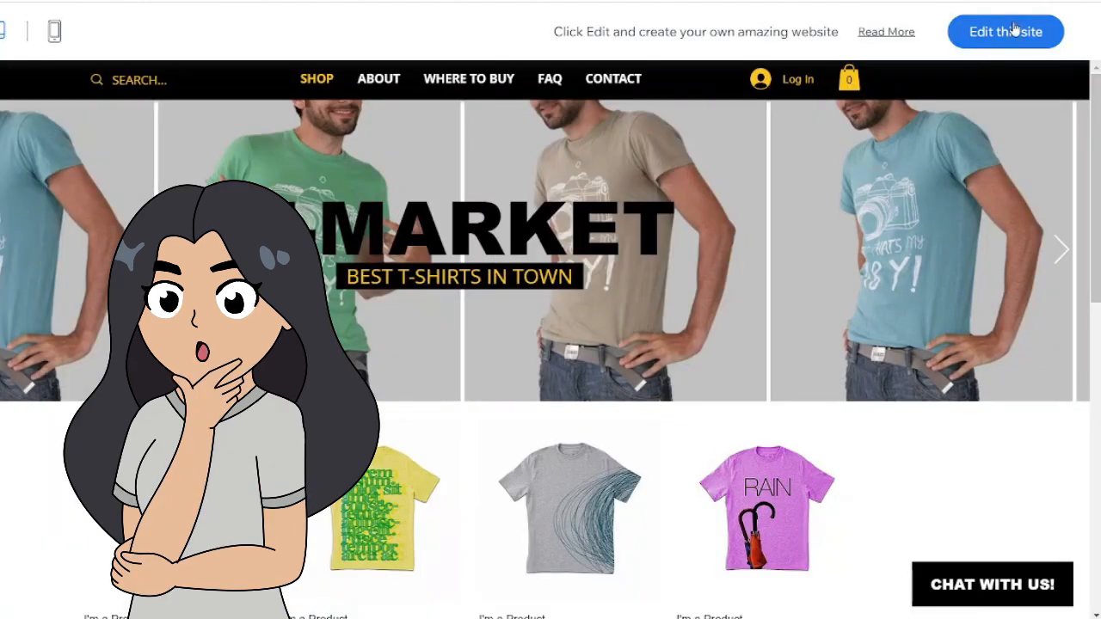
# Edit the T-Market template in the Wix Editor and view its Menus & Pages
pyautogui.click(1004, 31)
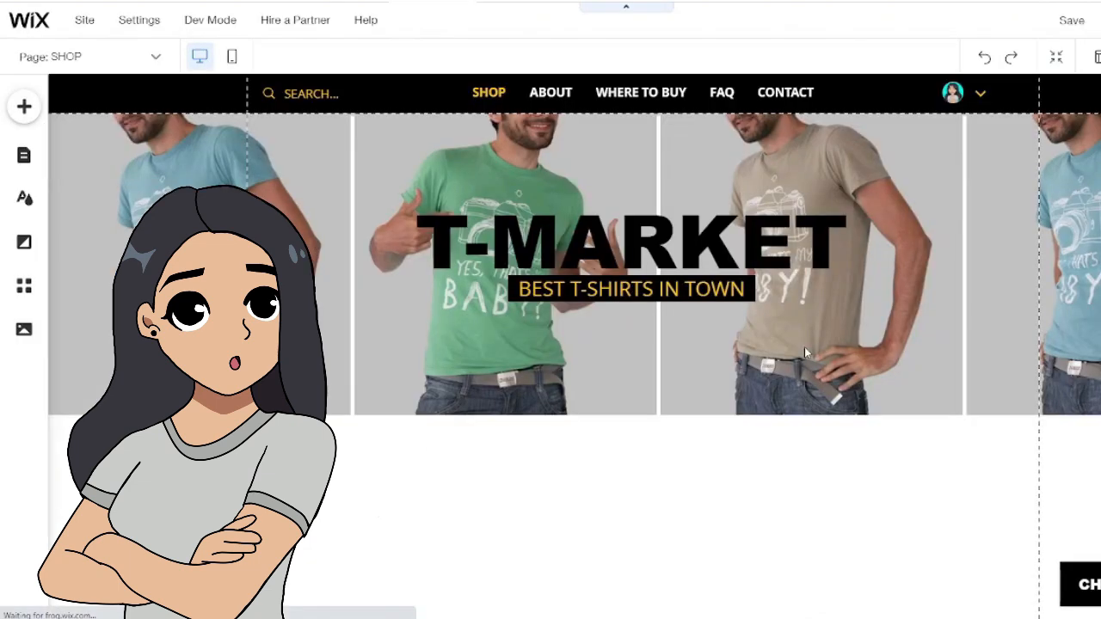
pyautogui.click(24, 106)
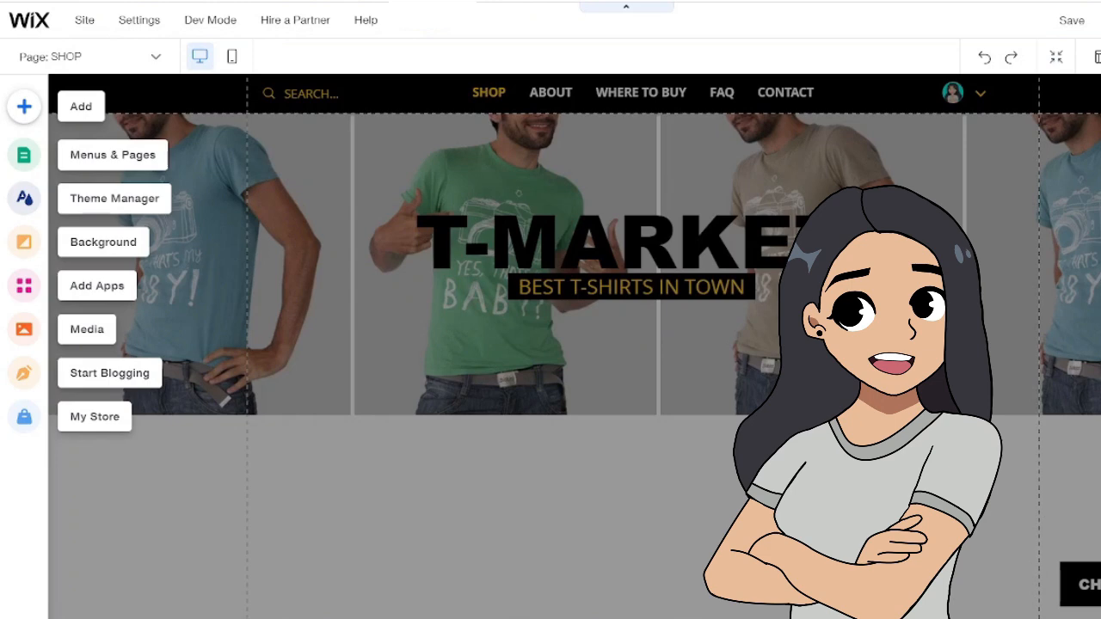
pyautogui.moveTo(99, 416)
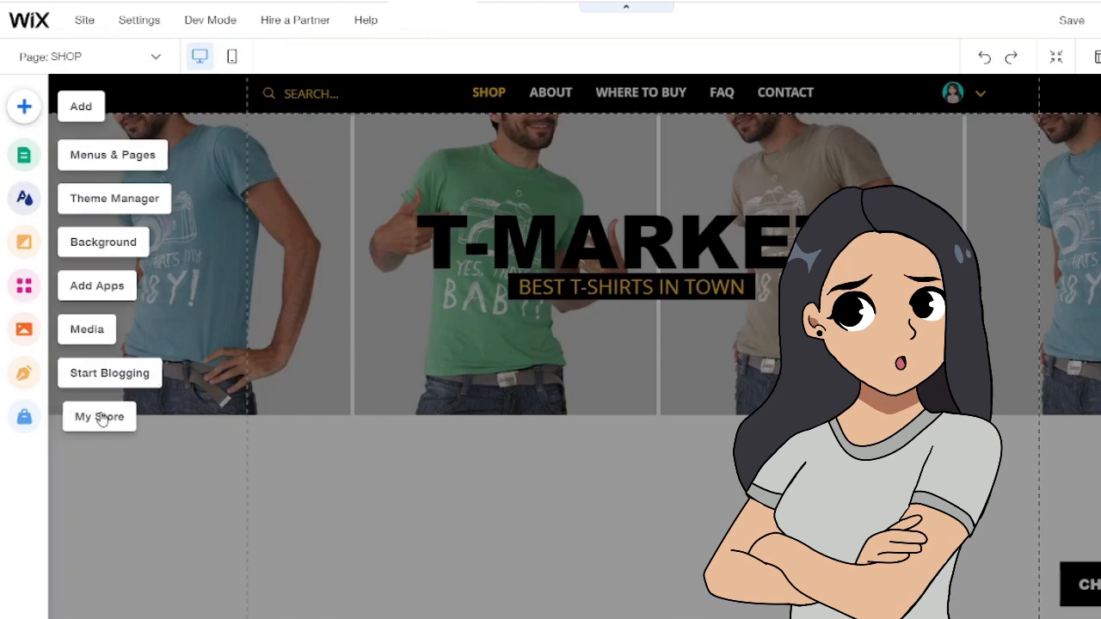
pyautogui.moveTo(117, 155)
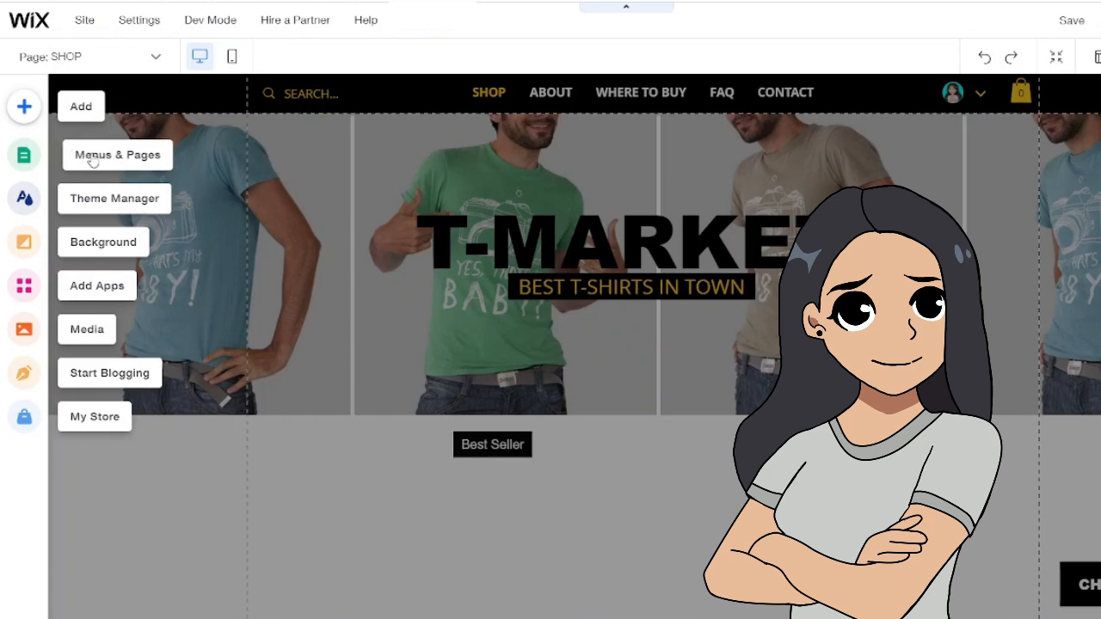
pyautogui.click(117, 155)
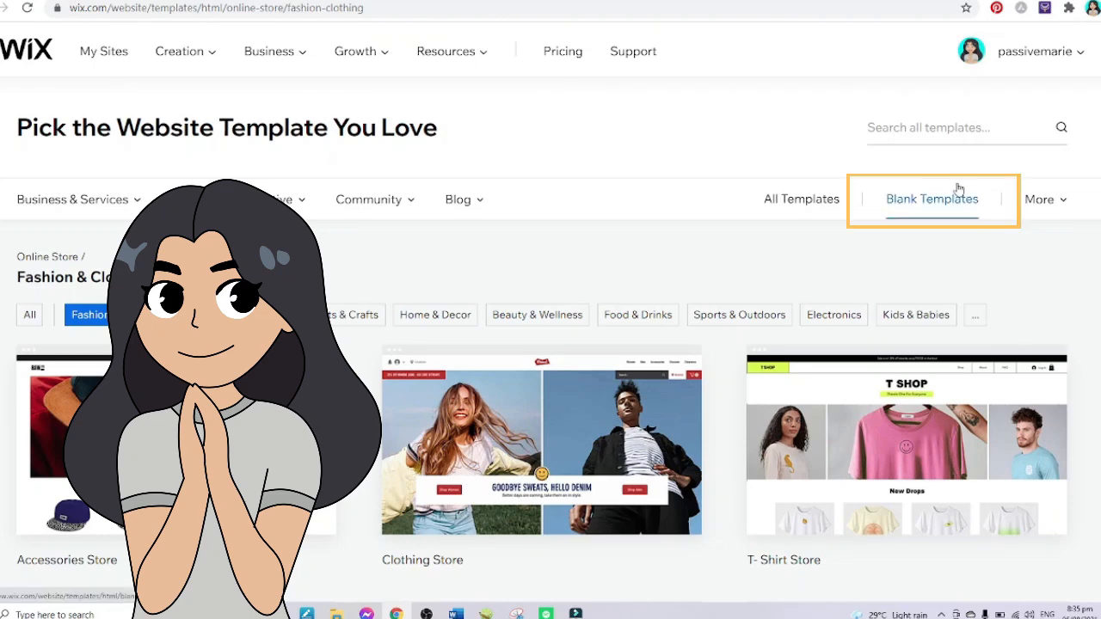
# Filter the gallery to blank templates and browse to Minimal Layout
pyautogui.click(932, 199)
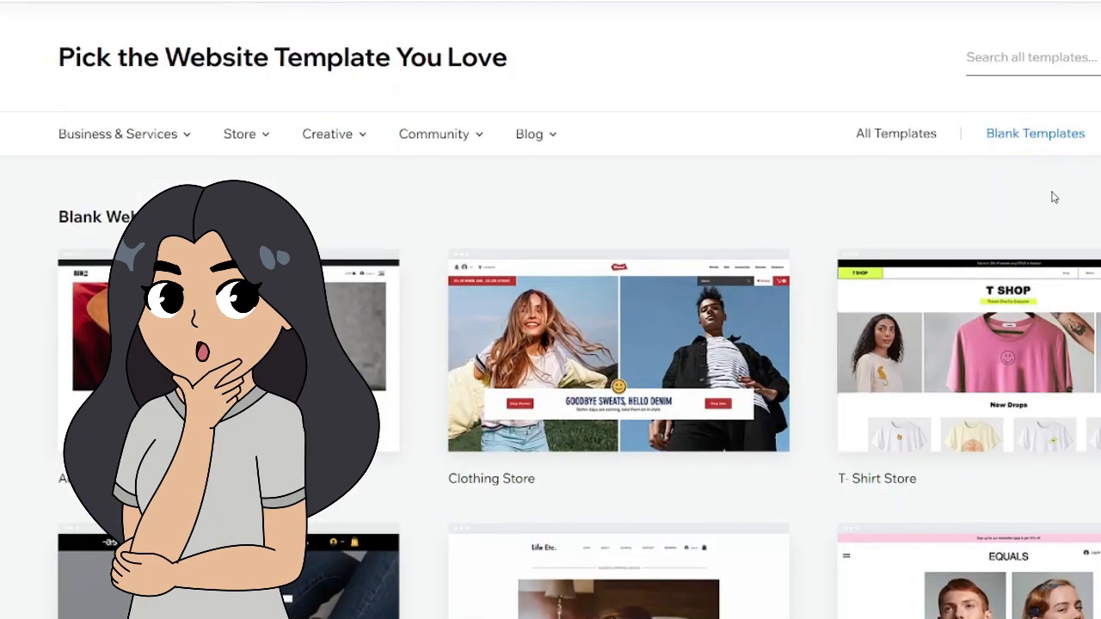
pyautogui.click(1036, 134)
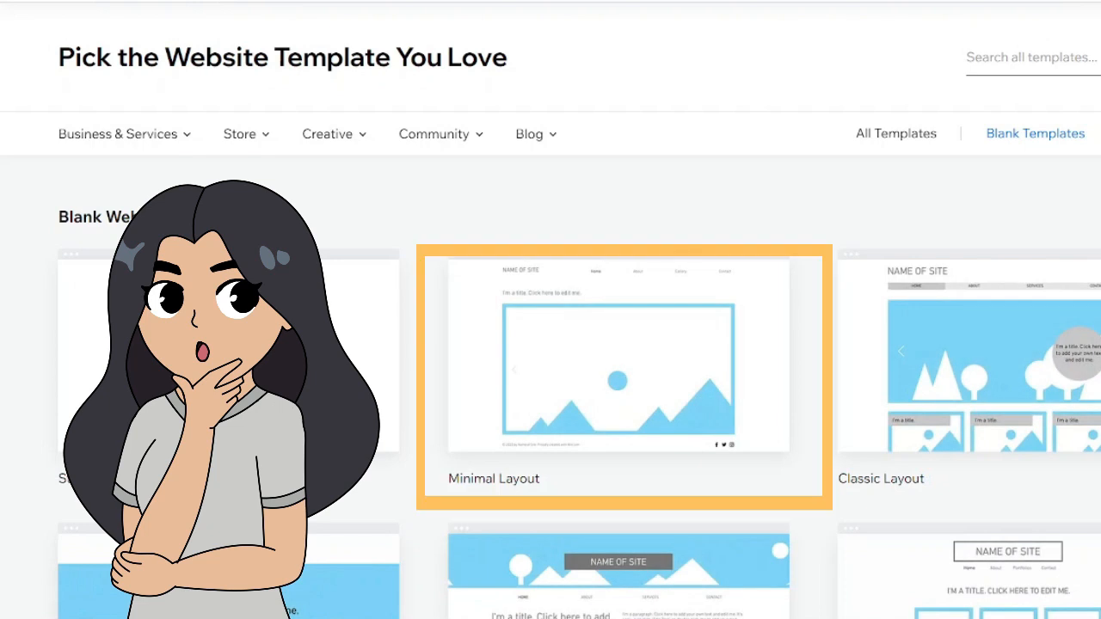
pyautogui.scroll(-3)
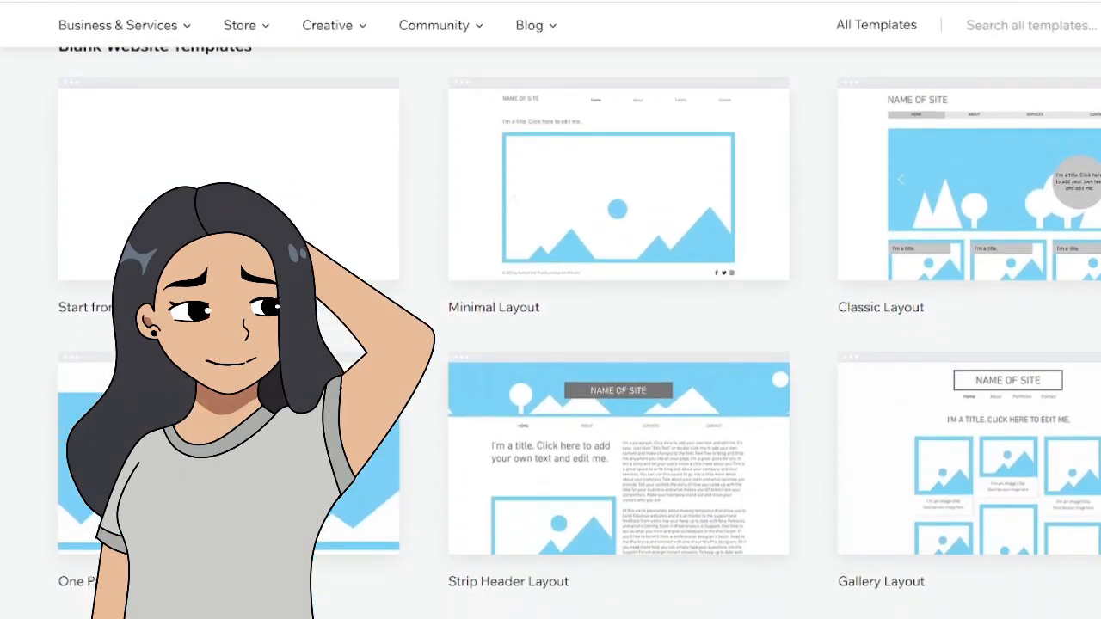
pyautogui.scroll(-3)
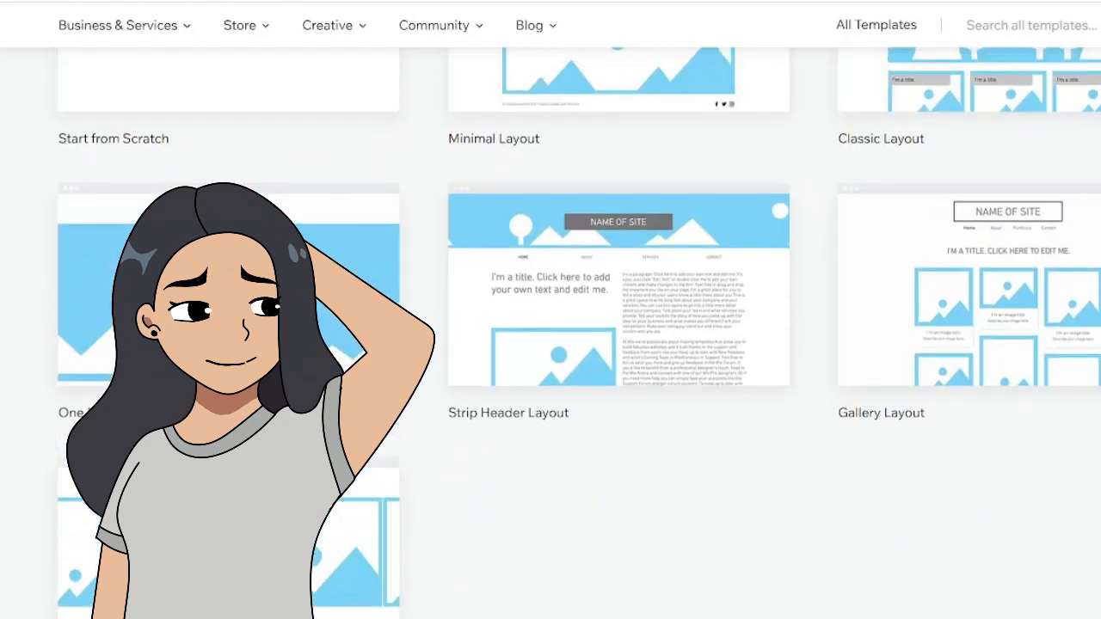
pyautogui.scroll(3)
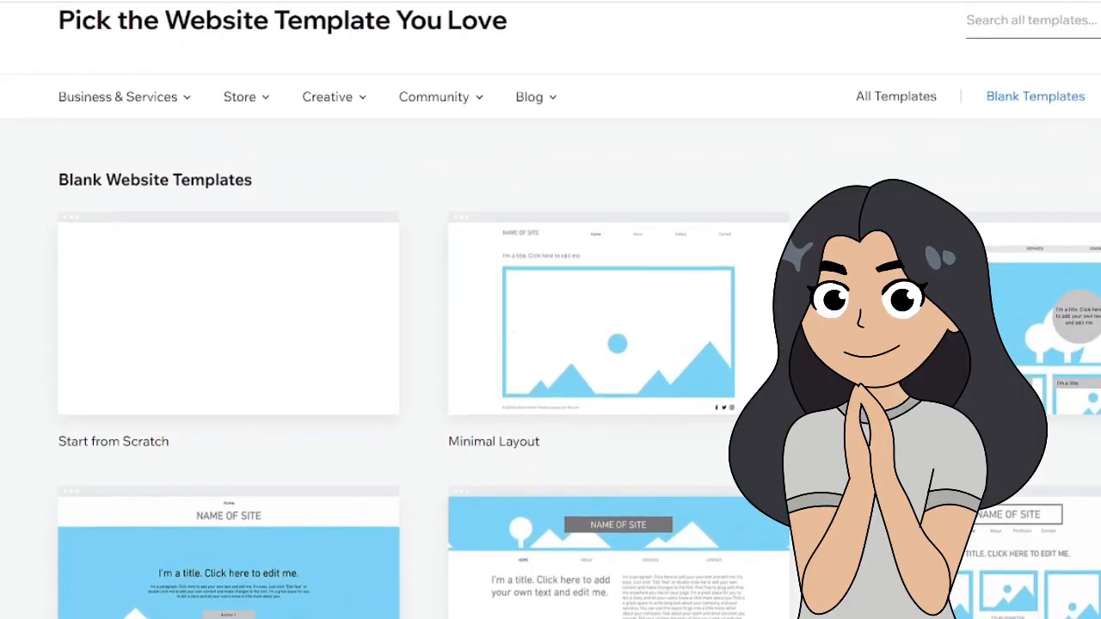
pyautogui.moveTo(617, 330)
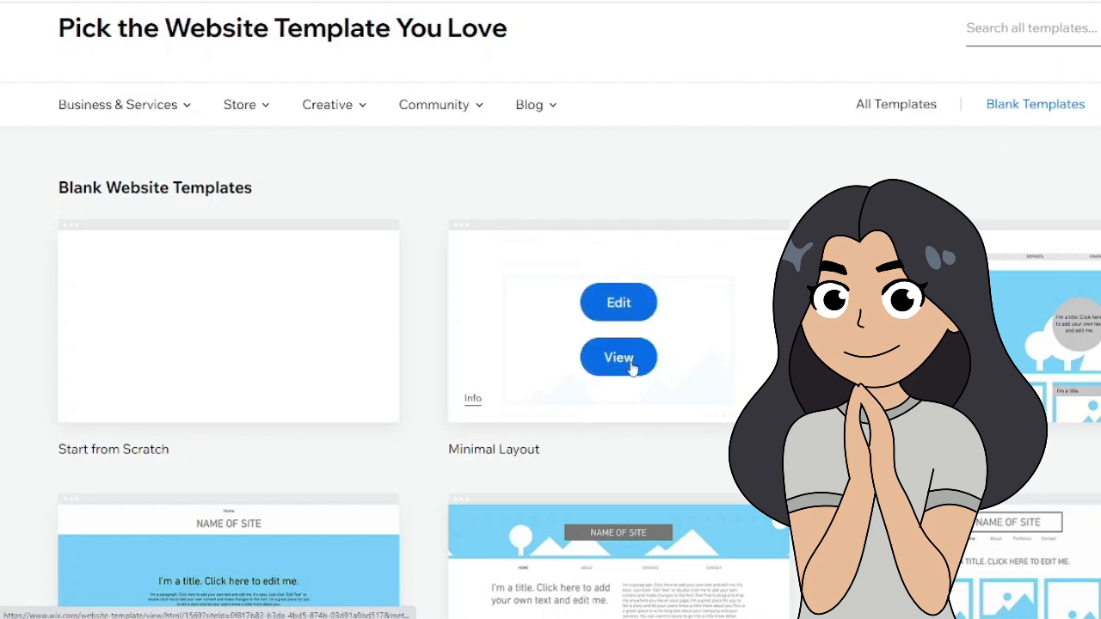
# Edit the Minimal Layout template and dismiss the editor's intro overlay
pyautogui.click(619, 303)
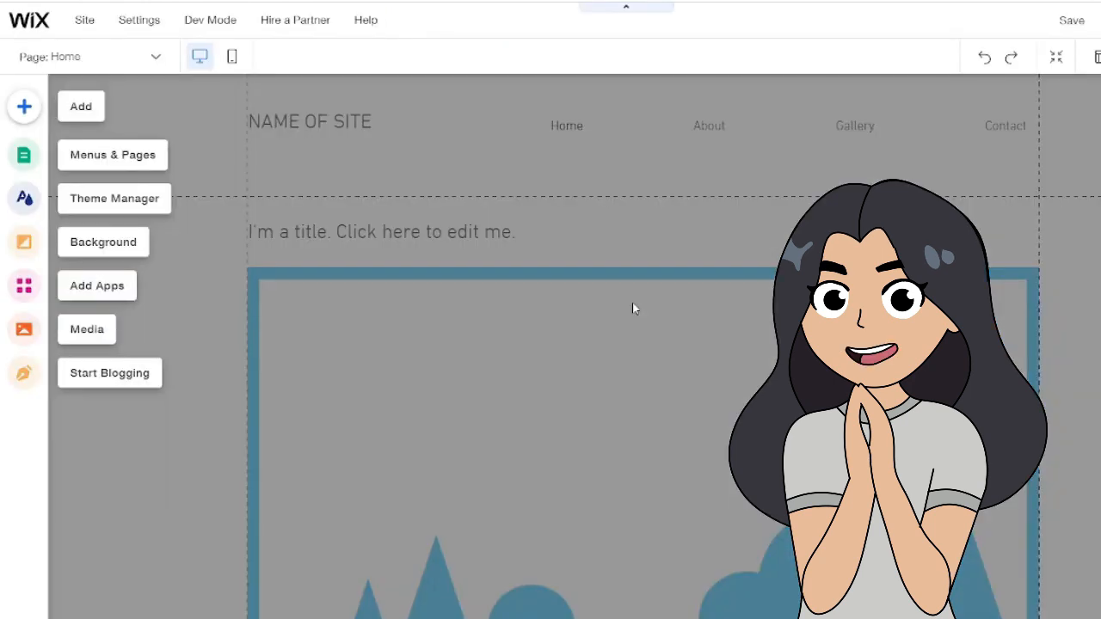
pyautogui.click(97, 285)
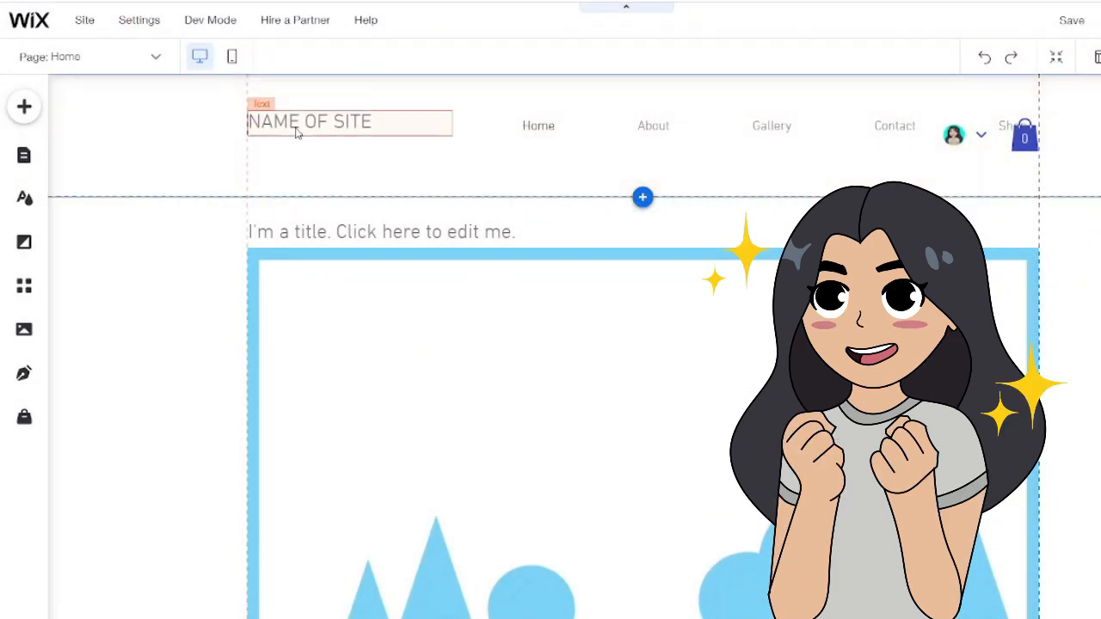
# Change the NAME OF SITE heading to NIPPON STREET and colour its text red
pyautogui.click(310, 121)
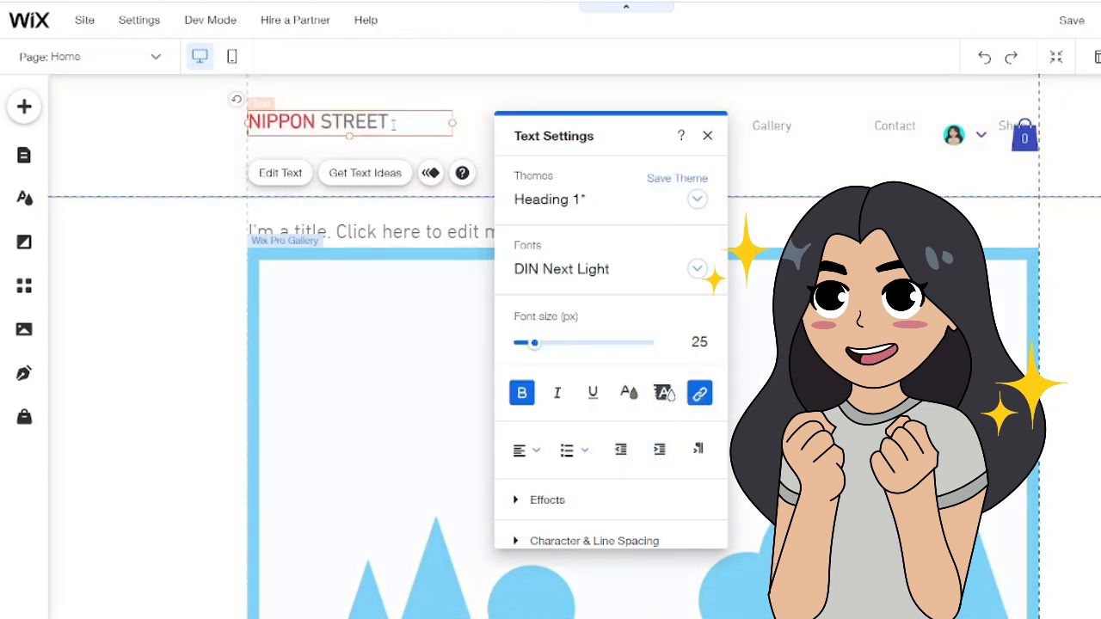
pyautogui.doubleClick(279, 120)
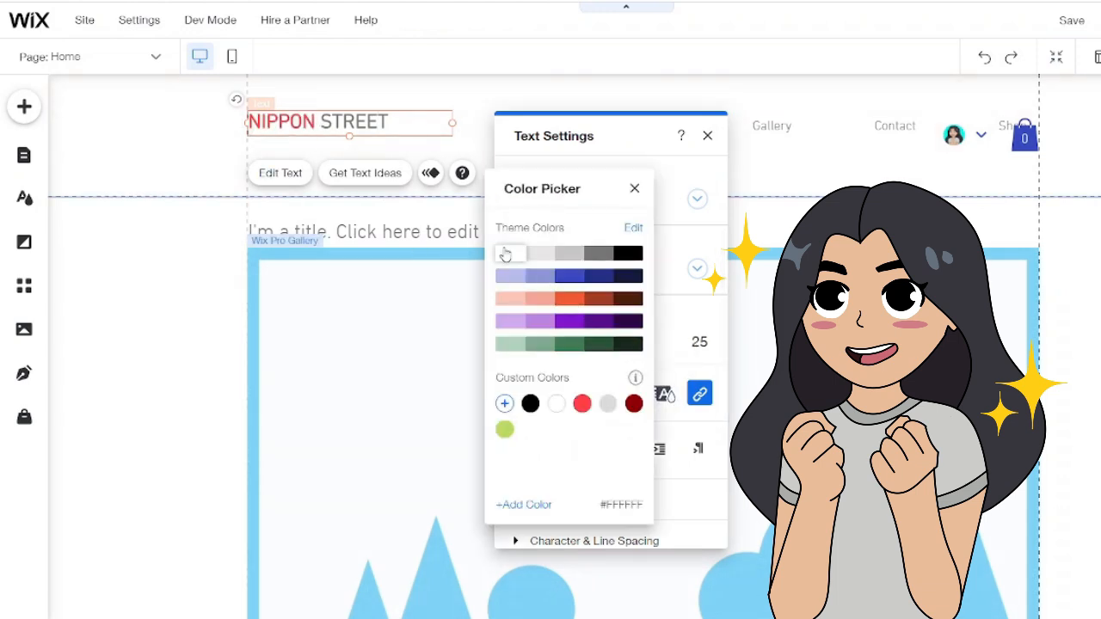
pyautogui.click(24, 155)
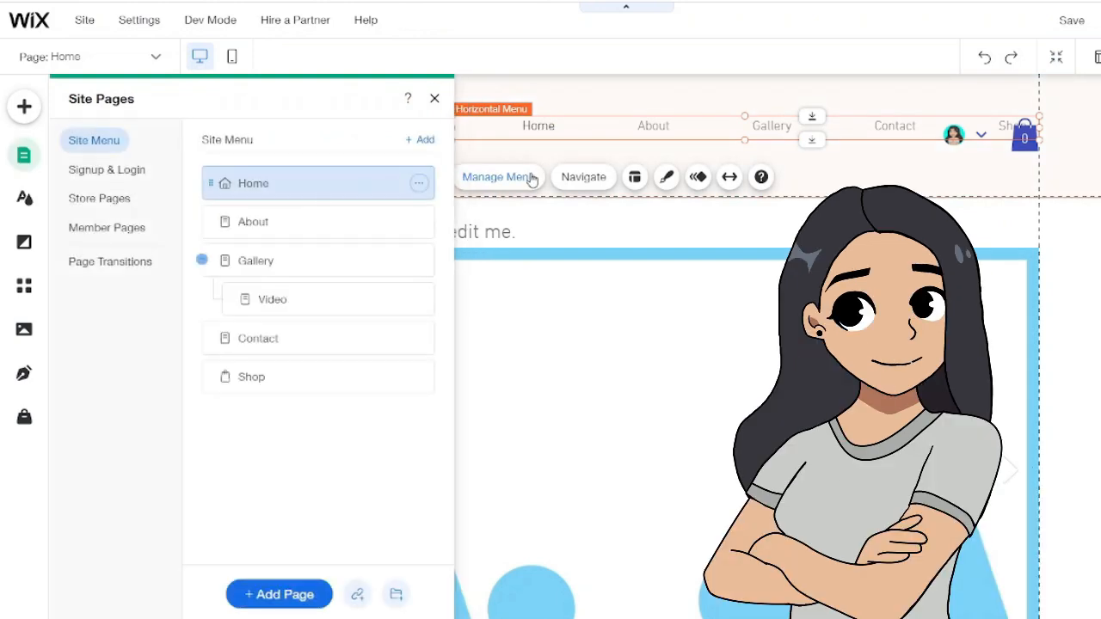
# Delete the Gallery page from Site Pages, confirming the deletion
pyautogui.click(255, 262)
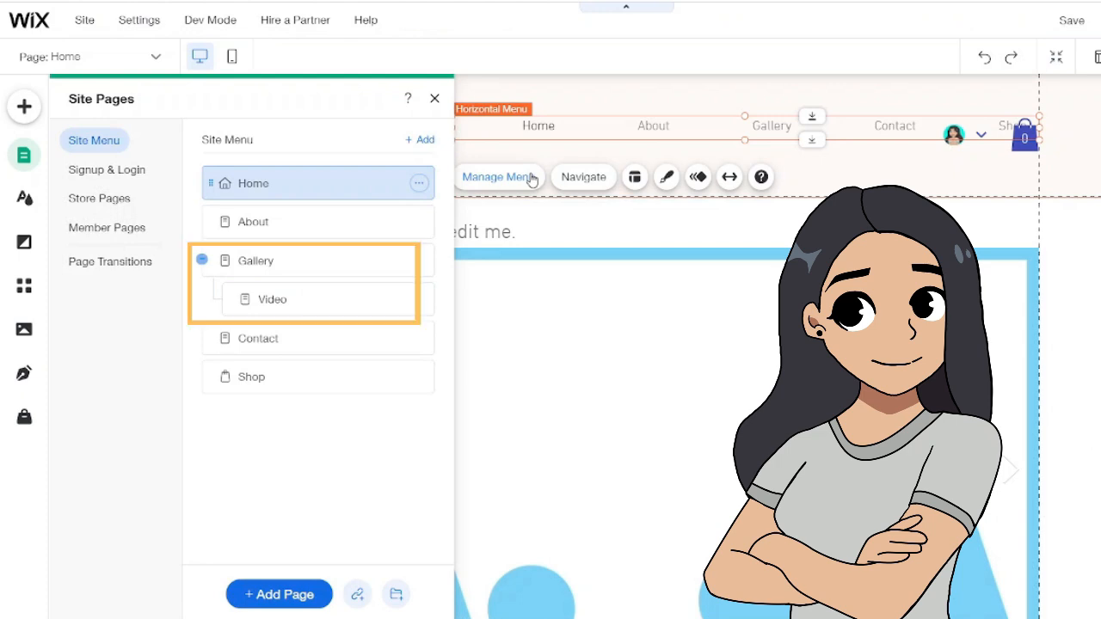
pyautogui.click(420, 262)
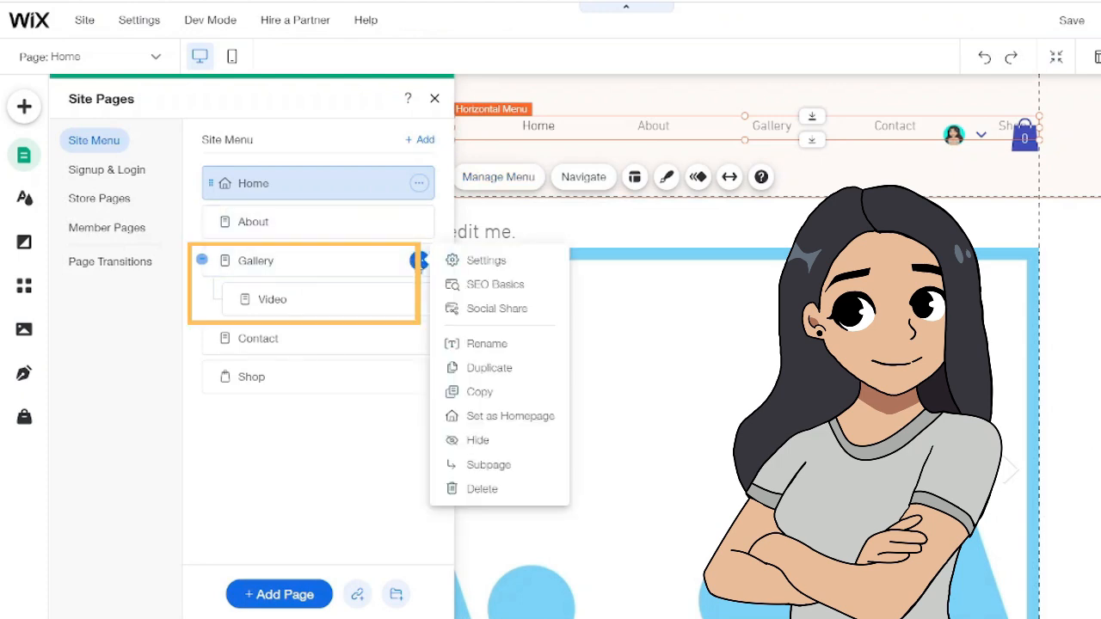
pyautogui.click(481, 488)
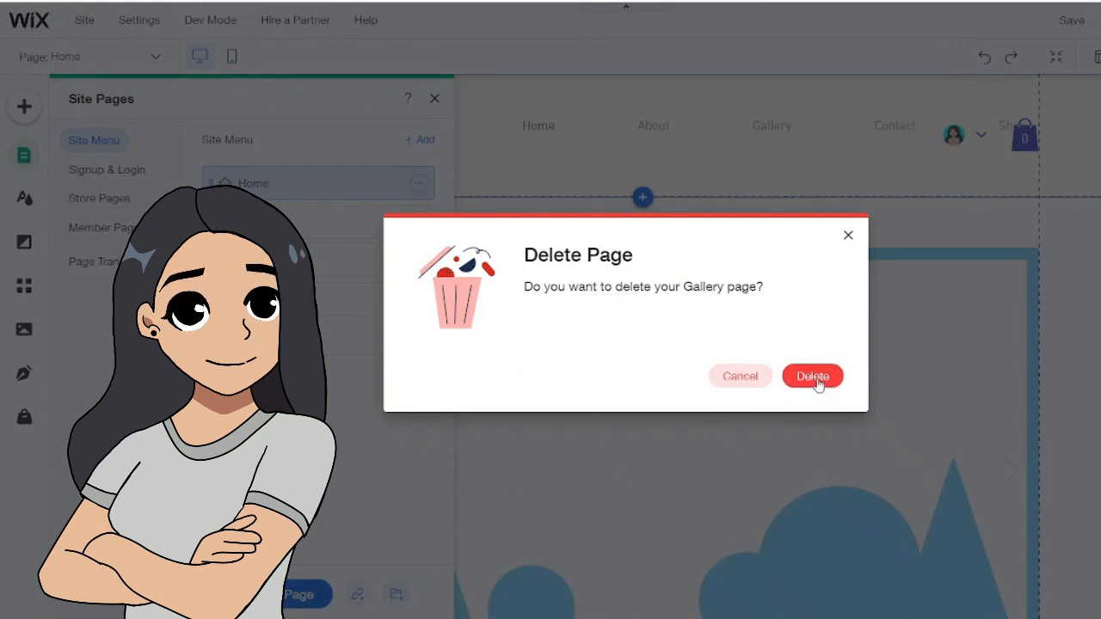
pyautogui.click(811, 375)
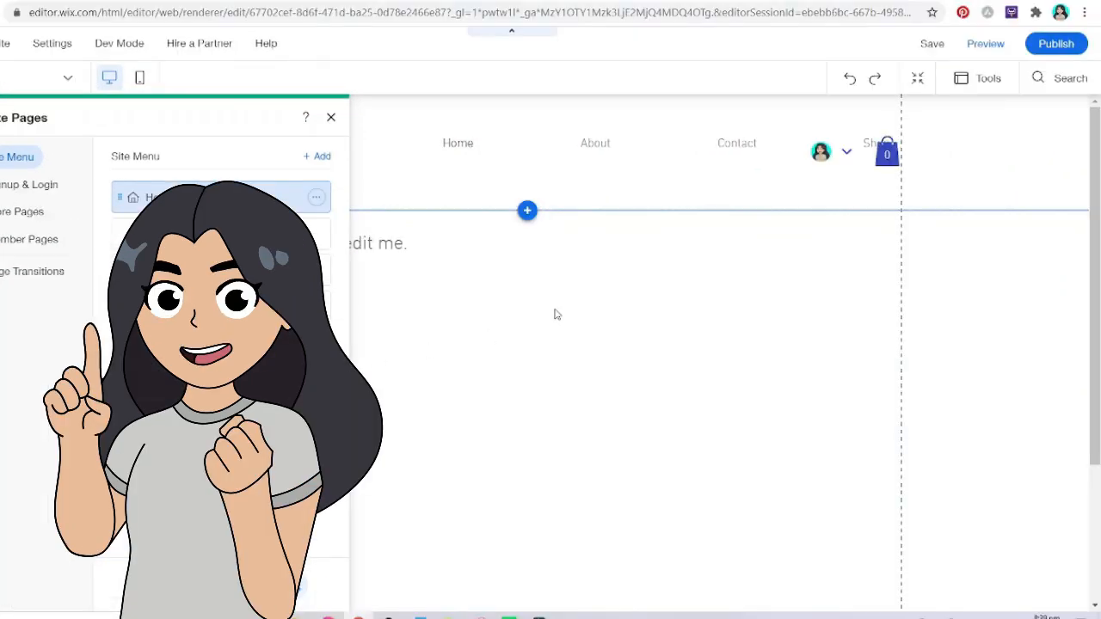
# Move the login bar and cart to the header's right and pick a red cart icon style
pyautogui.click(330, 117)
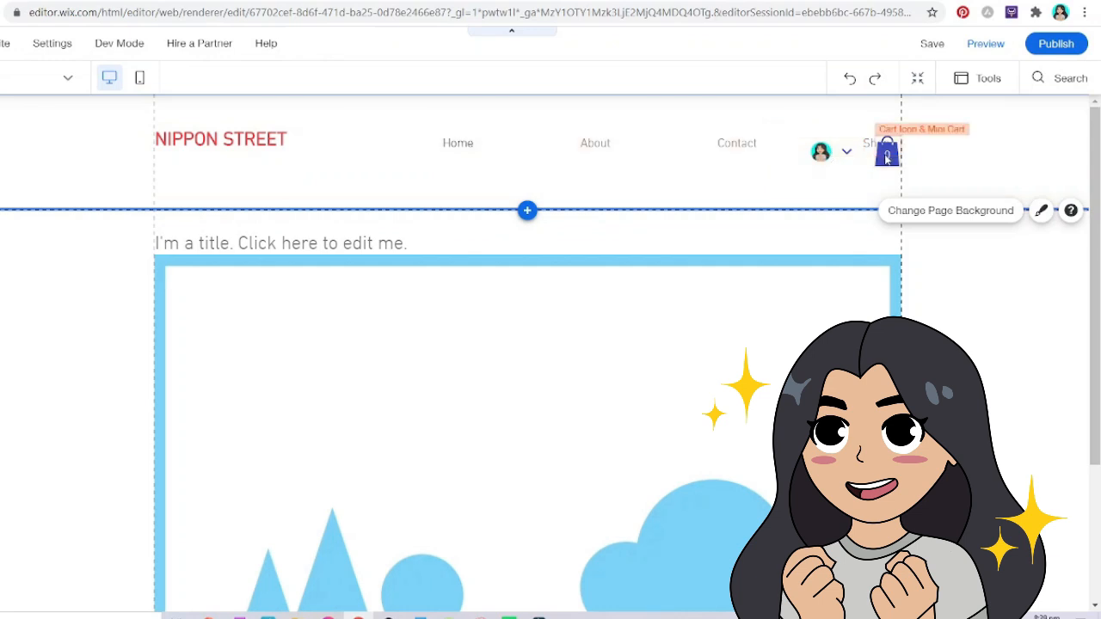
pyautogui.moveTo(819, 151)
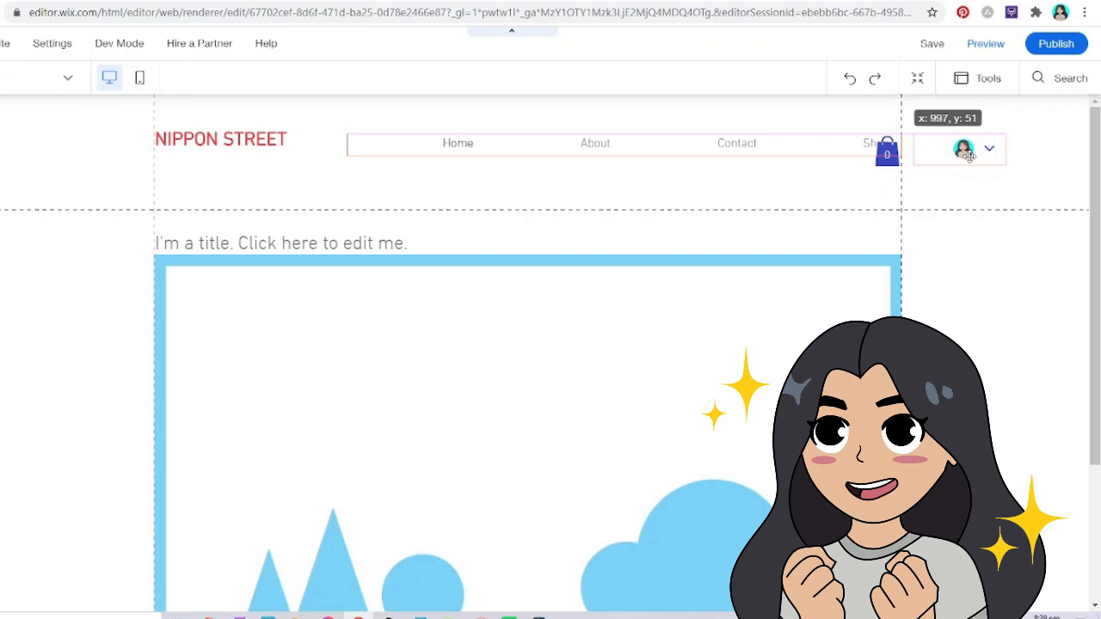
pyautogui.moveTo(915, 165)
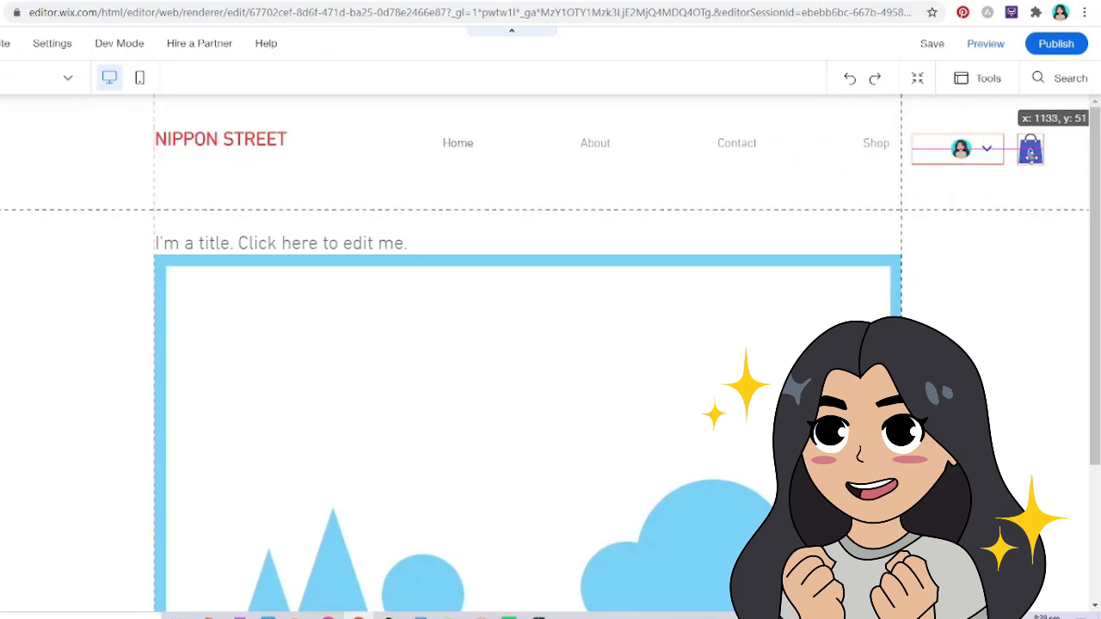
pyautogui.click(956, 148)
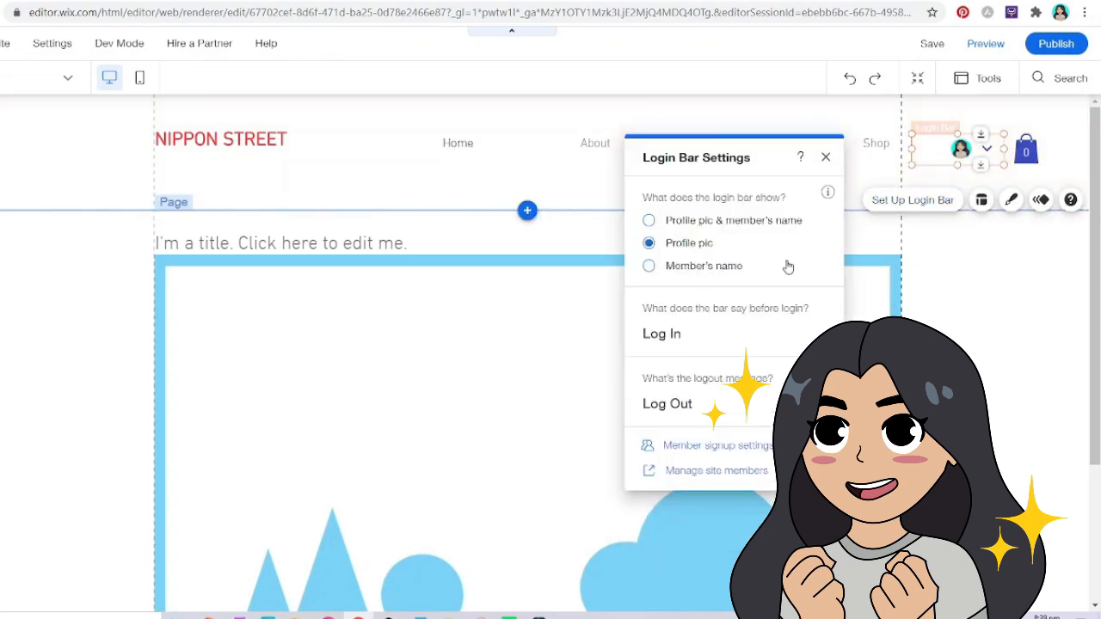
pyautogui.click(1025, 148)
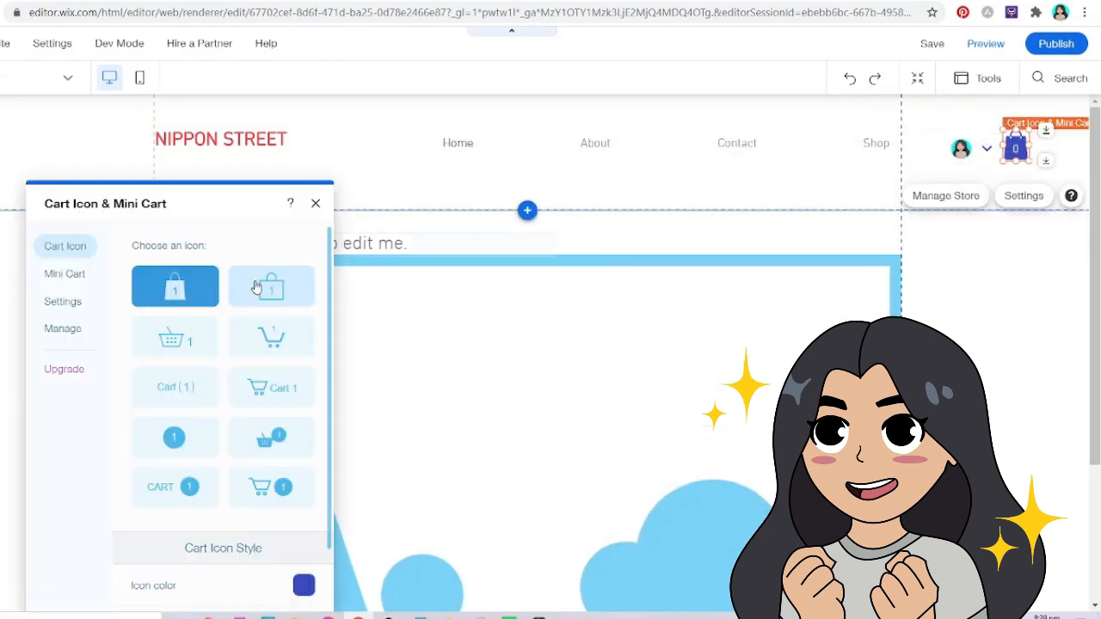
pyautogui.click(272, 335)
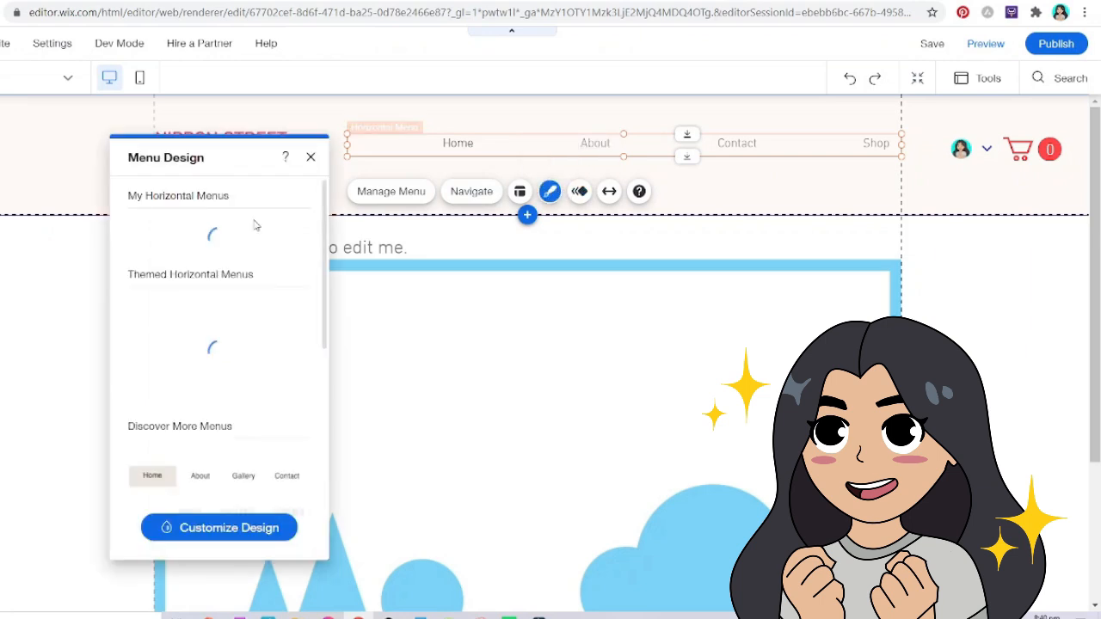
# Apply the yellow, pink and red colour theme from Theme Manager's featured themes
pyautogui.scroll(-3)
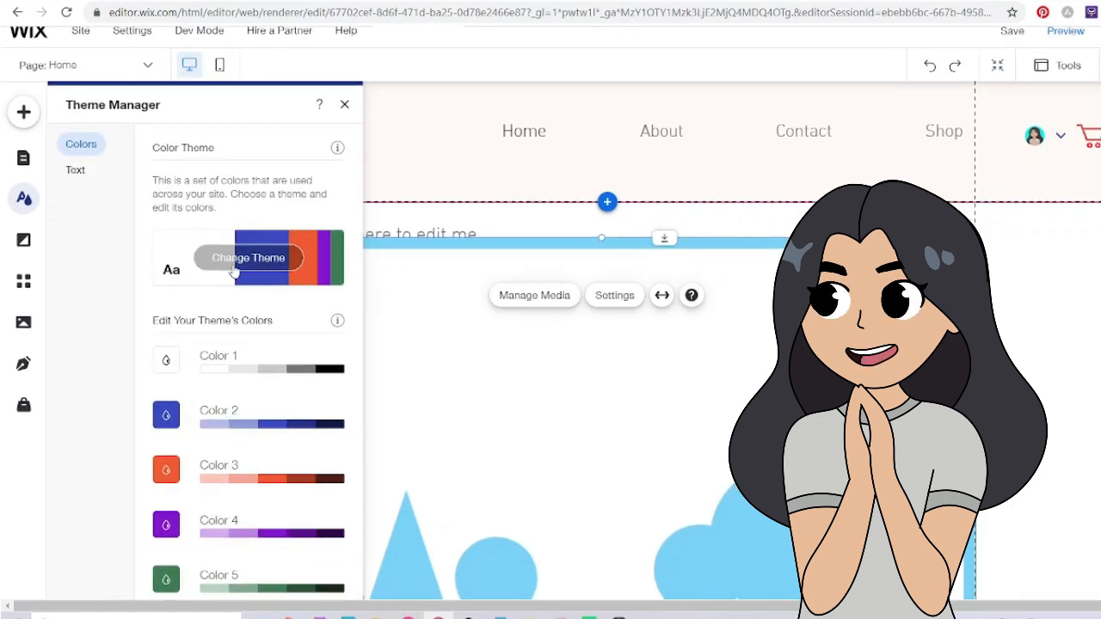
pyautogui.click(248, 258)
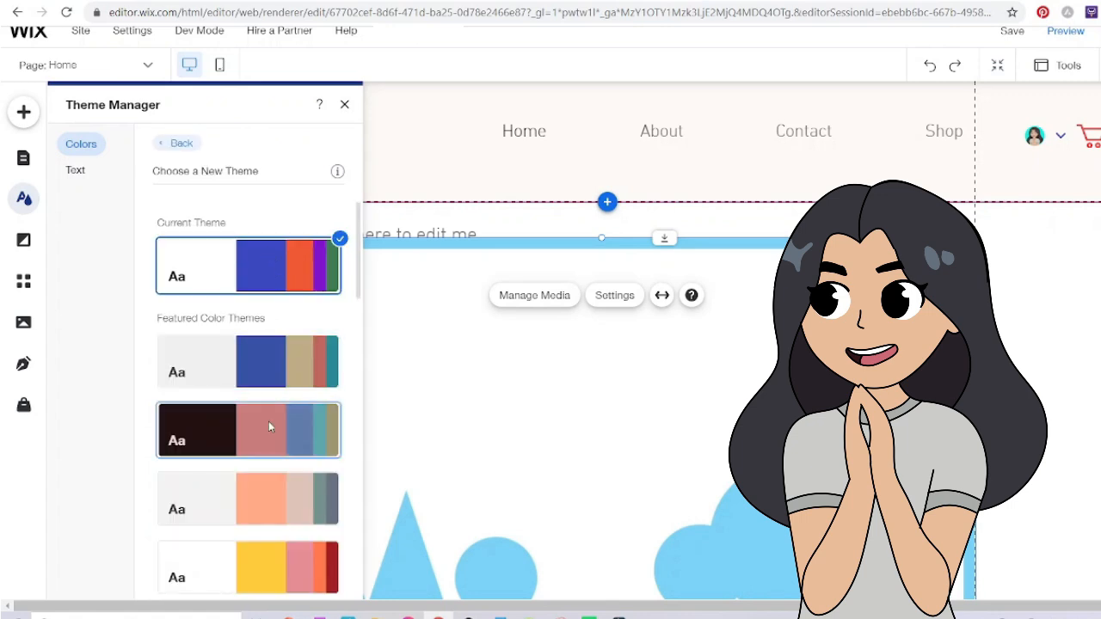
pyautogui.moveTo(261, 360)
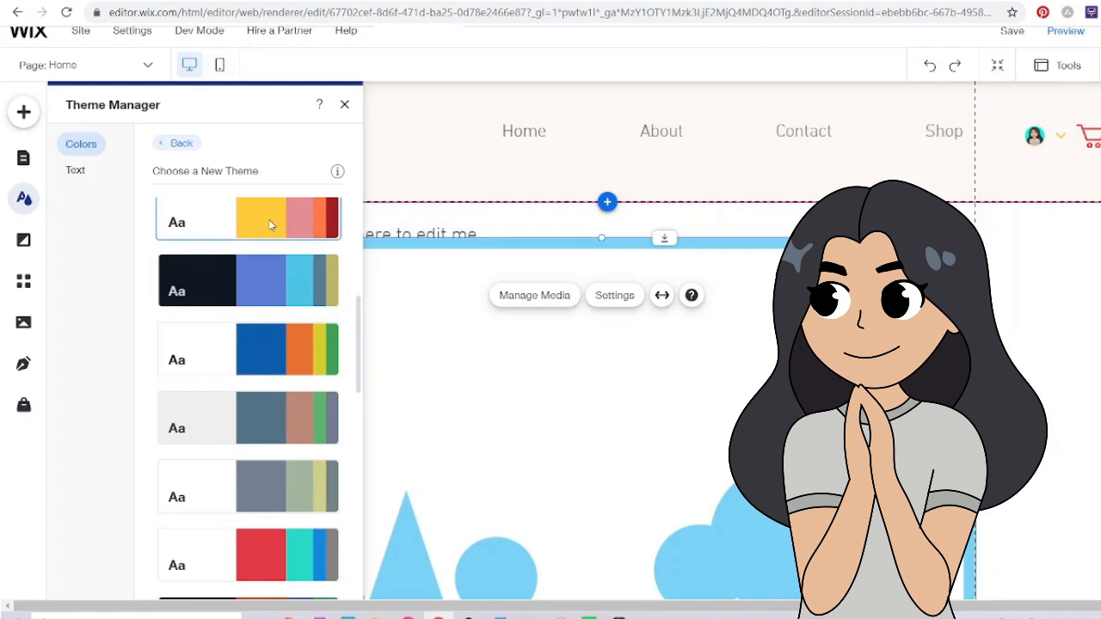
pyautogui.click(248, 278)
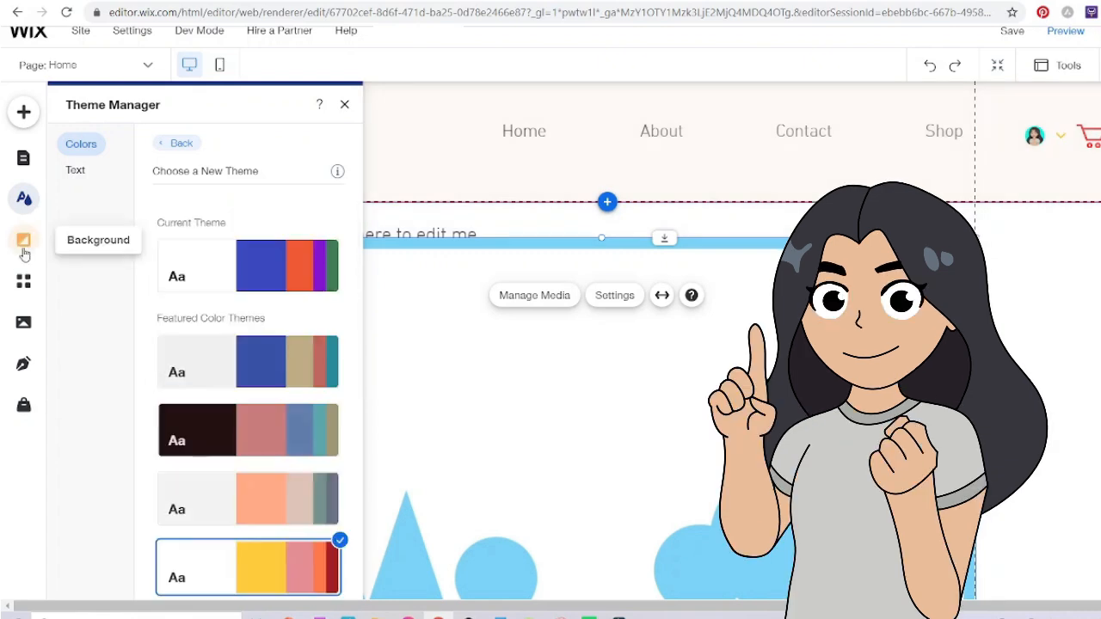
# Choose a soft pink gradient image from Selected Backgrounds as the page background
pyautogui.click(24, 241)
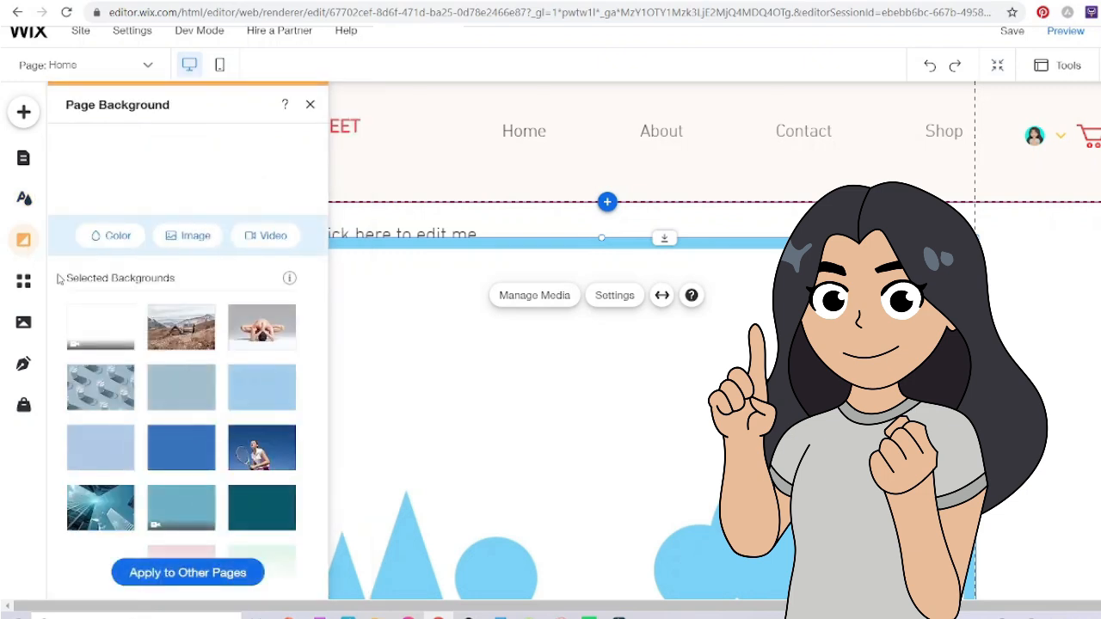
pyautogui.scroll(-3)
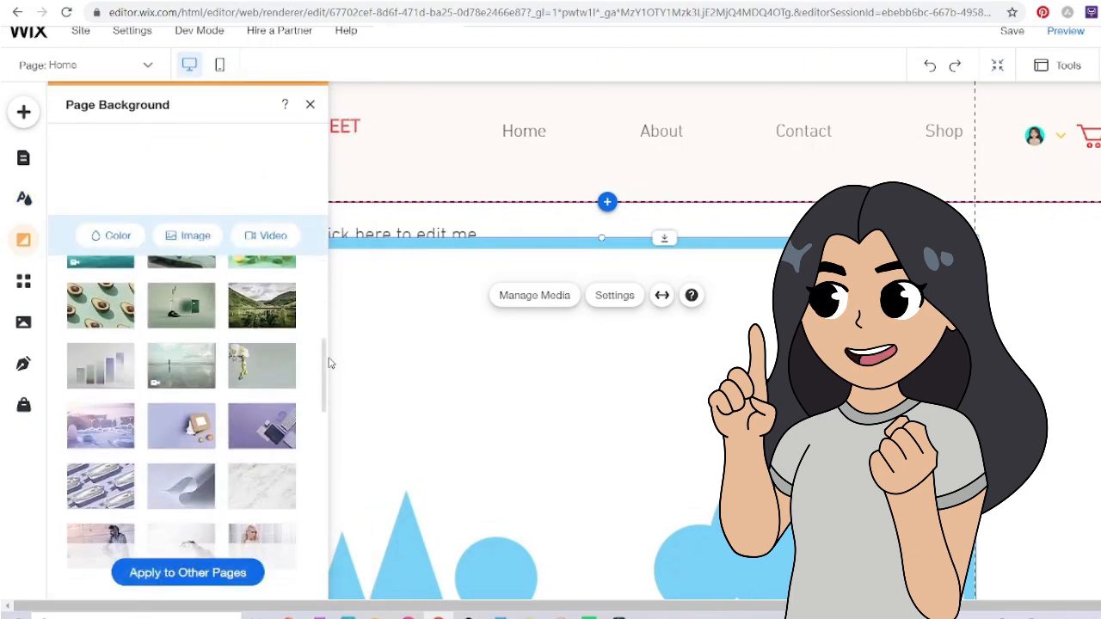
pyautogui.scroll(-3)
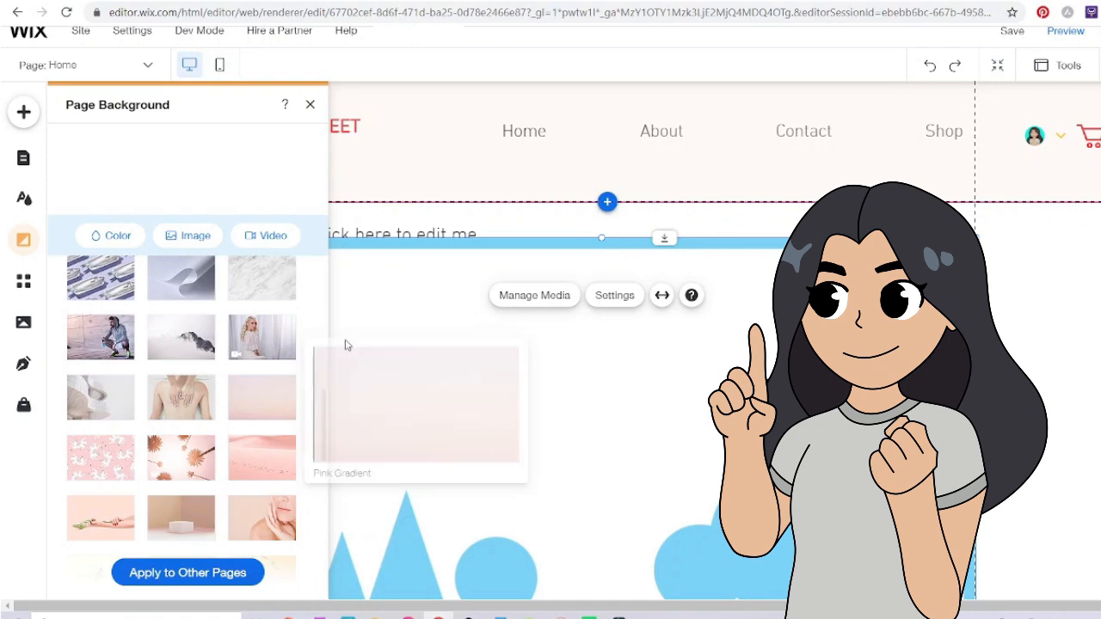
pyautogui.scroll(-3)
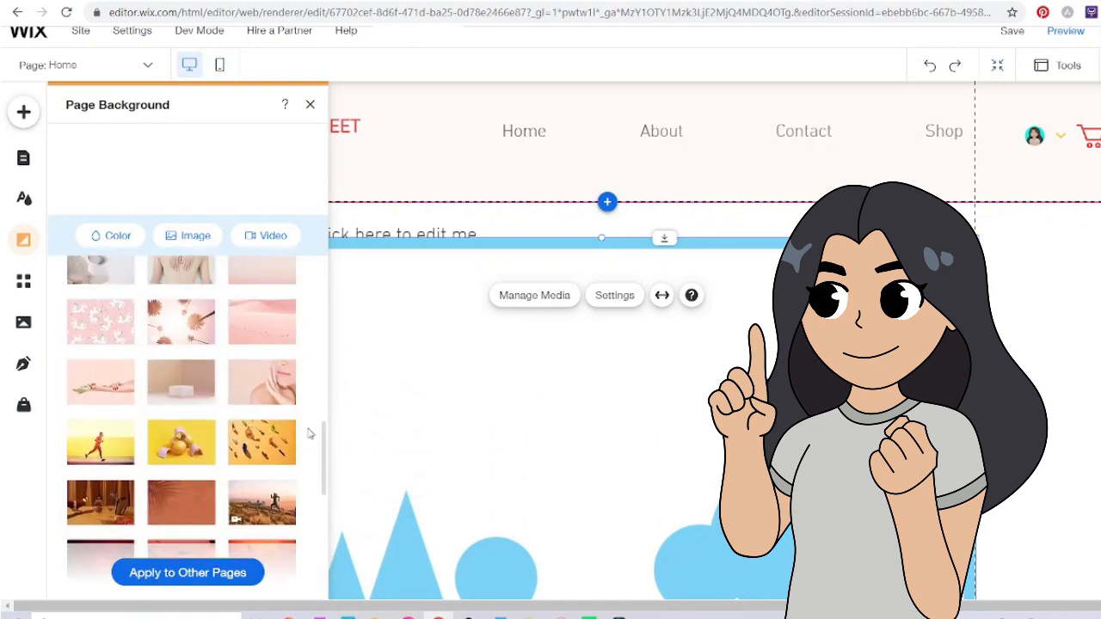
pyautogui.scroll(3)
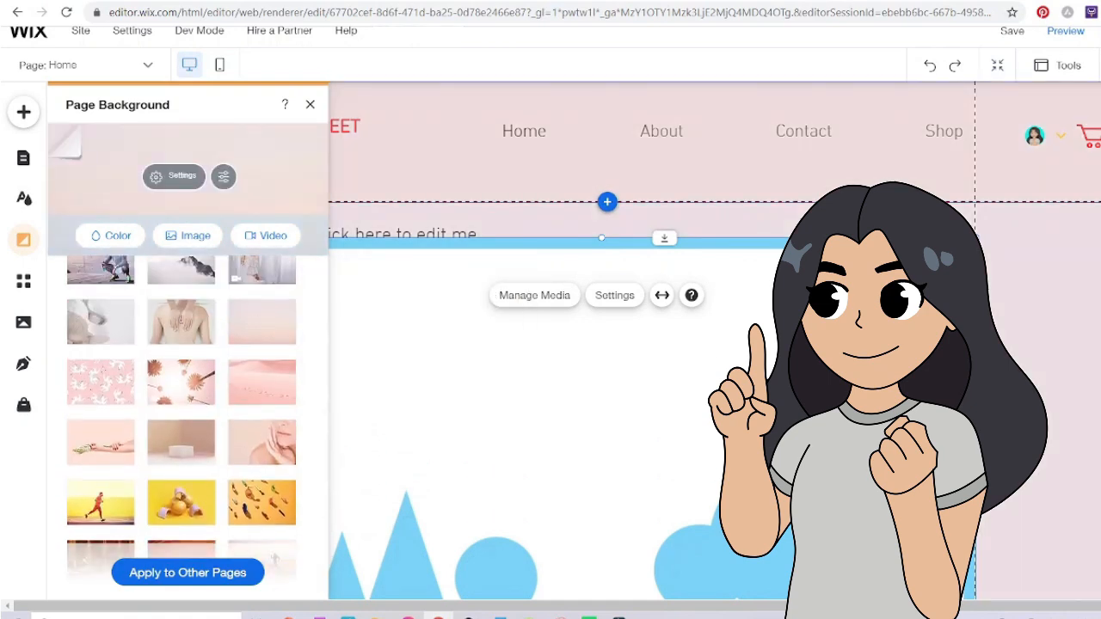
pyautogui.click(310, 105)
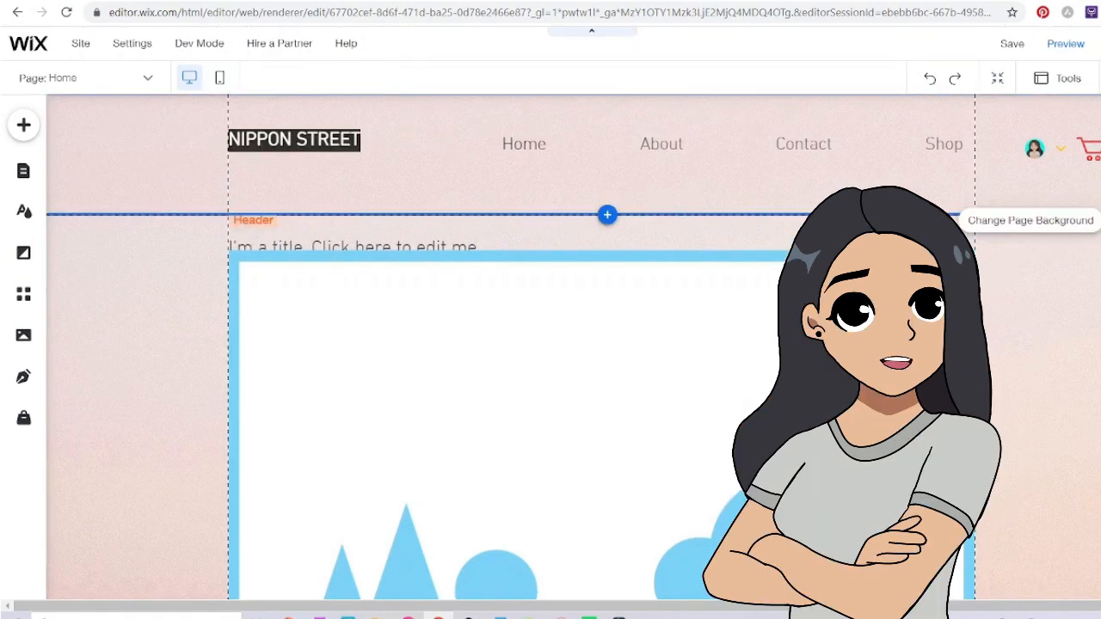
# Remove the two placeholder images from the home page Pro Gallery's media
pyautogui.click(488, 326)
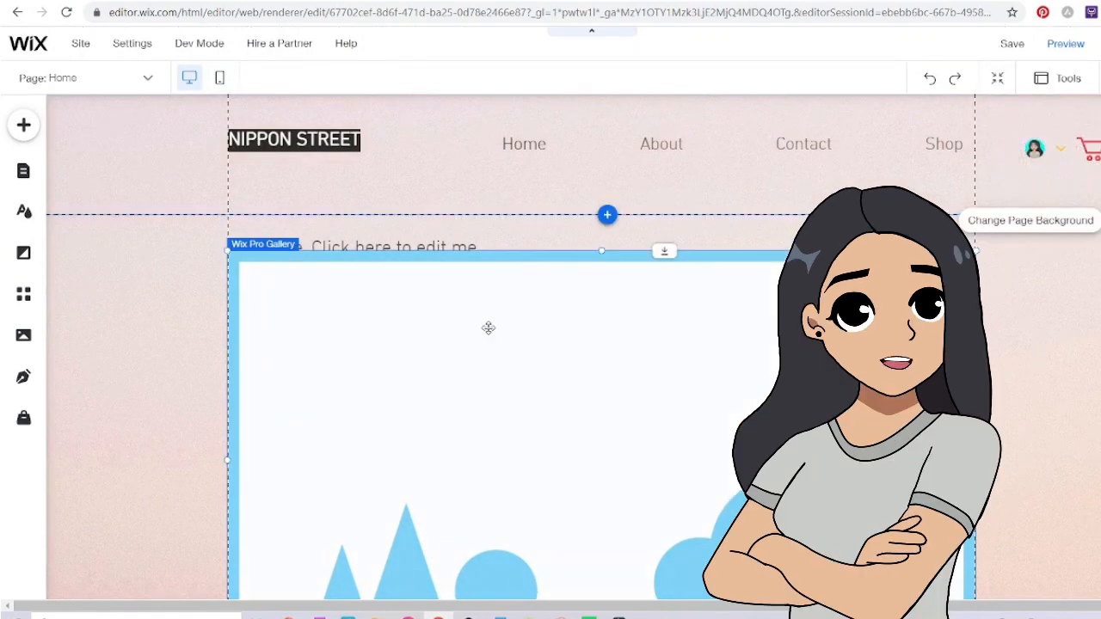
pyautogui.click(576, 290)
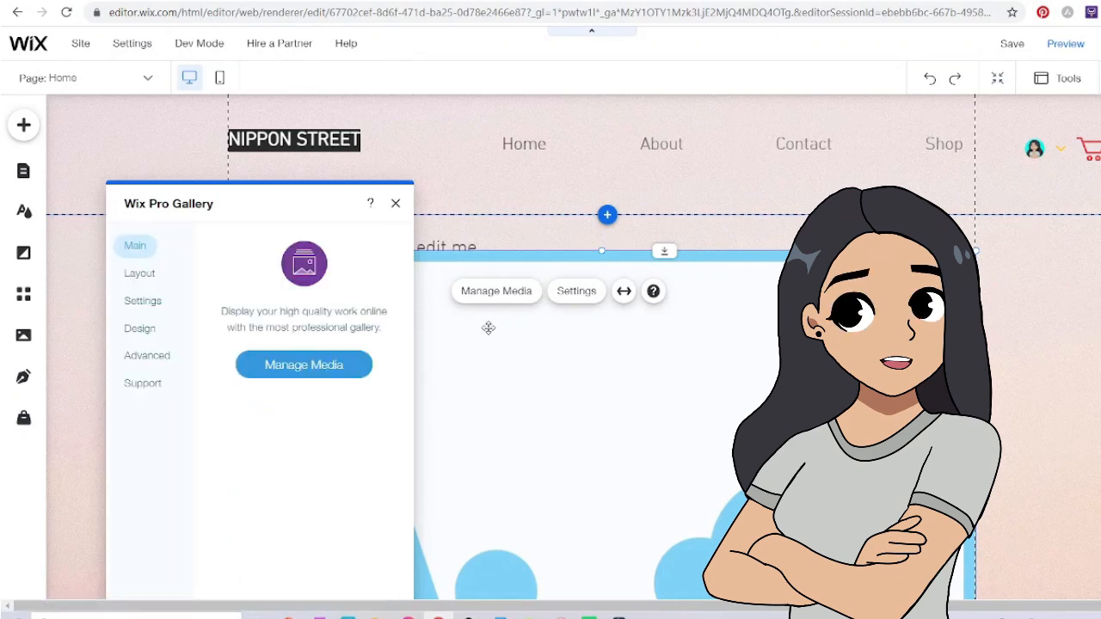
pyautogui.moveTo(303, 365)
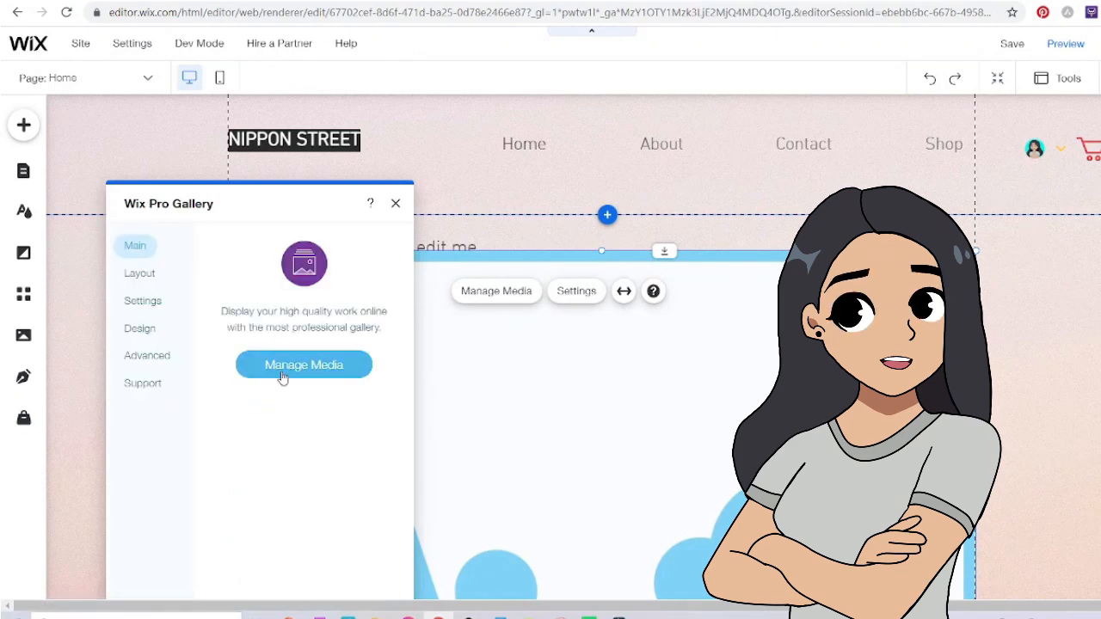
pyautogui.click(302, 365)
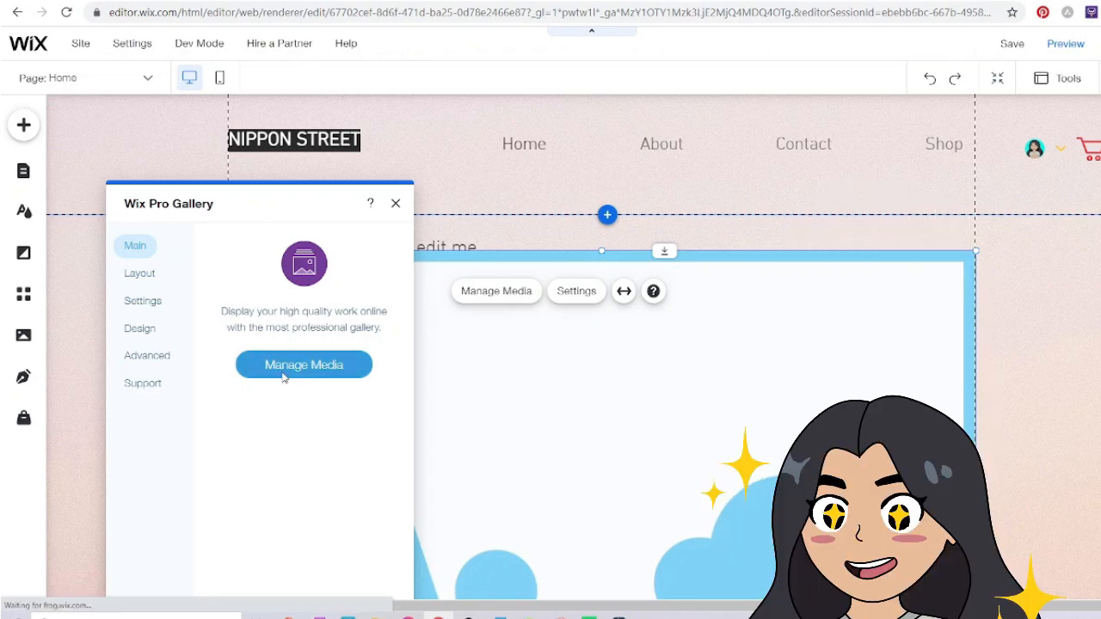
pyautogui.click(302, 365)
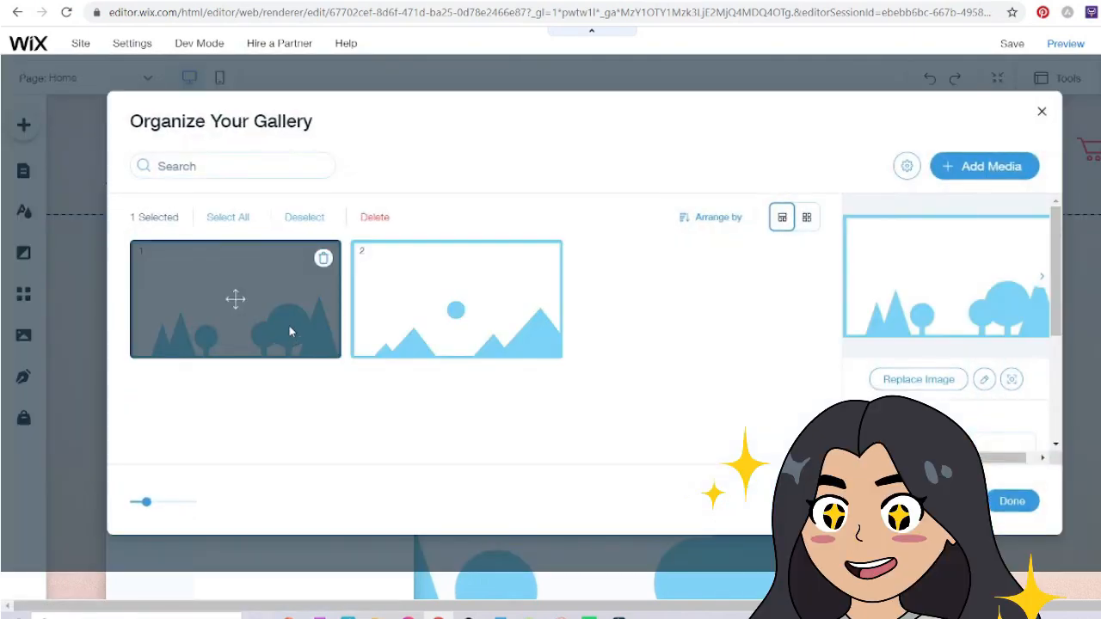
pyautogui.click(456, 299)
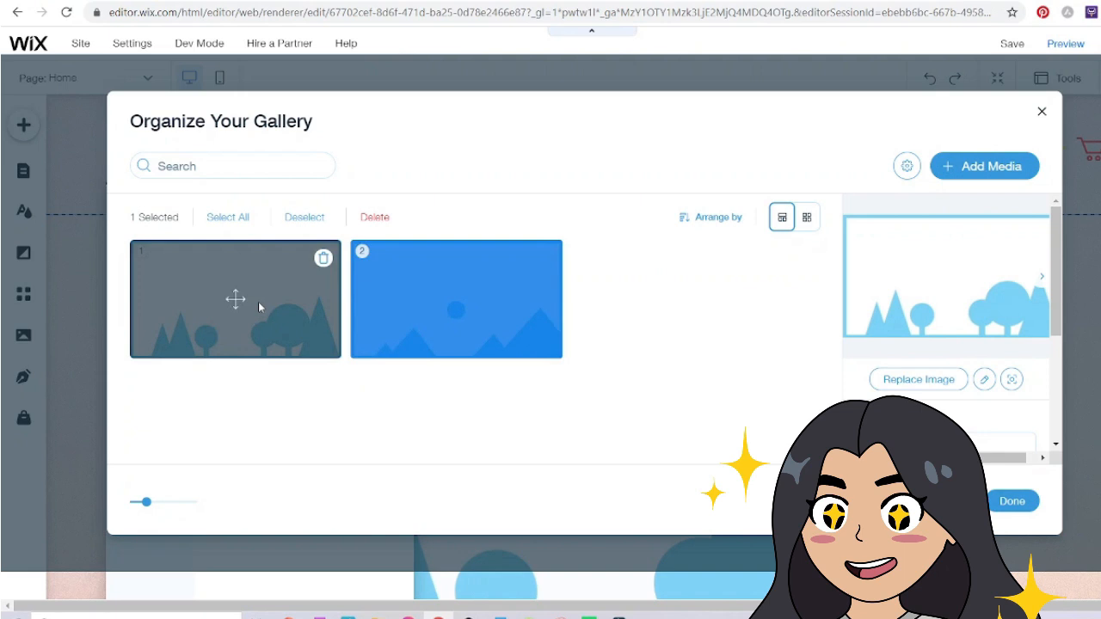
pyautogui.click(375, 217)
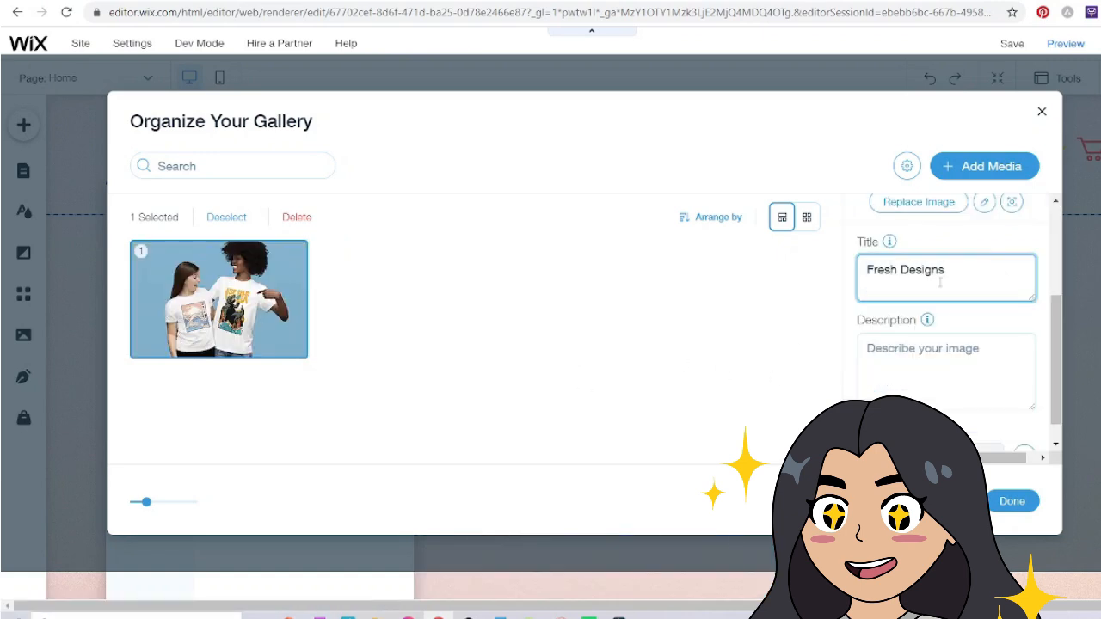
# Describe the t-shirt photo as 'Designs inspired by Japanese' and apply it to the gallery
pyautogui.write('Designs inspired by Japanese')
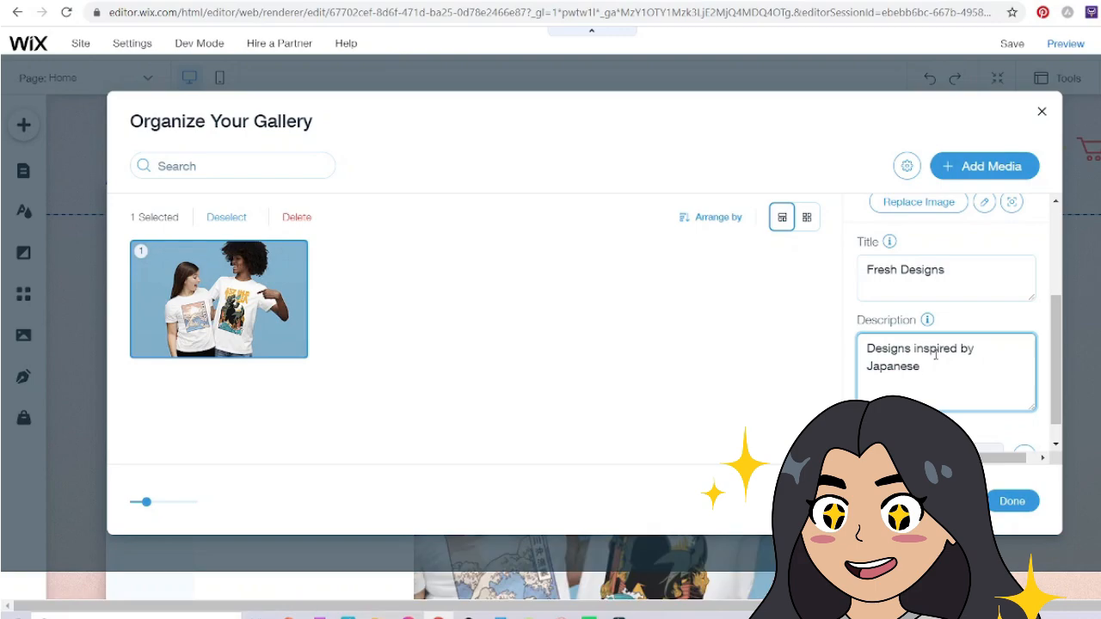
pyautogui.click(1011, 501)
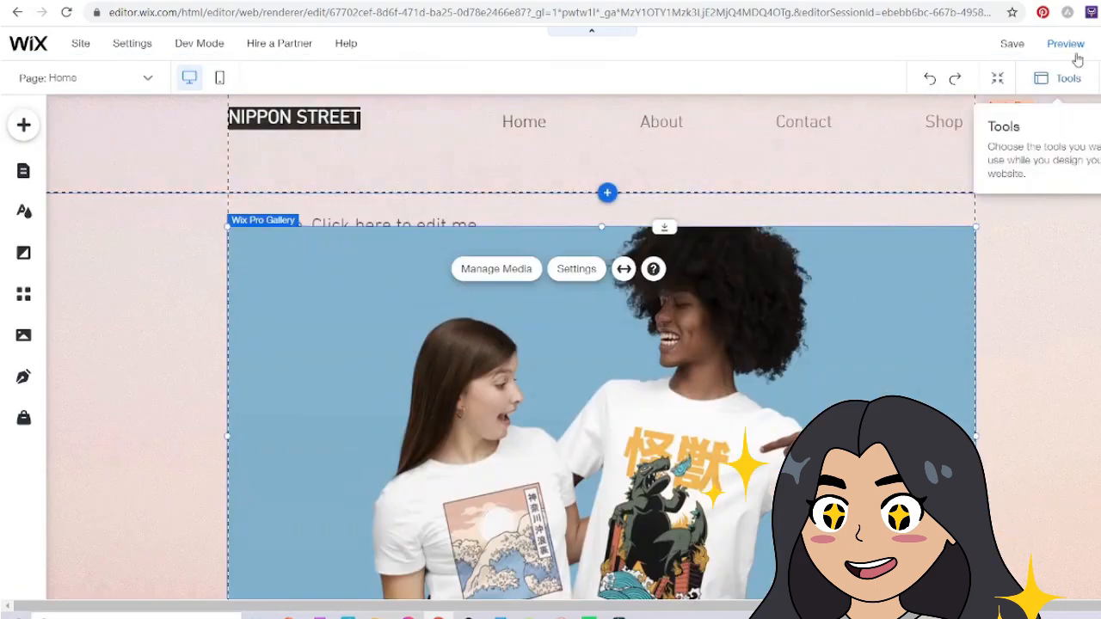
# Preview the home page as visitors see it, then inspect header and footer text settings
pyautogui.click(1064, 43)
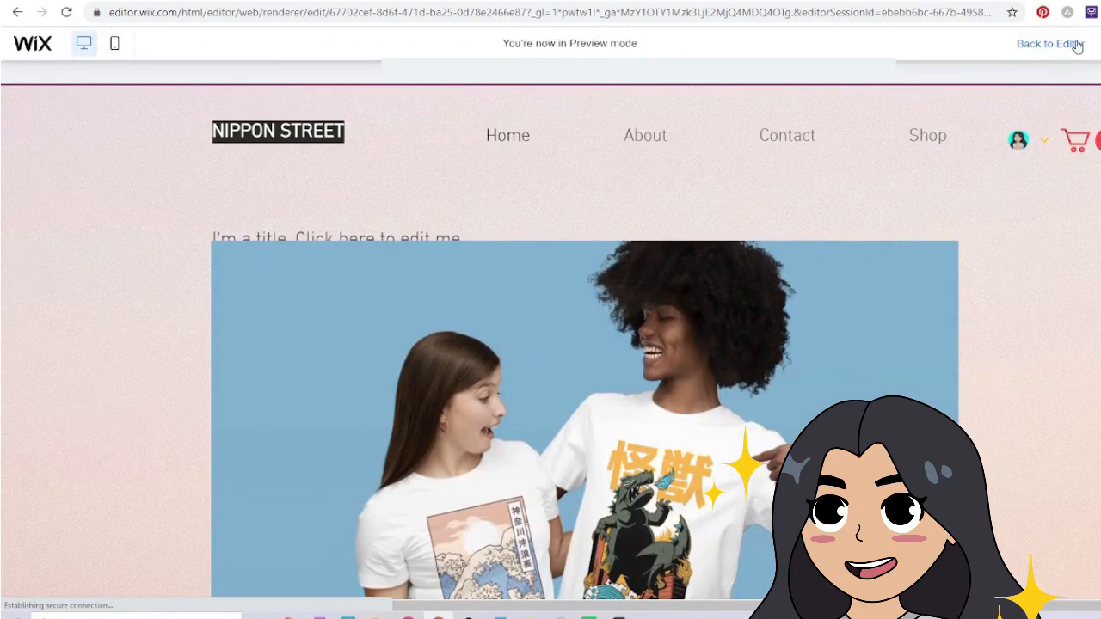
pyautogui.click(1049, 45)
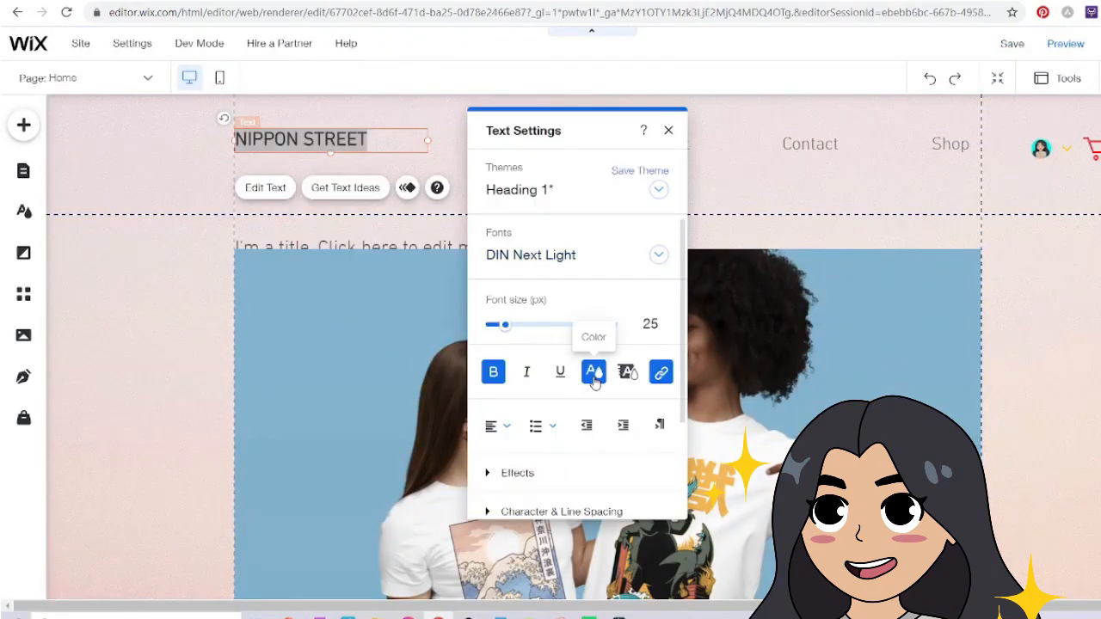
pyautogui.click(667, 130)
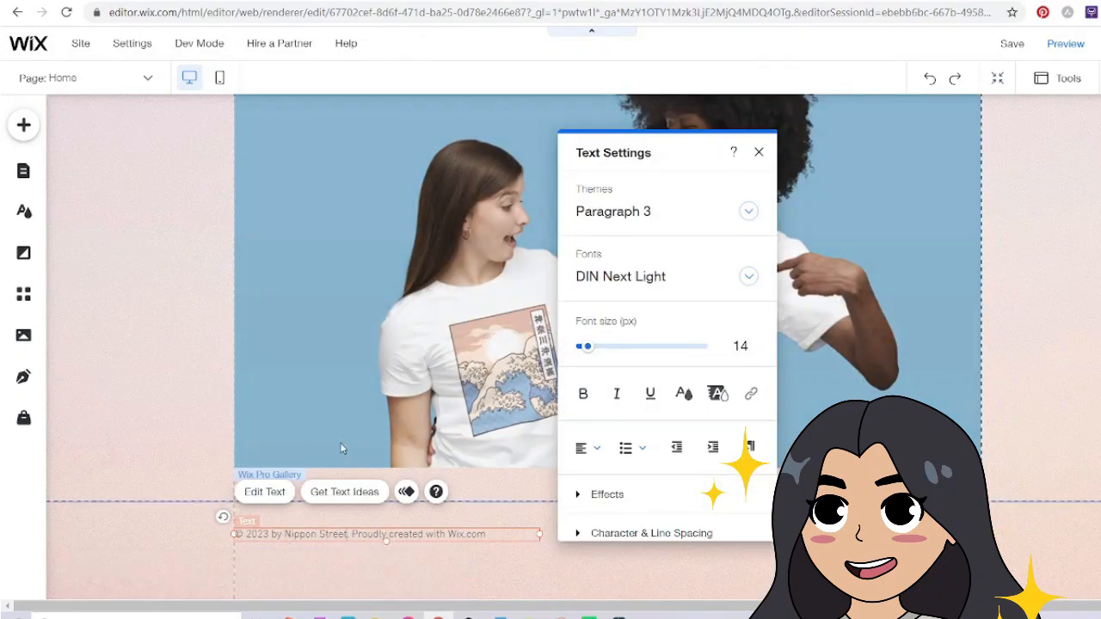
pyautogui.click(756, 152)
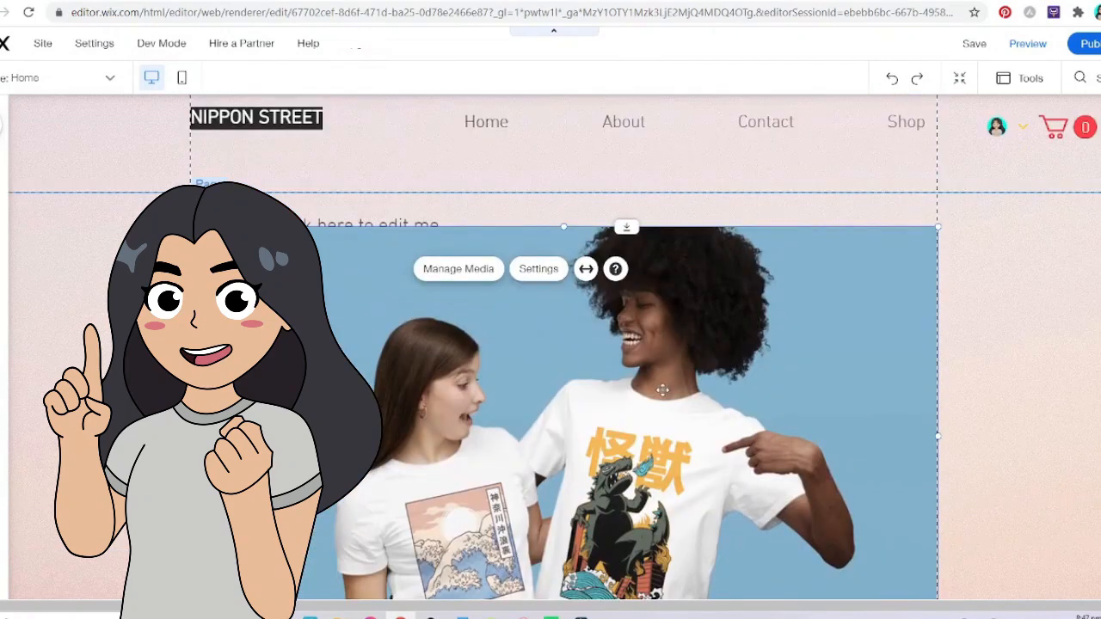
pyautogui.moveTo(1027, 43)
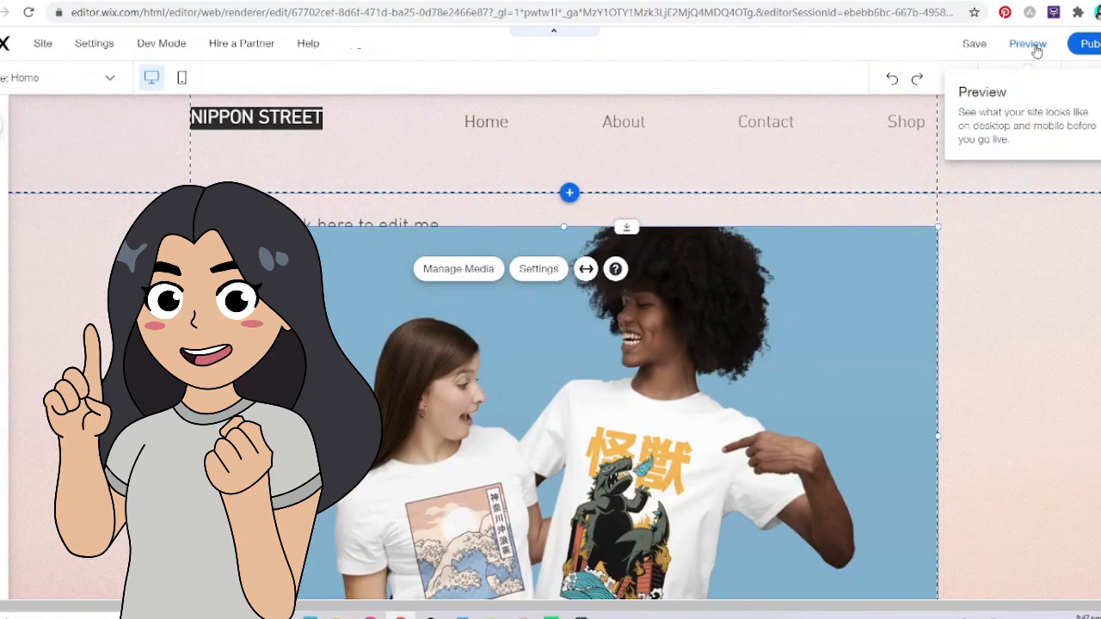
# Preview the site again and look further down the page
pyautogui.click(1026, 43)
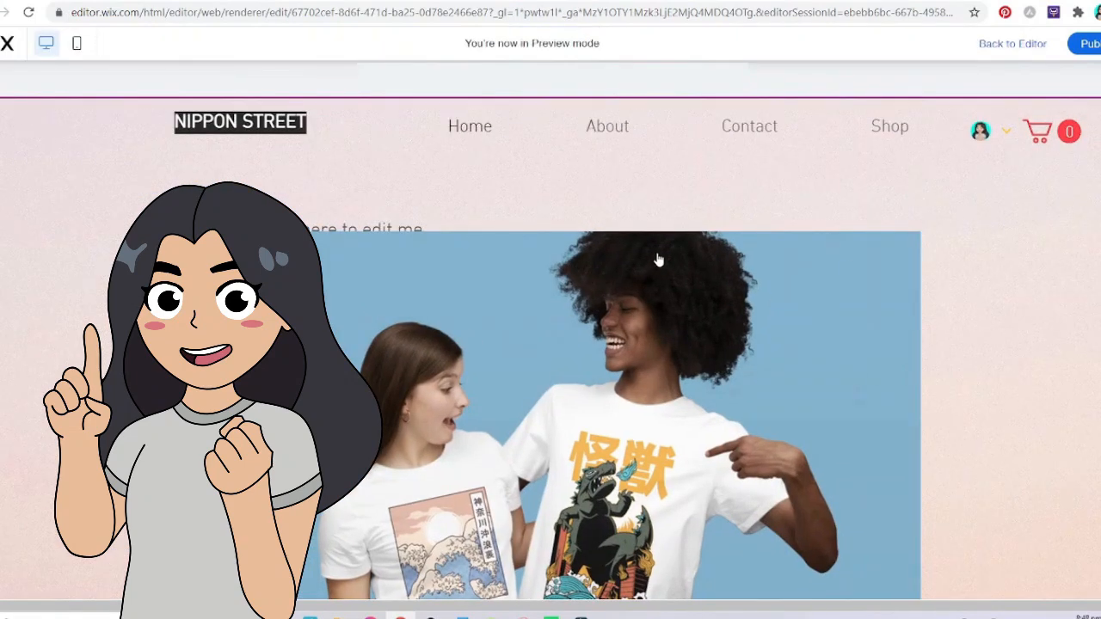
pyautogui.scroll(-3)
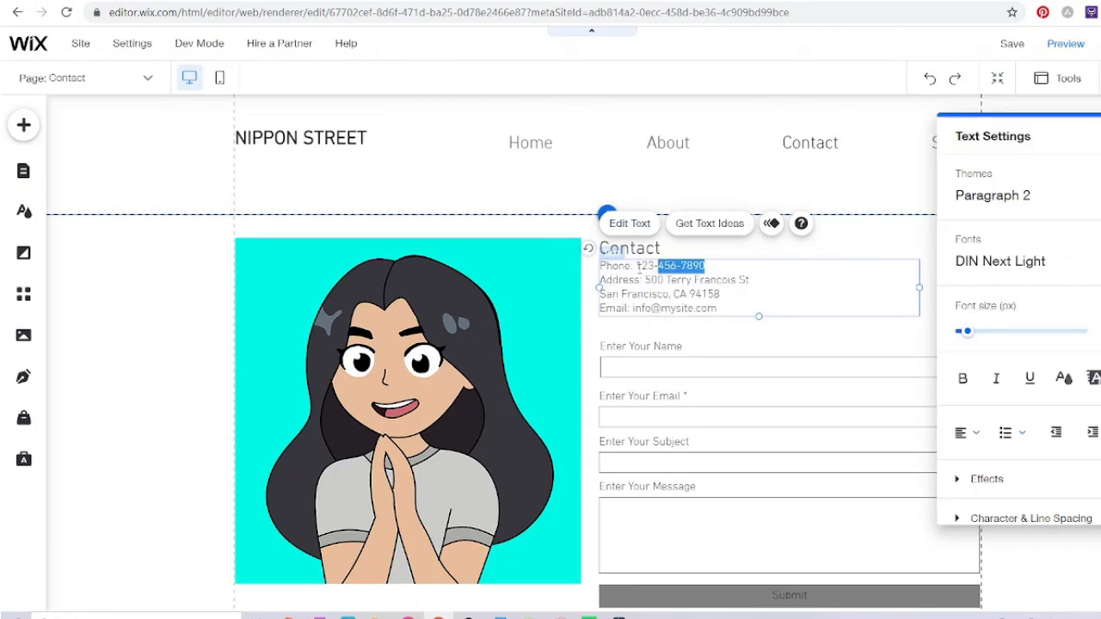
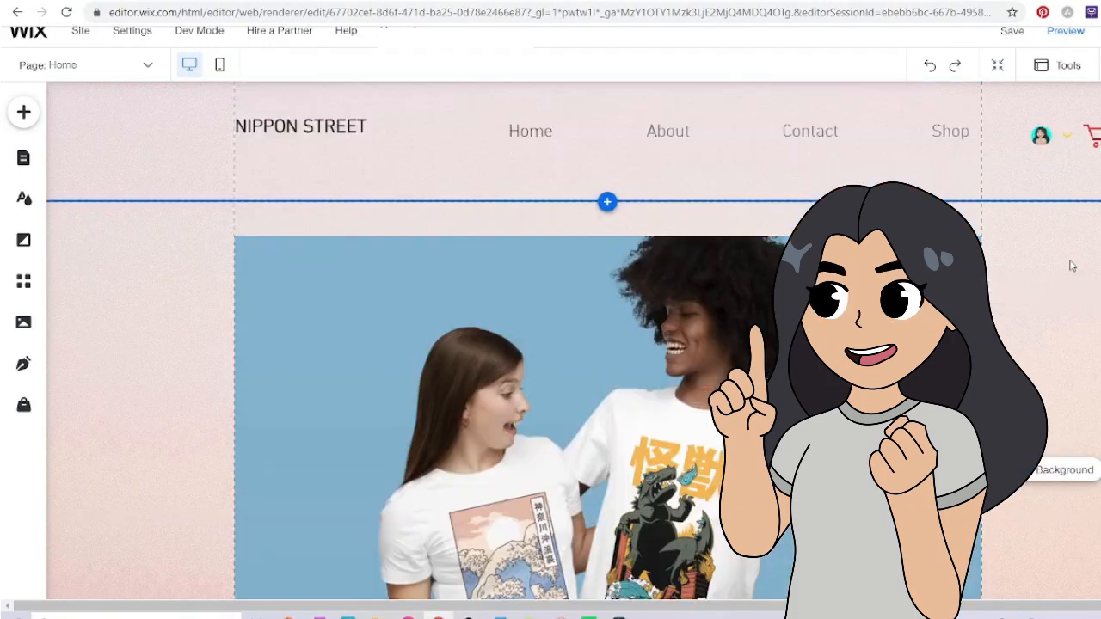
# Reach the store's Products dashboard from the Shop page's options in the page list
pyautogui.click(24, 171)
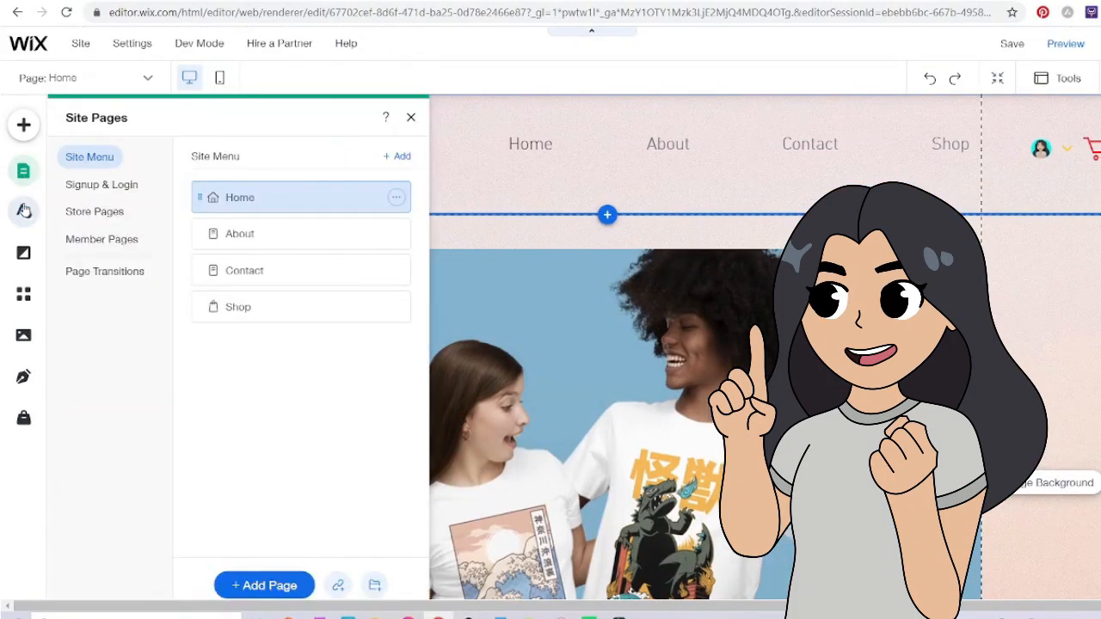
pyautogui.click(395, 306)
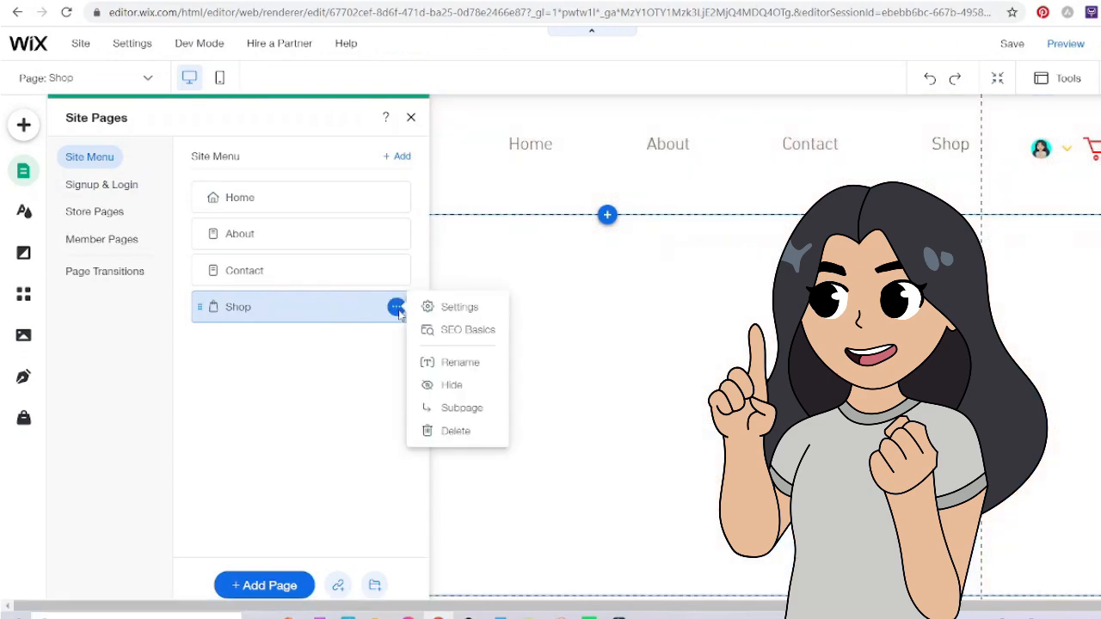
pyautogui.click(410, 117)
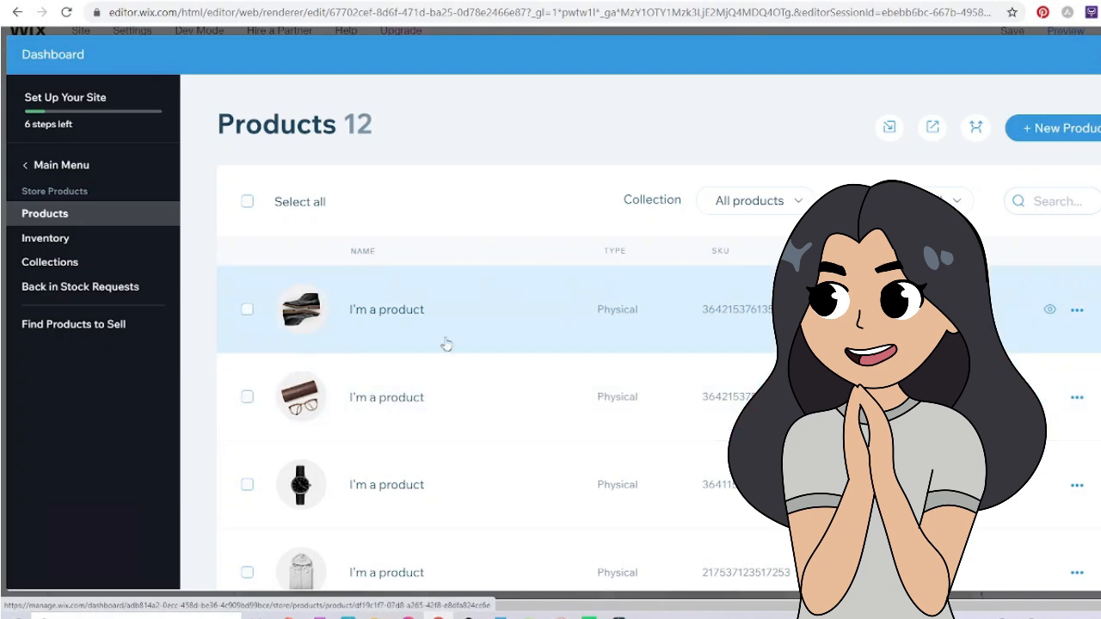
# Select all 12 placeholder products and confirm deleting them
pyautogui.scroll(-3)
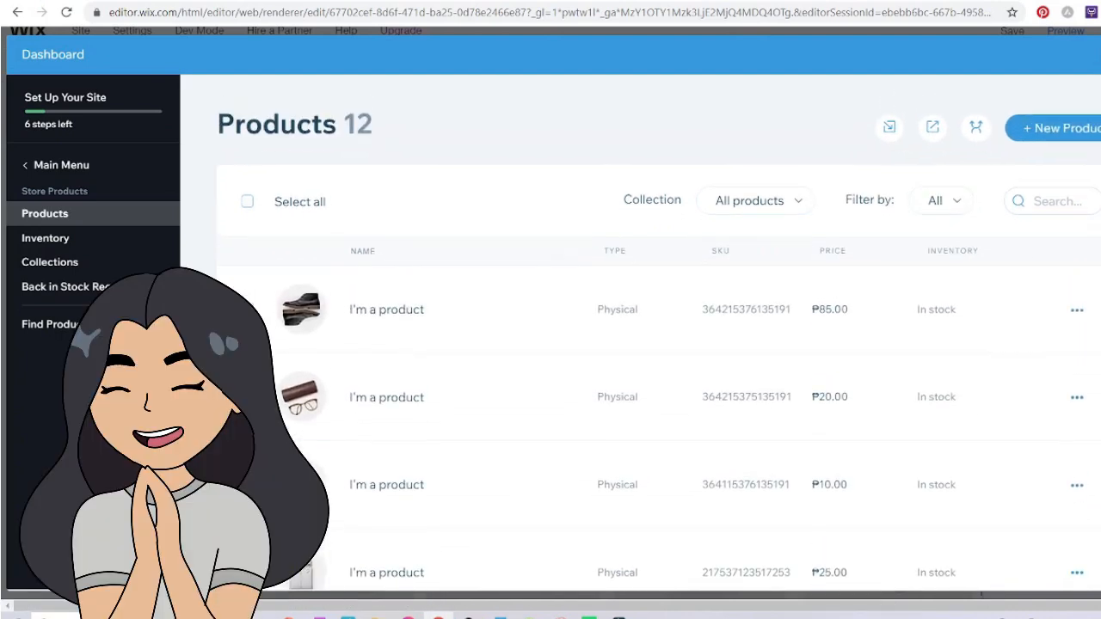
pyautogui.click(1059, 201)
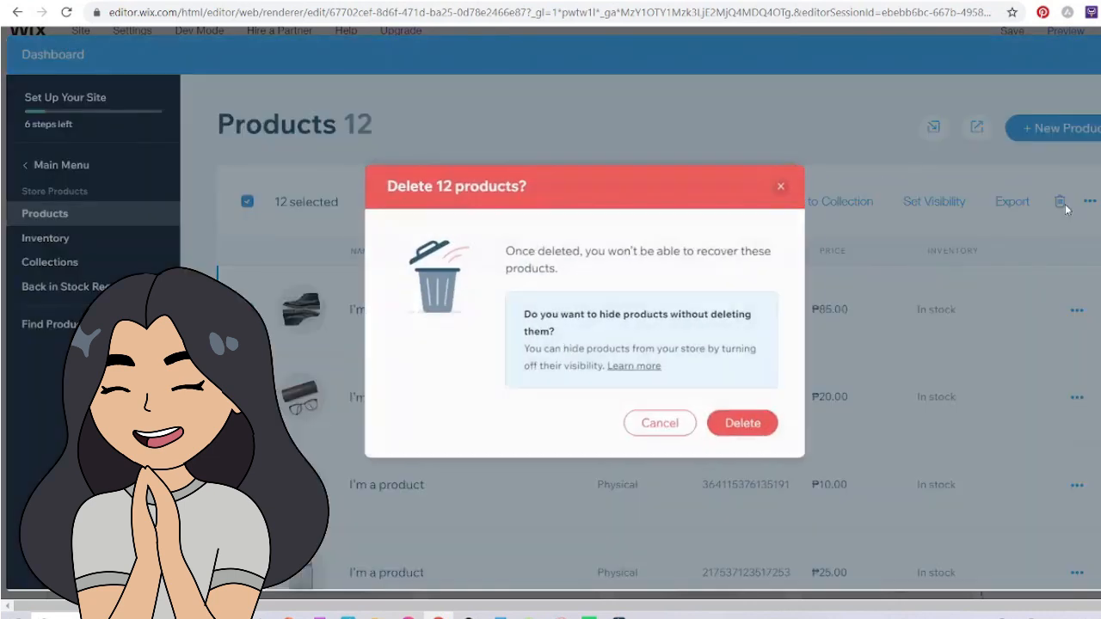
pyautogui.click(741, 423)
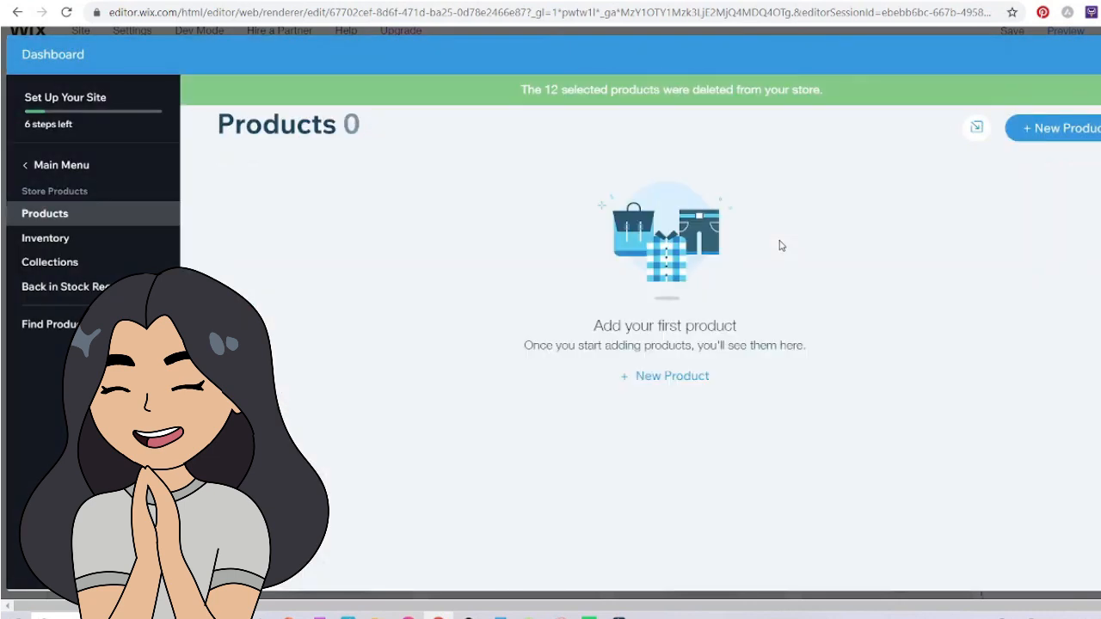
pyautogui.moveTo(976, 128)
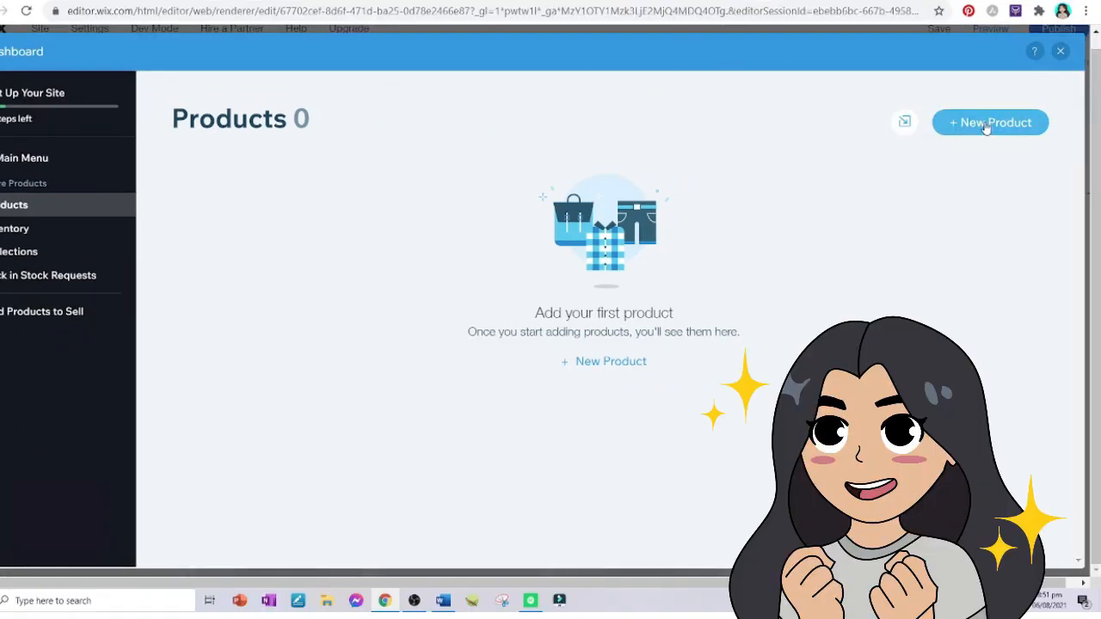
# Create a new product and upload the t-shirt mockup images from the computer
pyautogui.click(990, 122)
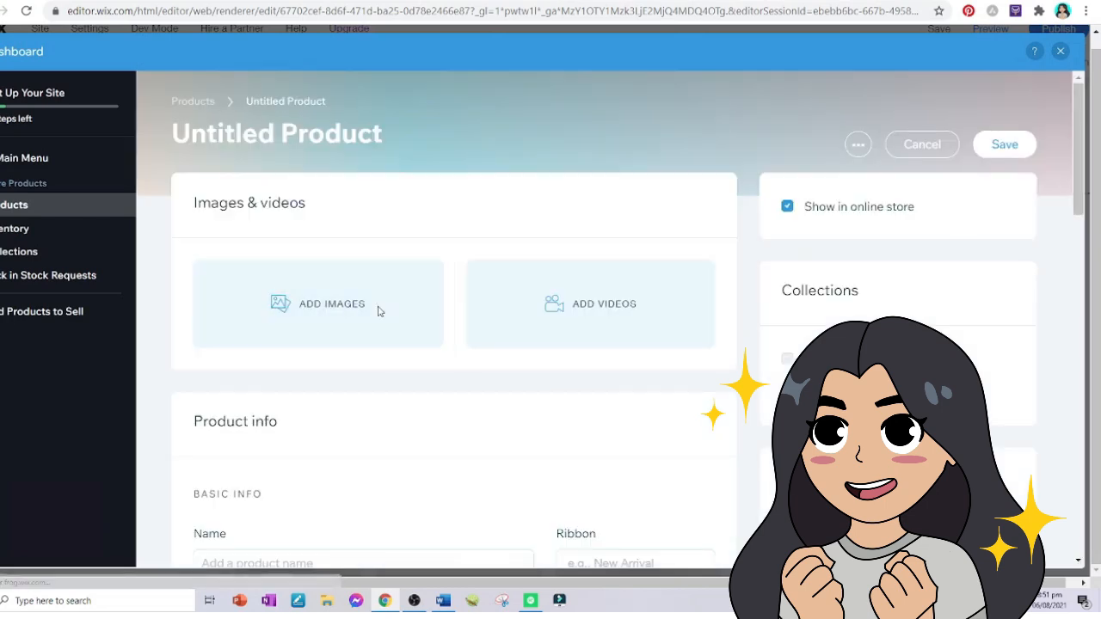
pyautogui.click(330, 302)
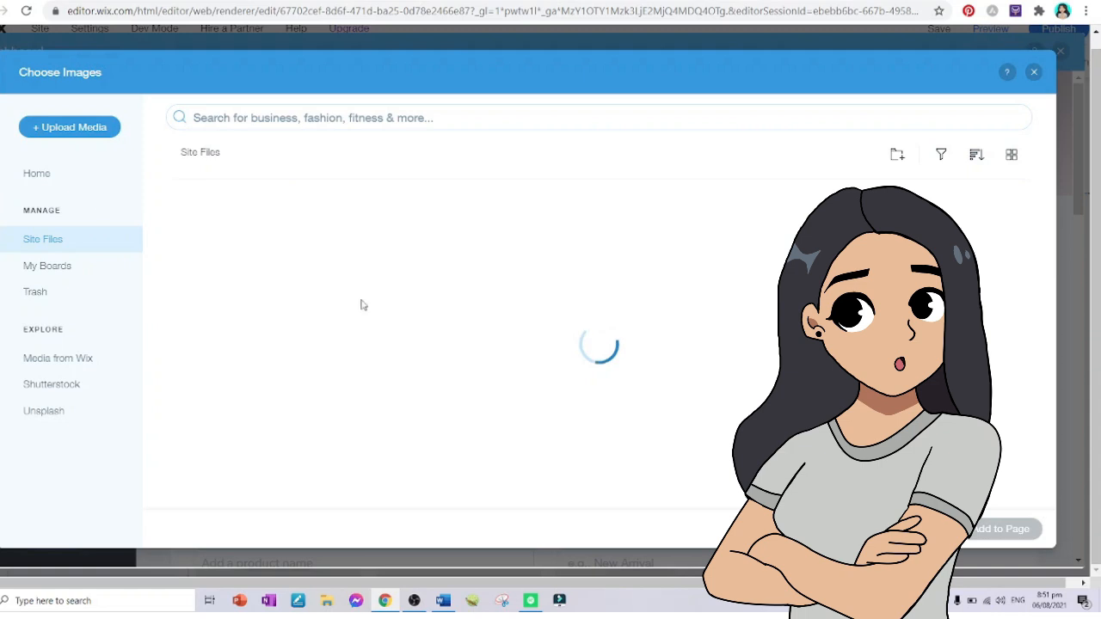
pyautogui.click(69, 127)
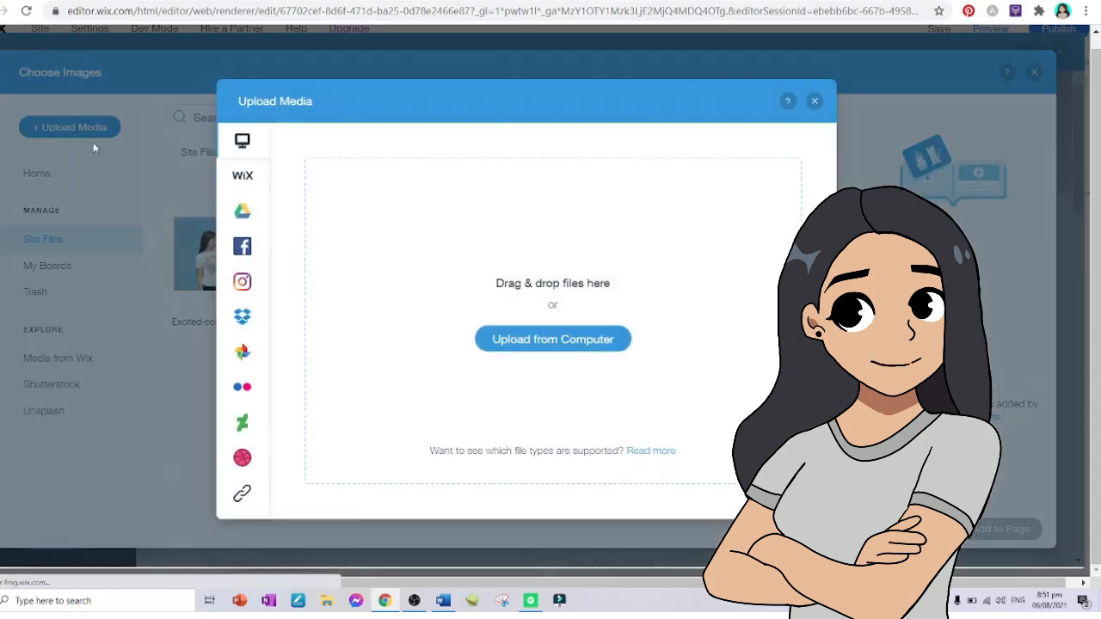
pyautogui.click(553, 337)
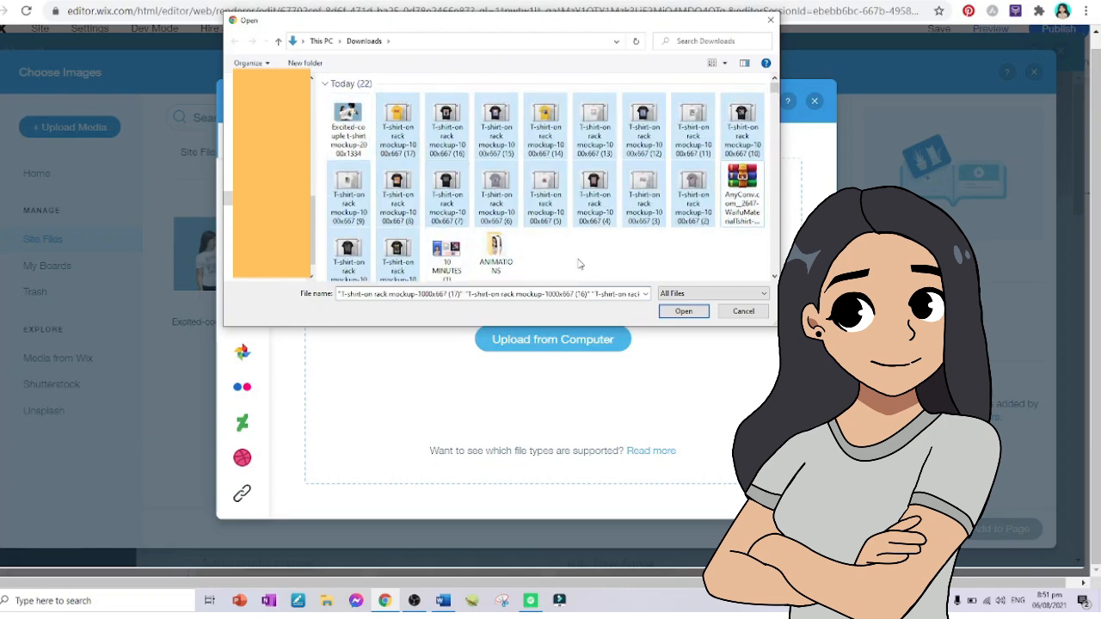
pyautogui.click(683, 310)
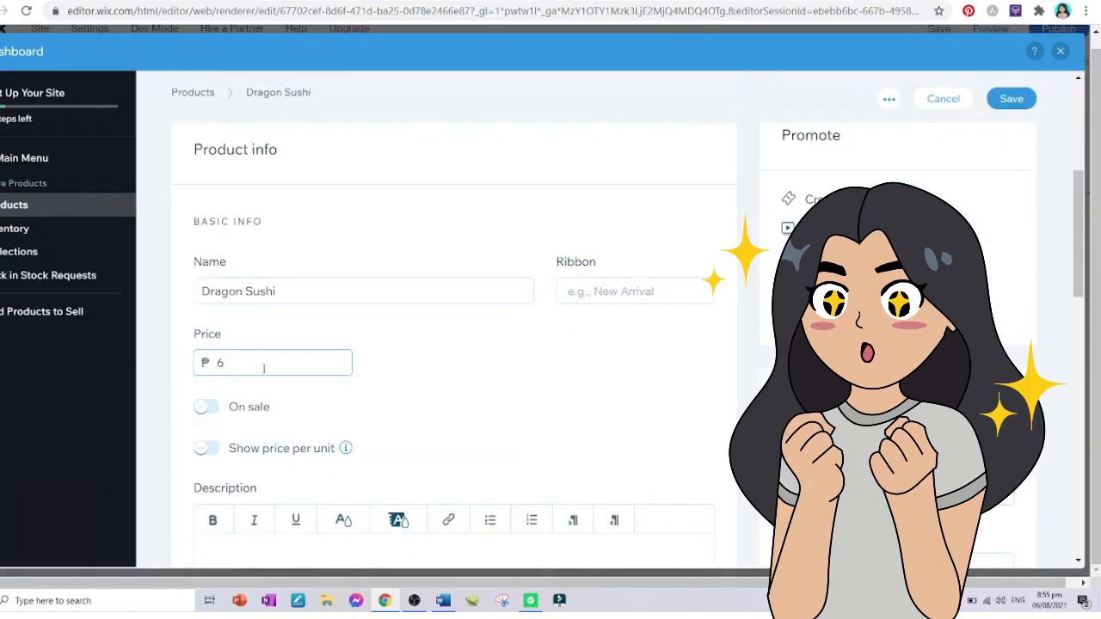
# Finish the description '...for individuals who likes dragons and sushi!' and save the product to continue
pyautogui.press('Backspace')
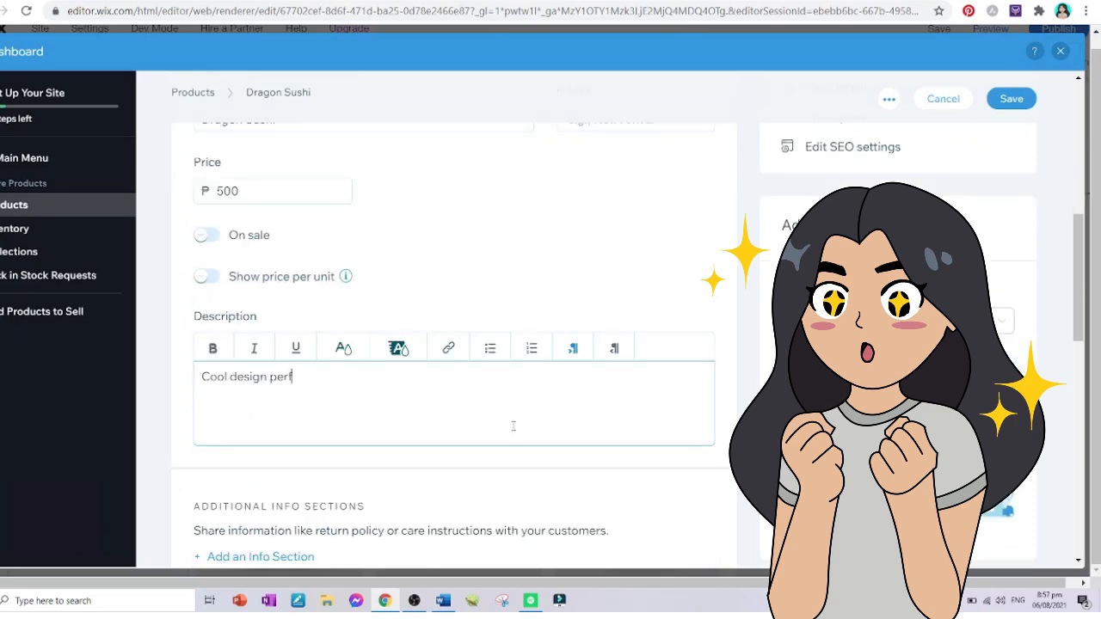
pyautogui.write('ect for individuals who likes dragons and sushi!')
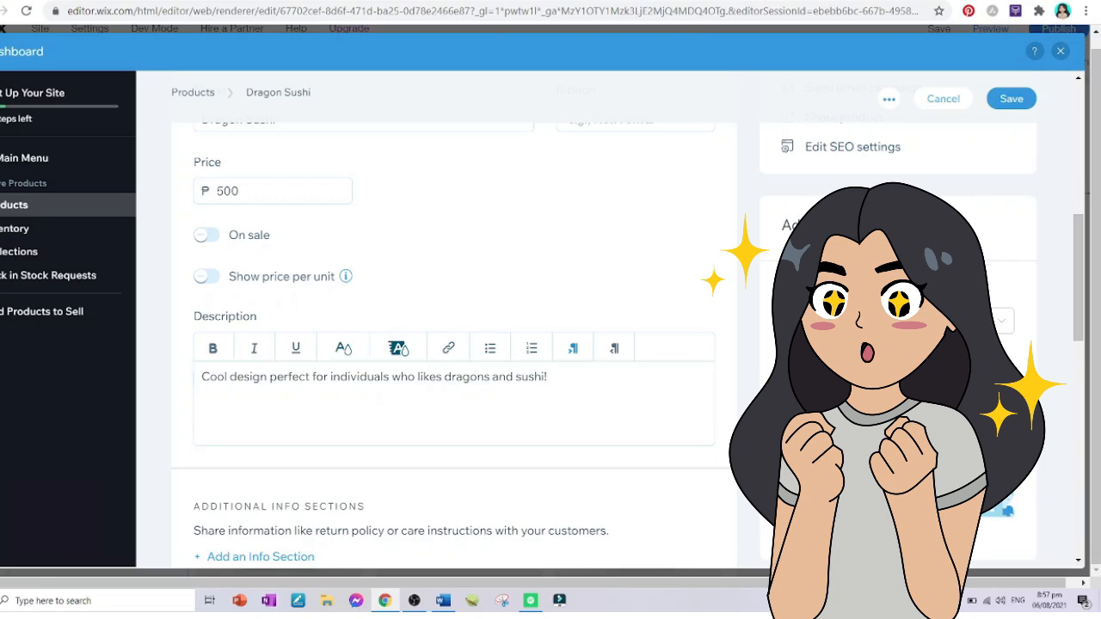
pyautogui.scroll(-3)
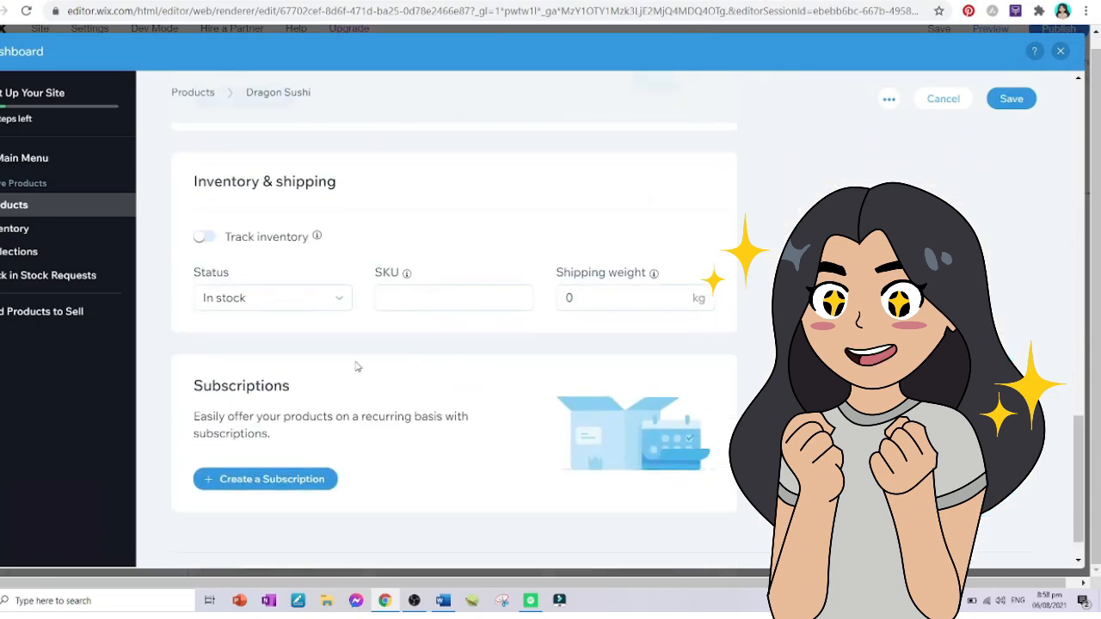
pyautogui.scroll(3)
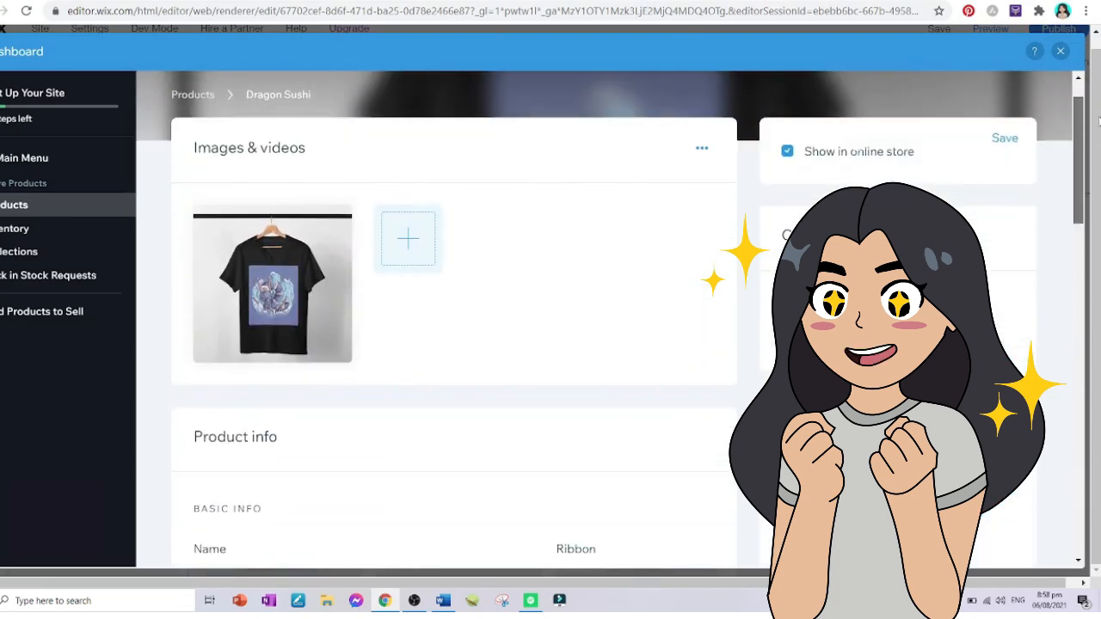
pyautogui.scroll(-3)
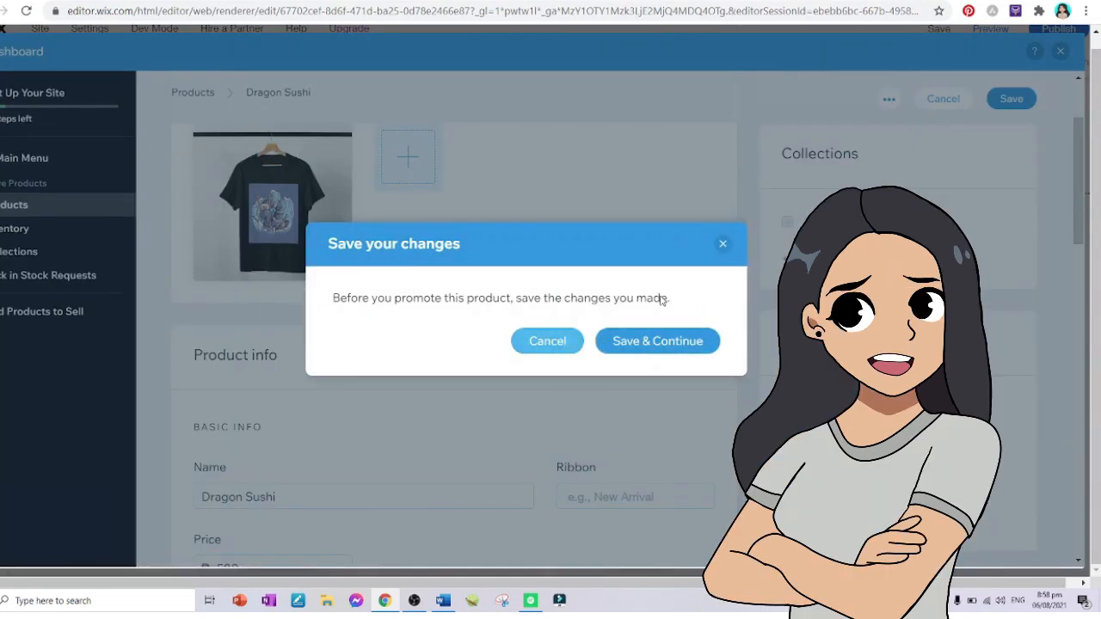
pyautogui.click(657, 340)
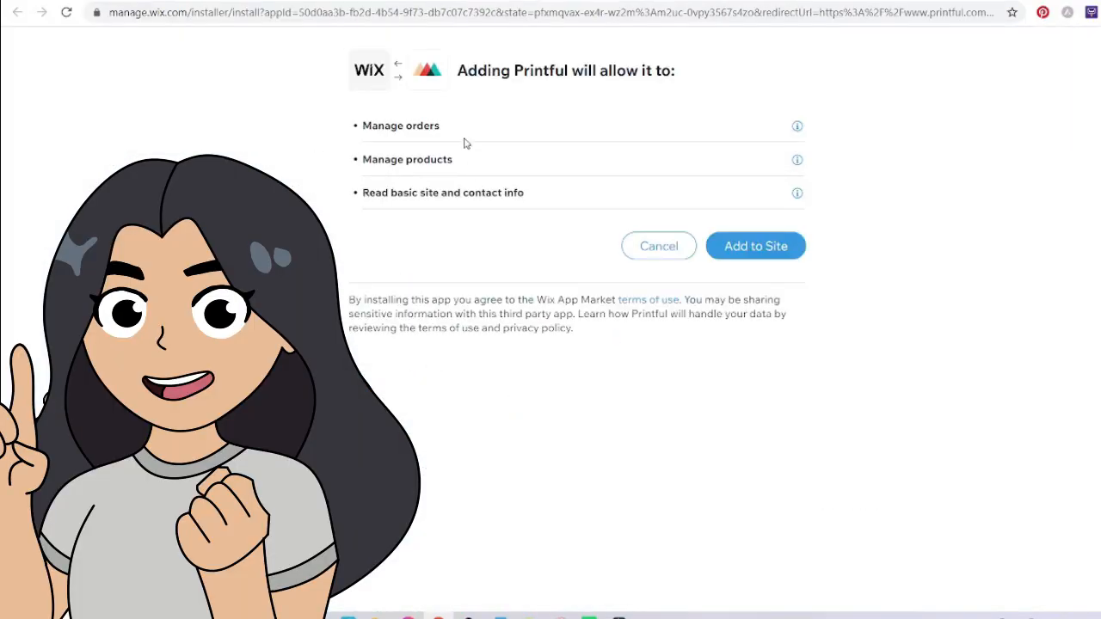
# Add Printful to the site and connect the store using the existing Printful account
pyautogui.click(753, 244)
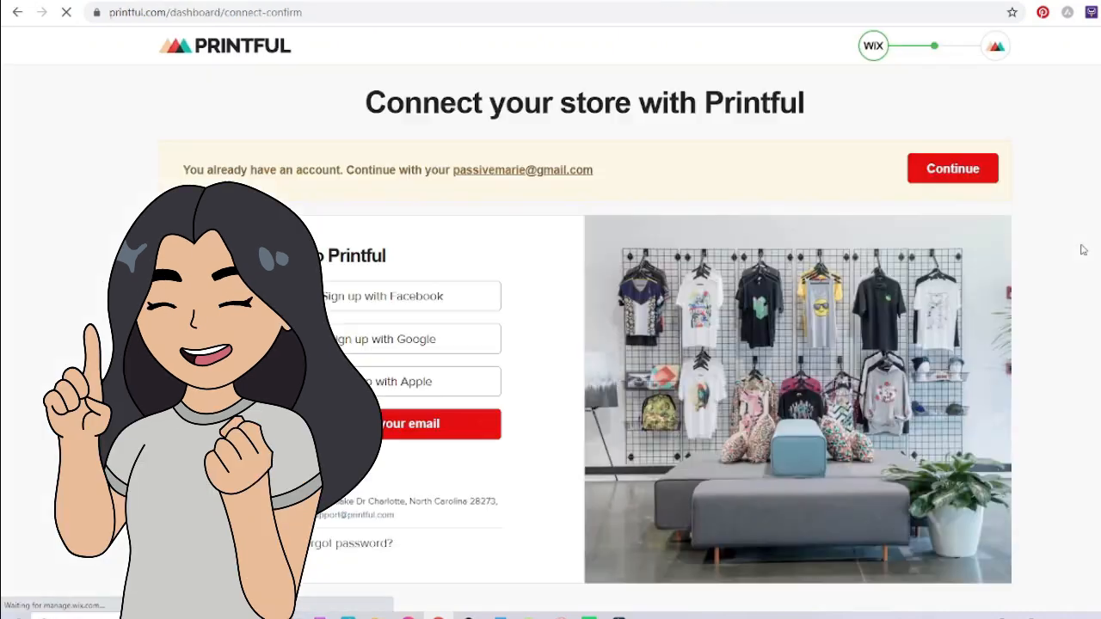
pyautogui.click(952, 169)
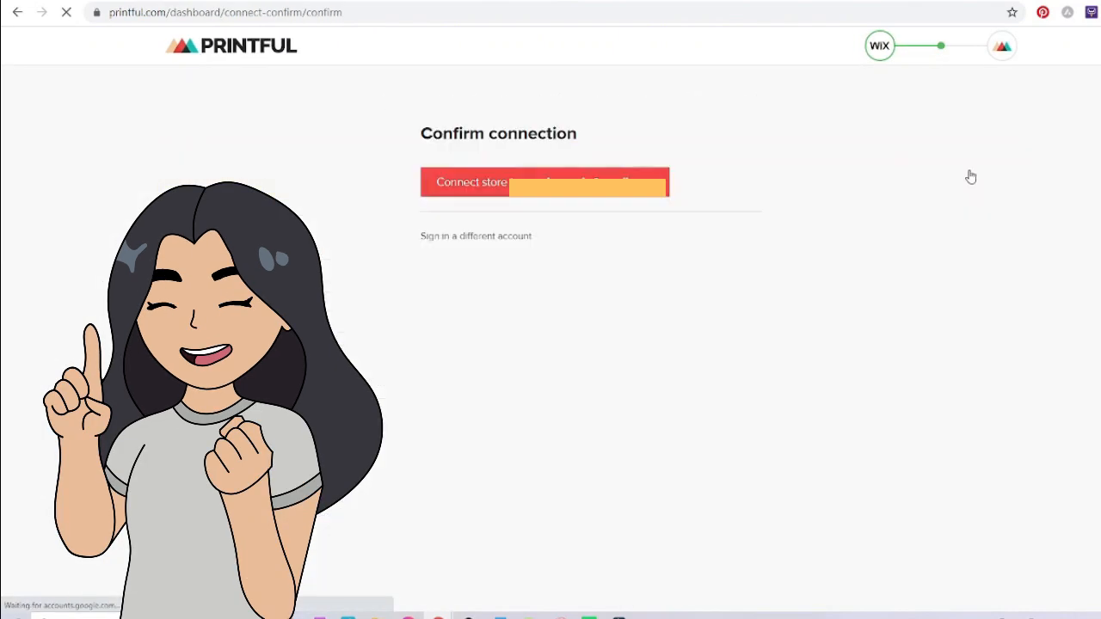
pyautogui.click(543, 183)
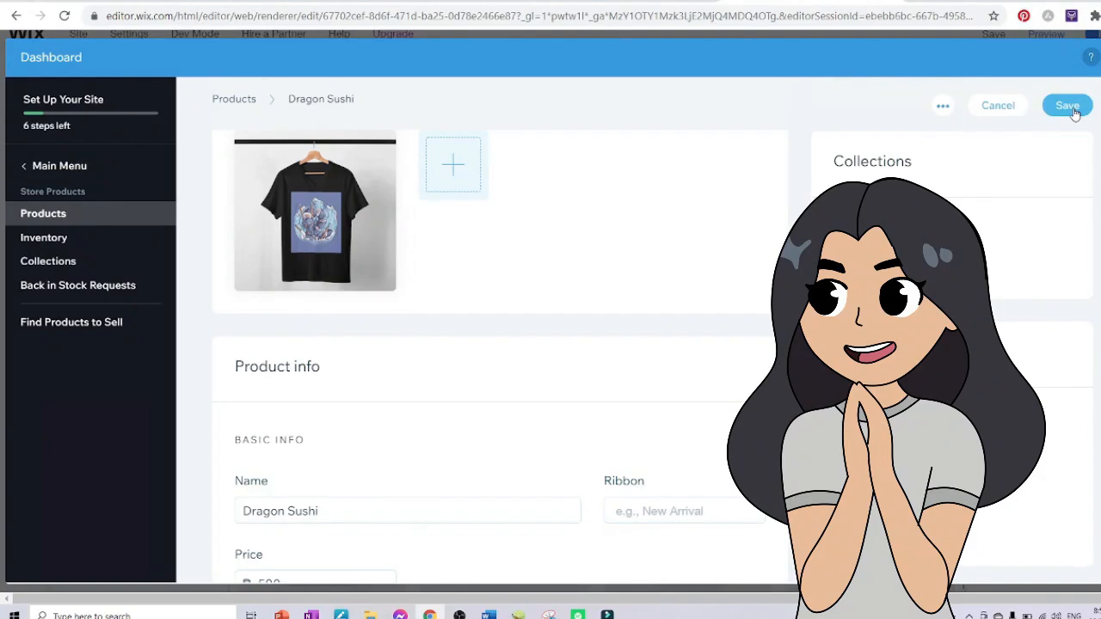
# Save the Dragon Sushi product from the product page
pyautogui.click(1067, 105)
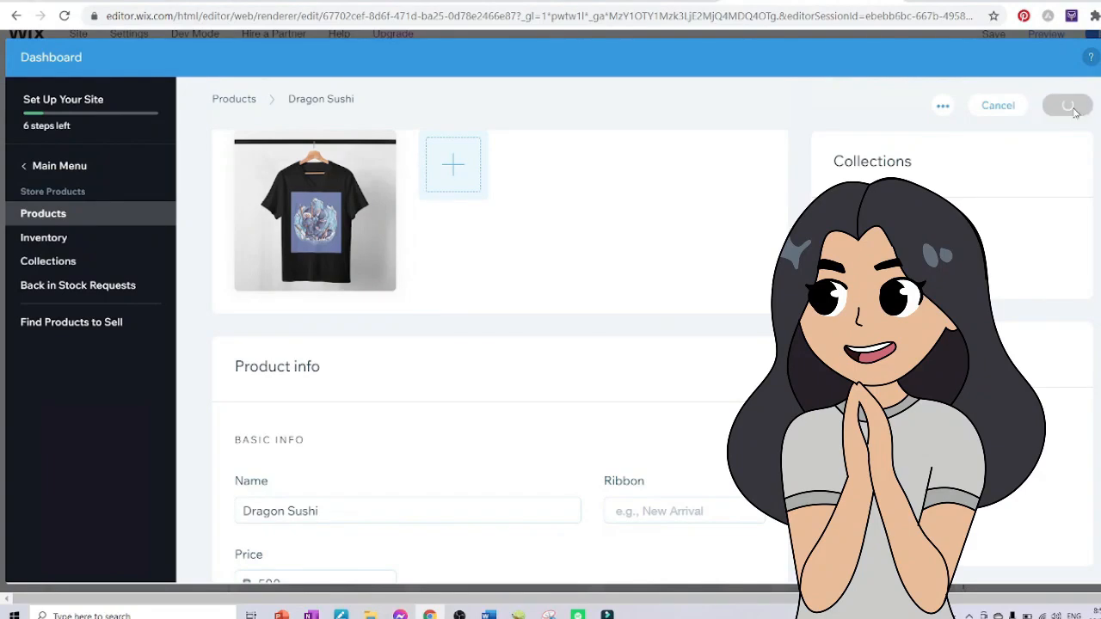
pyautogui.click(1067, 105)
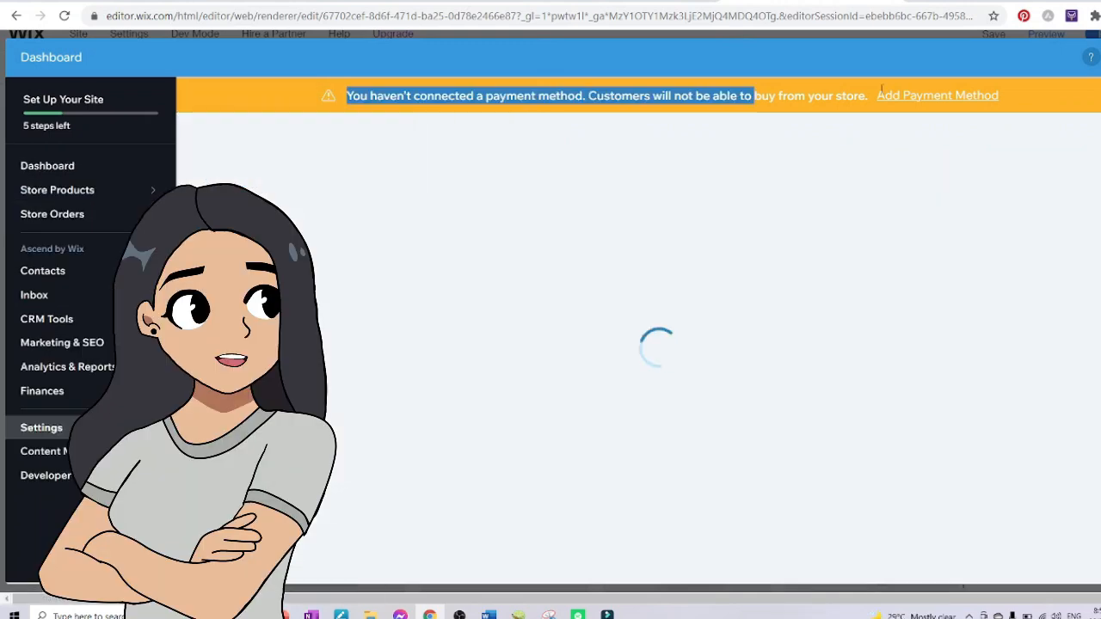
# From Accept Payments, choose PayPal and start connecting it as a payment method
pyautogui.click(936, 97)
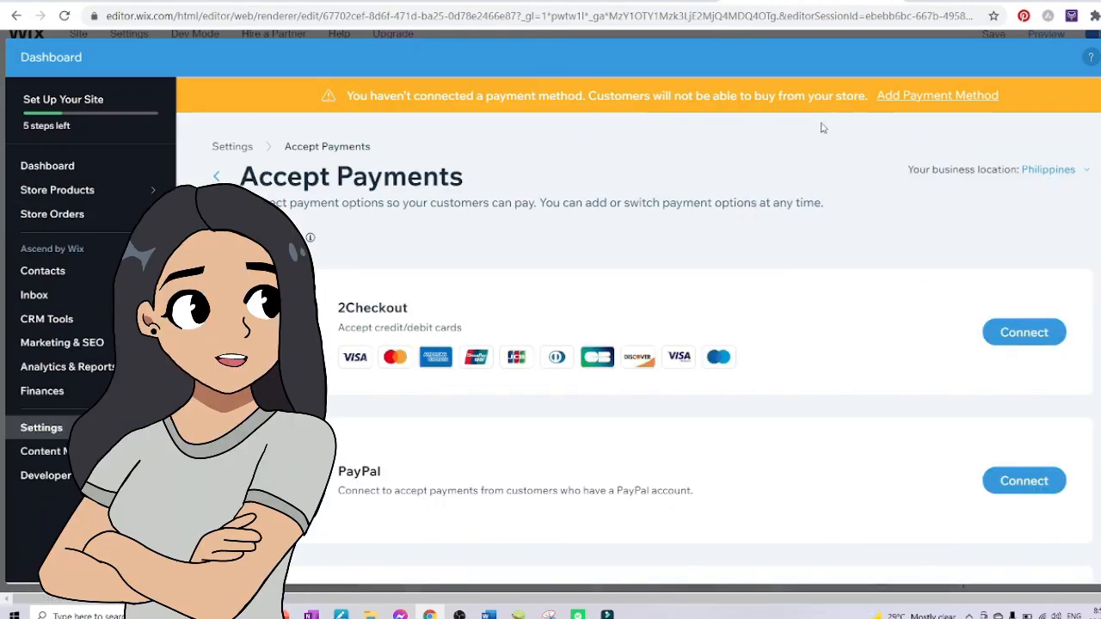
pyautogui.moveTo(929, 433)
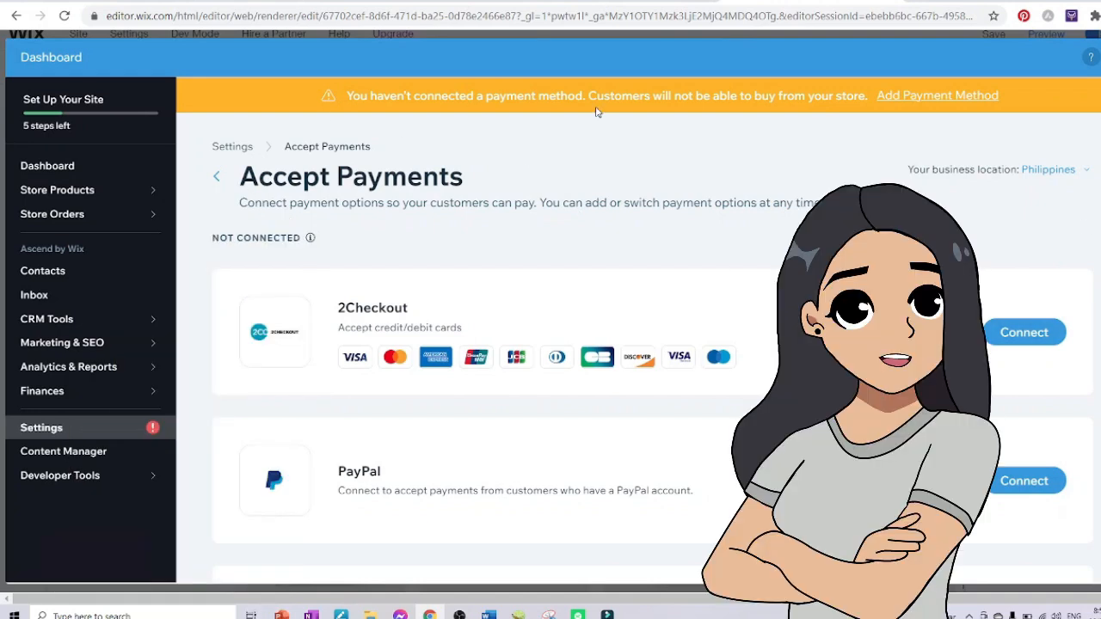
pyautogui.scroll(-3)
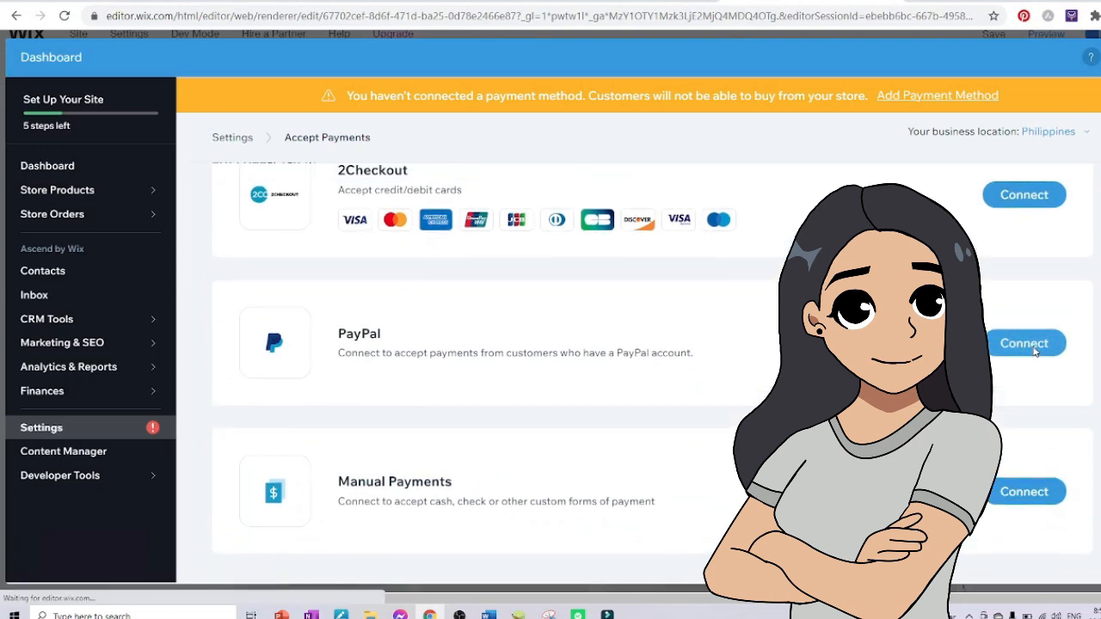
pyautogui.click(1024, 342)
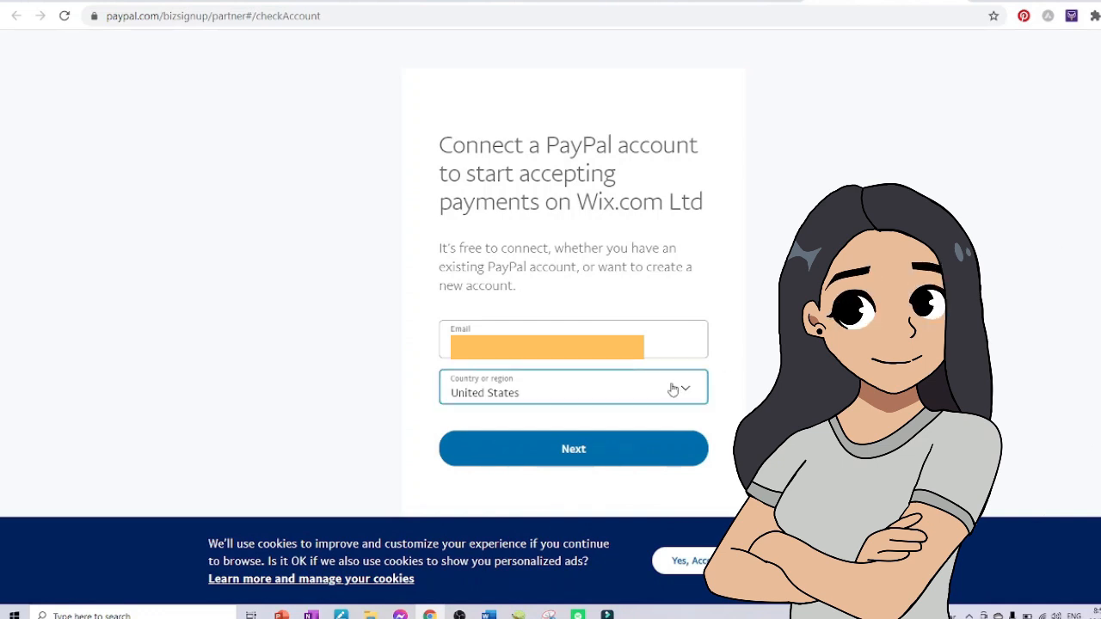
# Finish the PayPal account signup and return to Wix with PayPal connected
pyautogui.click(573, 385)
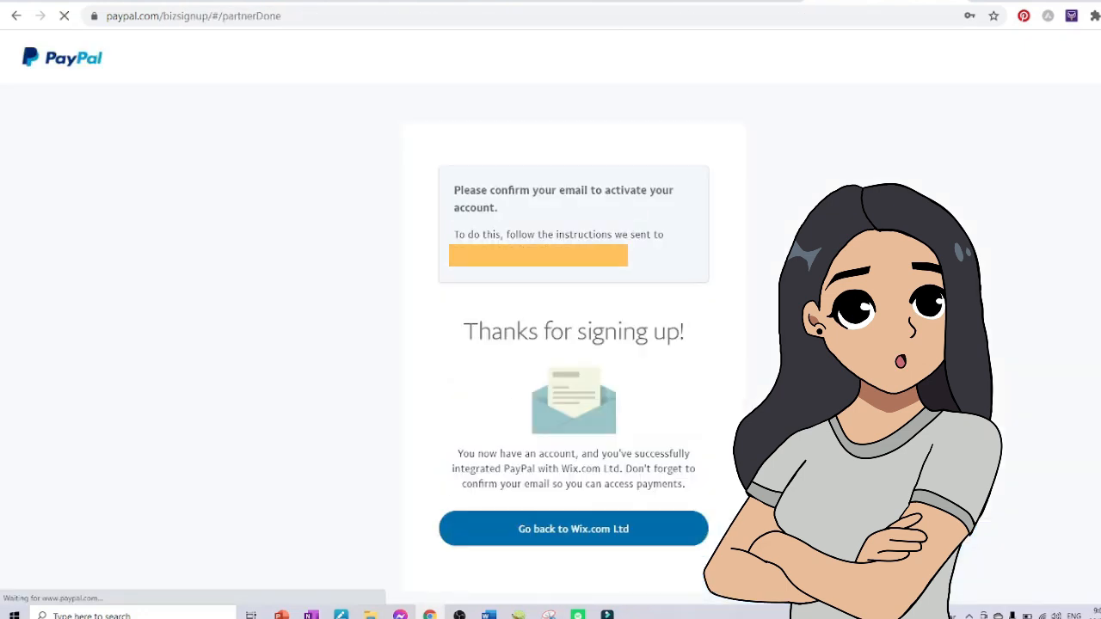
pyautogui.click(572, 528)
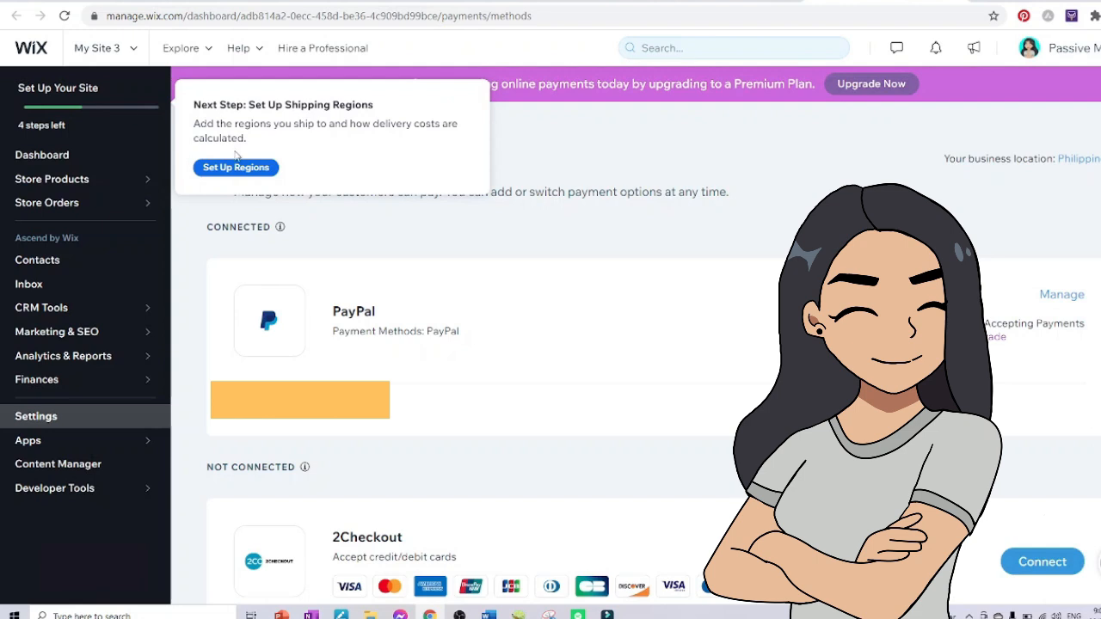
# Turn off International shipping and give the Domestic rule a '7 business days' delivery time
pyautogui.click(236, 166)
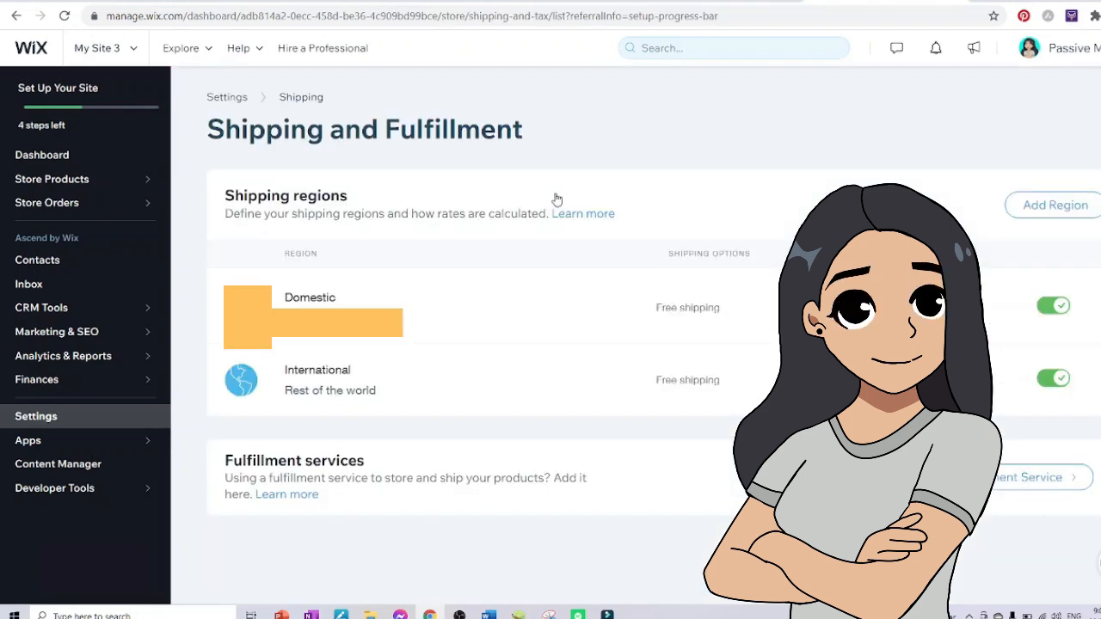
pyautogui.moveTo(371, 354)
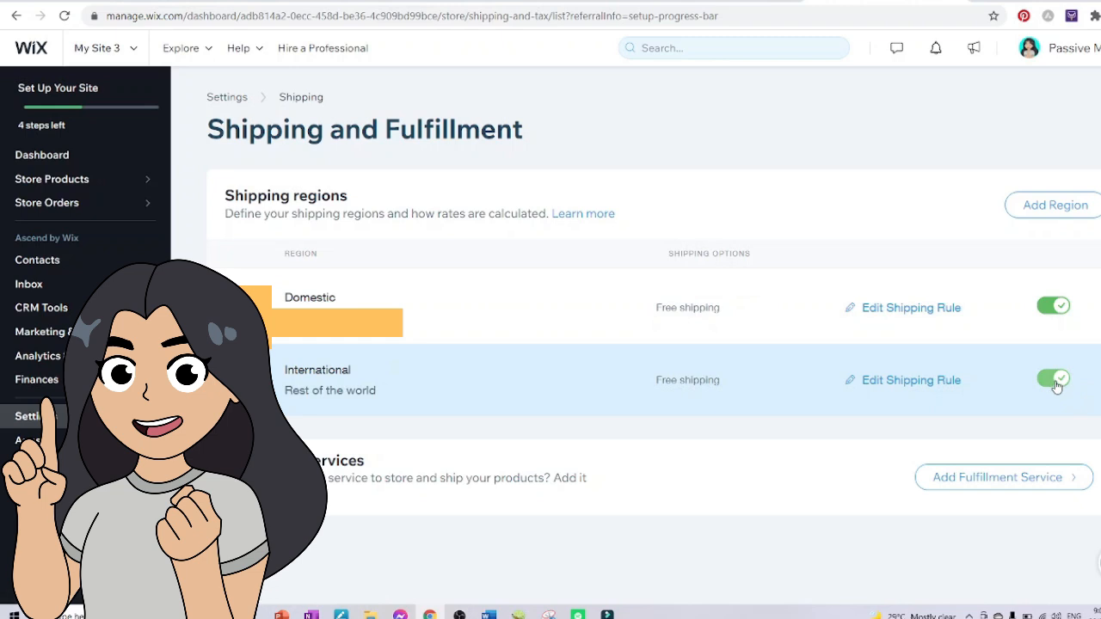
pyautogui.click(1053, 380)
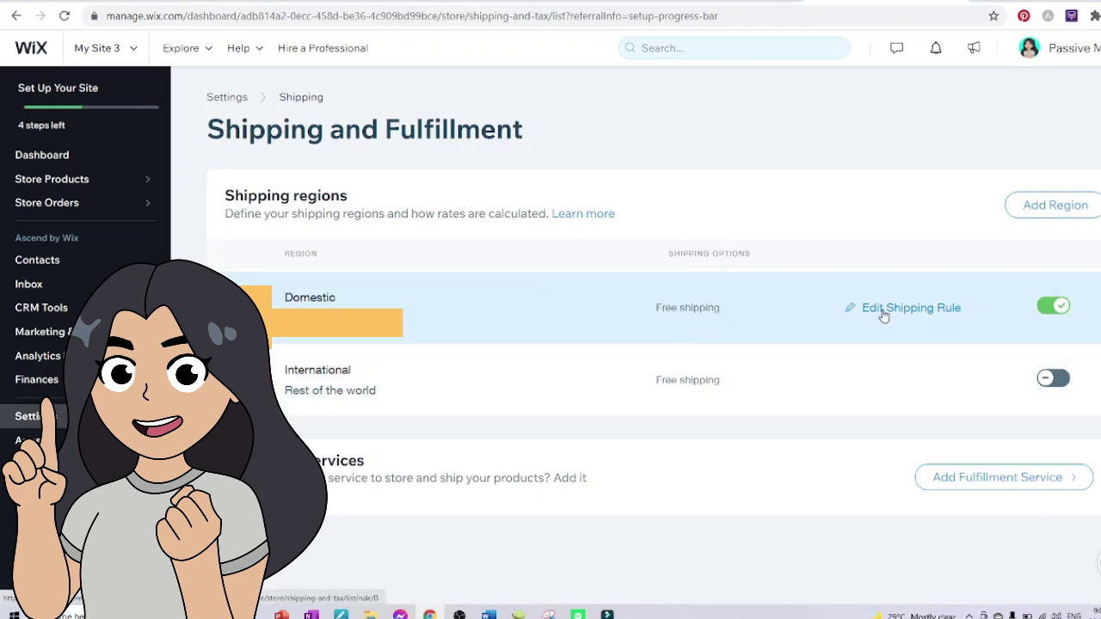
pyautogui.click(910, 306)
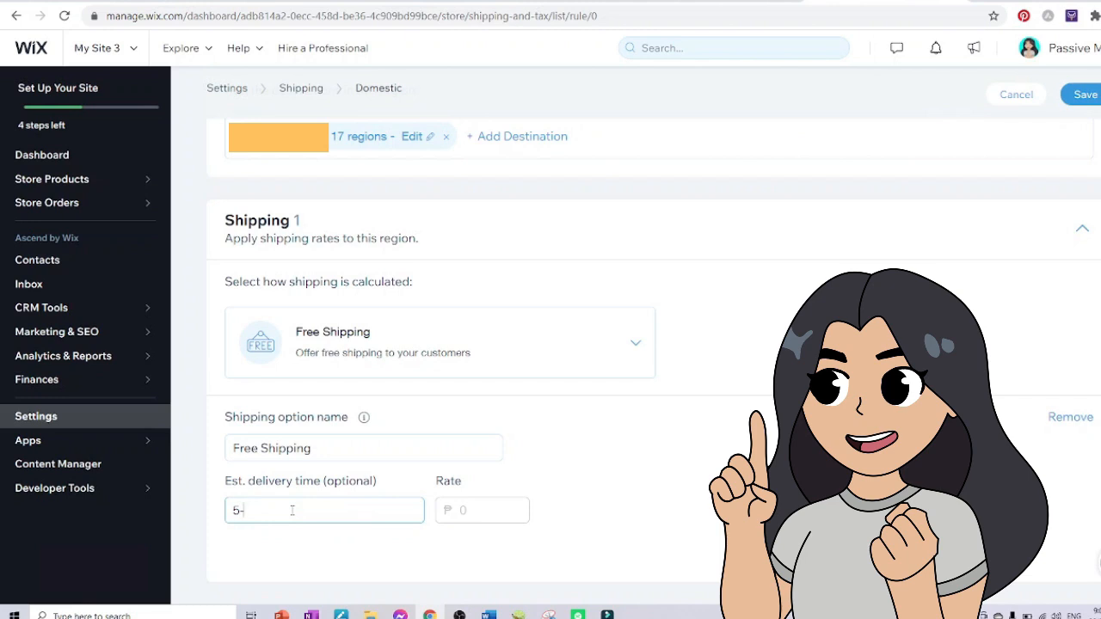
pyautogui.write('7 business days')
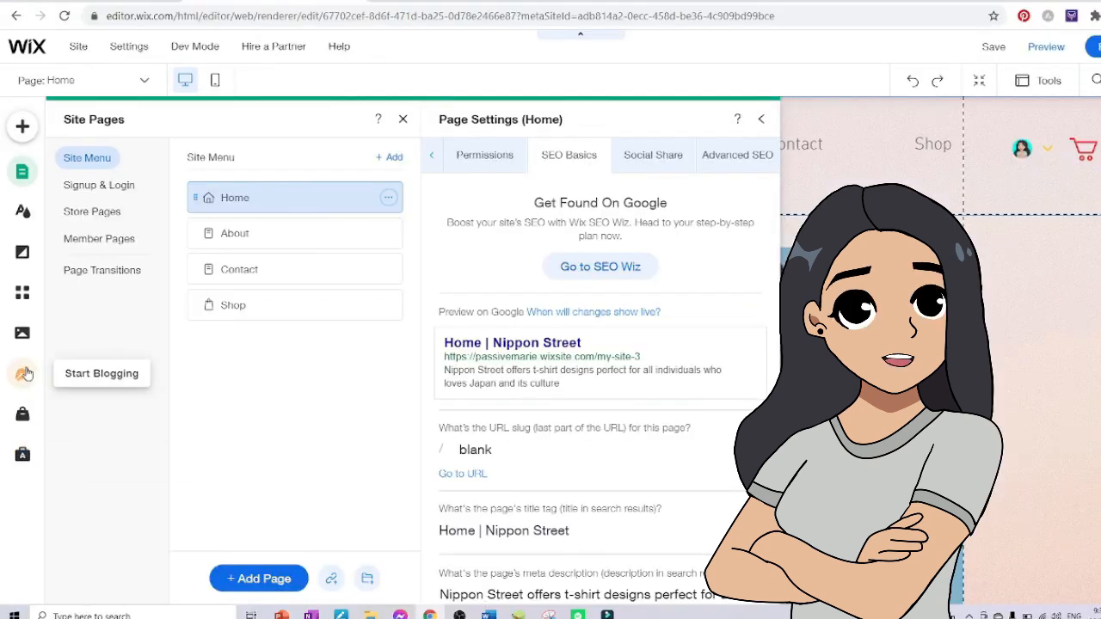
# Switch from Page Settings to the Wix eCommerce store tools in the left toolbar
pyautogui.click(22, 413)
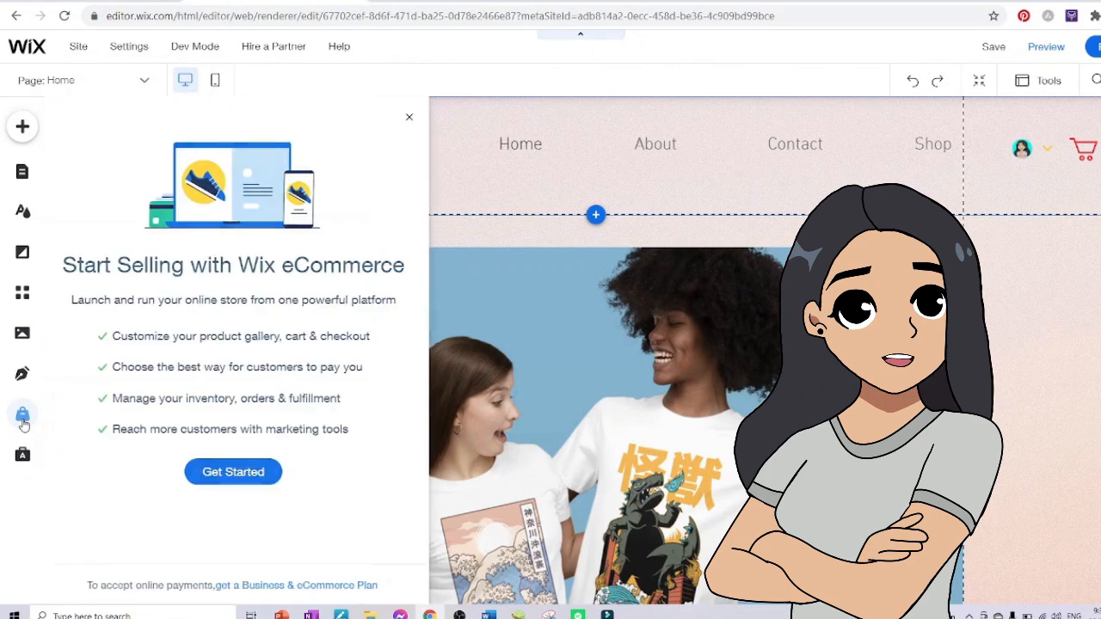
pyautogui.click(22, 415)
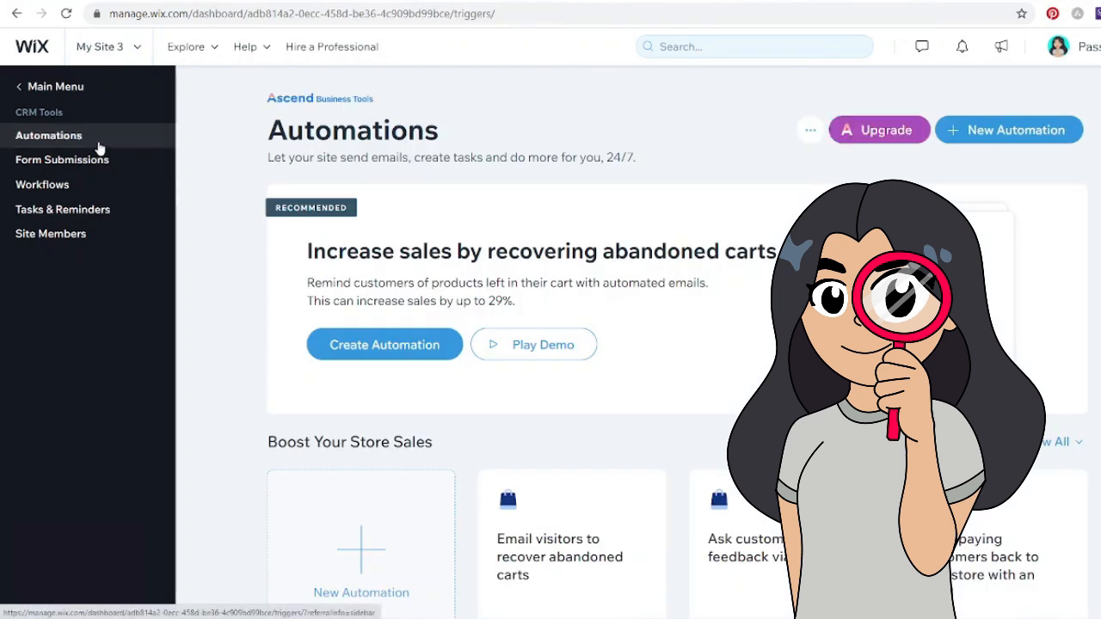
# Activate the 'Email visitors to recover abandoned carts' automation, sent 2 hours after trigger
pyautogui.scroll(-3)
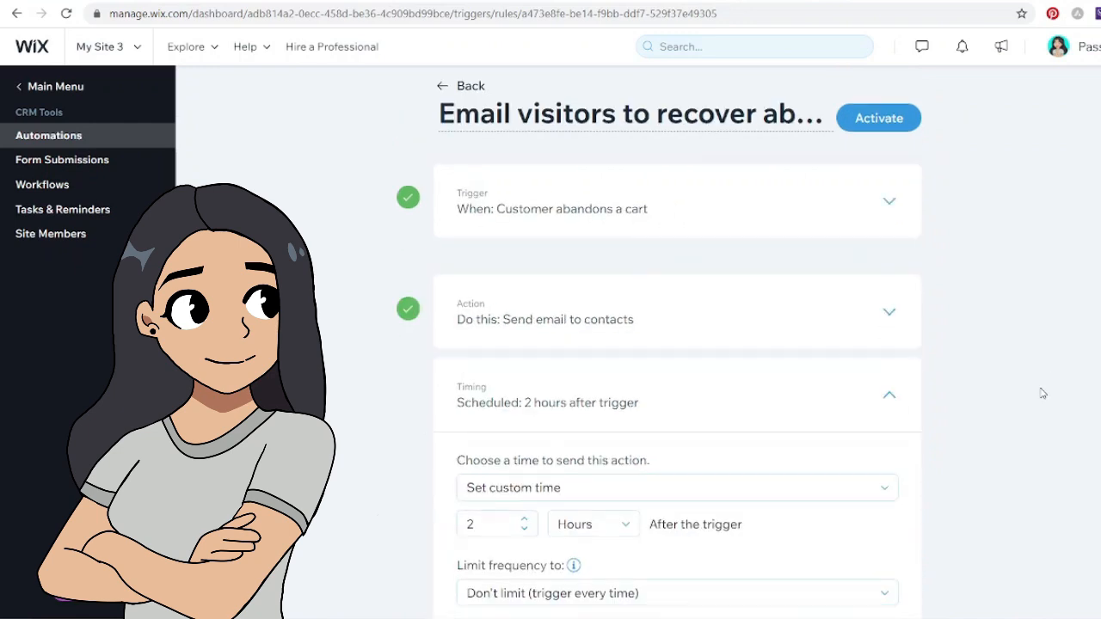
pyautogui.click(877, 117)
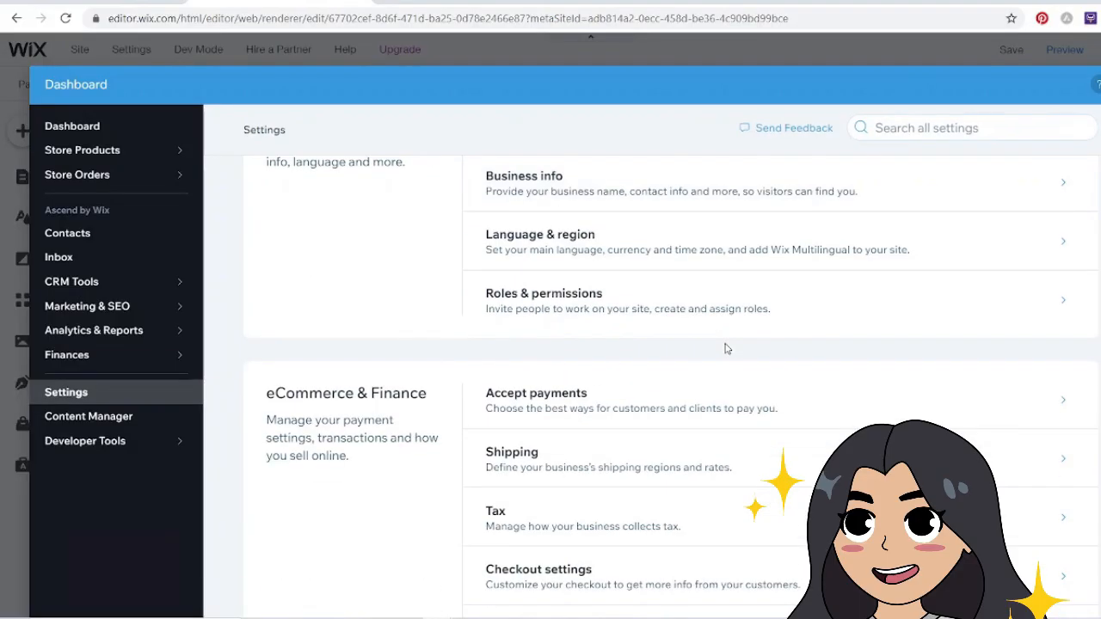
# Add the Philippines as a tax country with a 12% rate and save it
pyautogui.scroll(3)
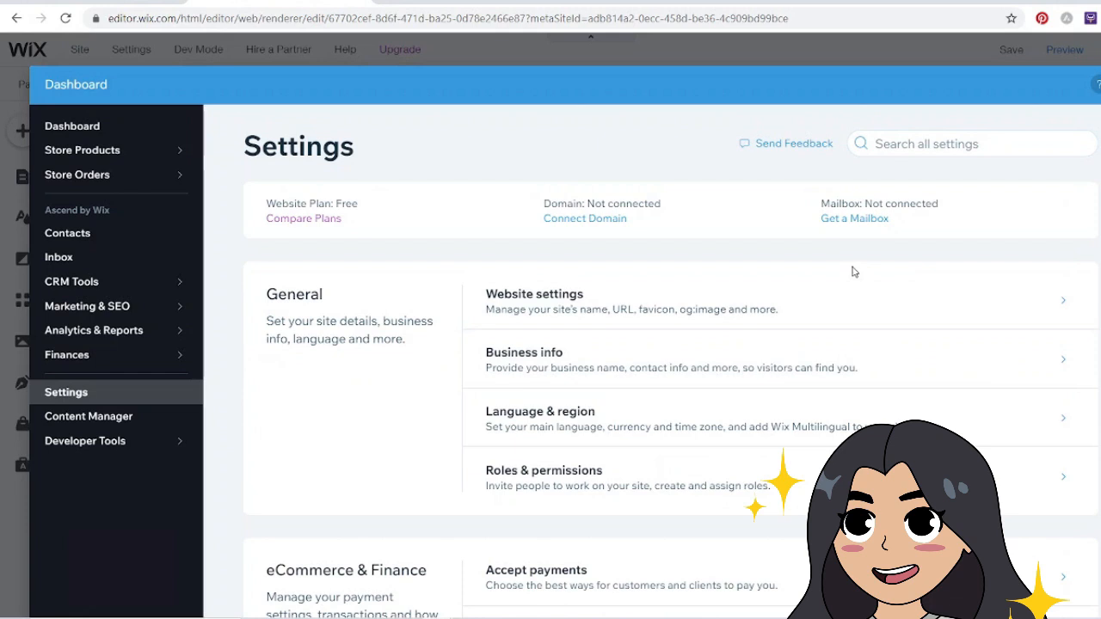
pyautogui.scroll(-3)
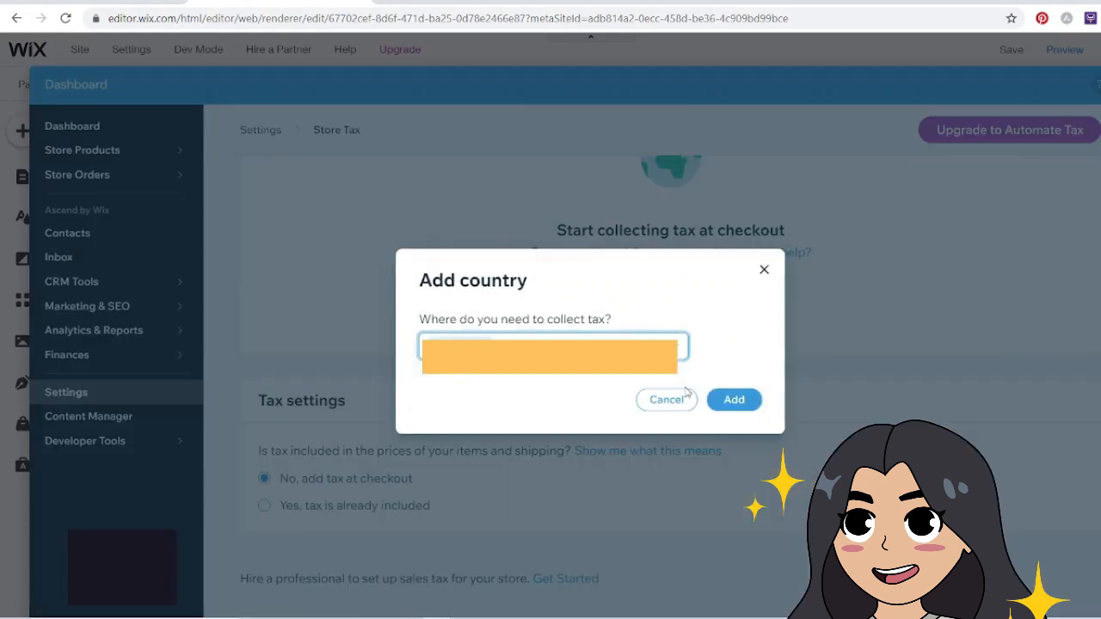
pyautogui.click(732, 399)
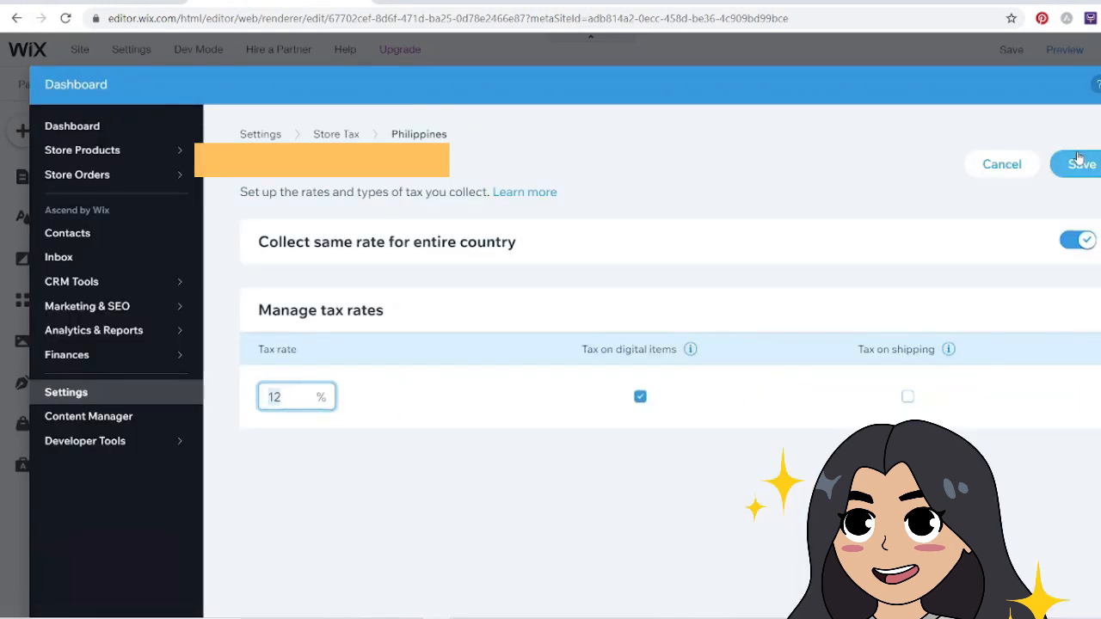
pyautogui.click(1080, 163)
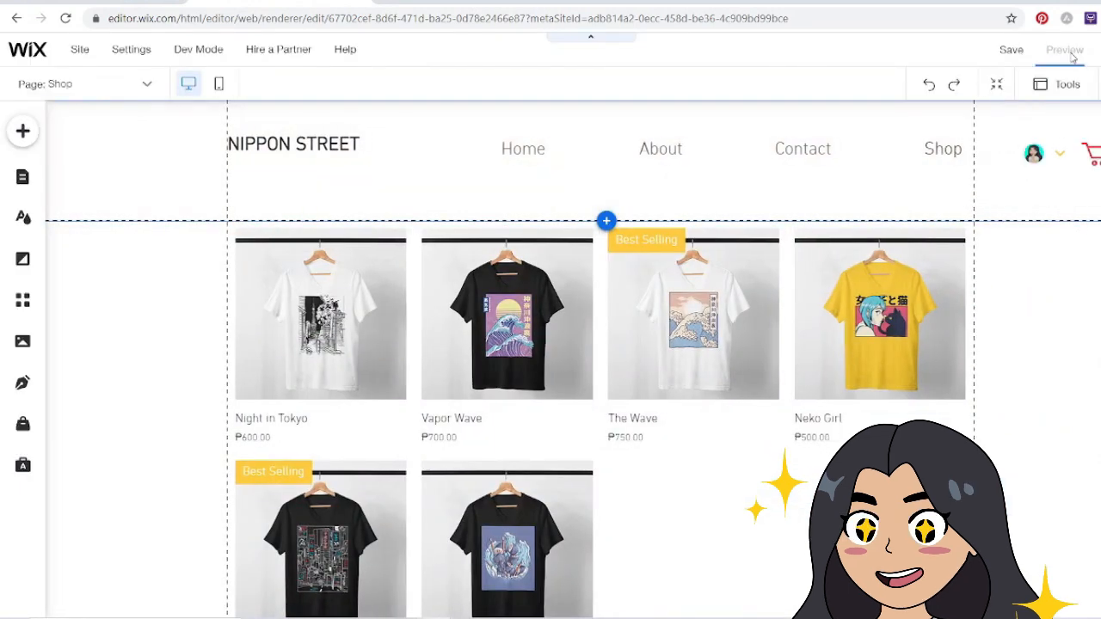
# Preview the shop page, then start getting a domain name for the site
pyautogui.click(1065, 48)
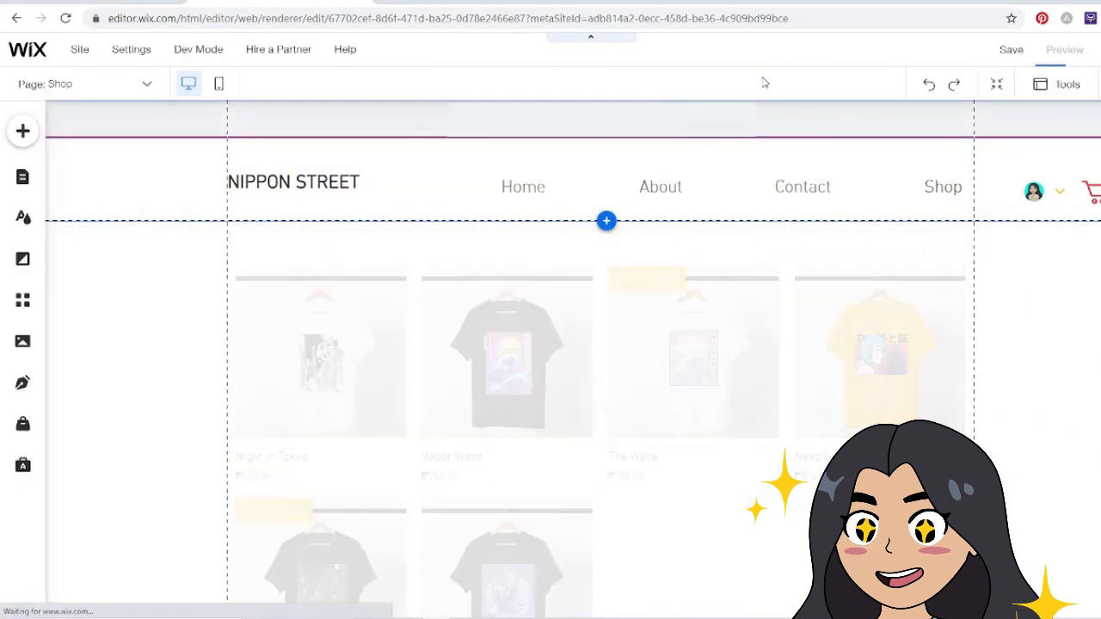
pyautogui.click(1064, 48)
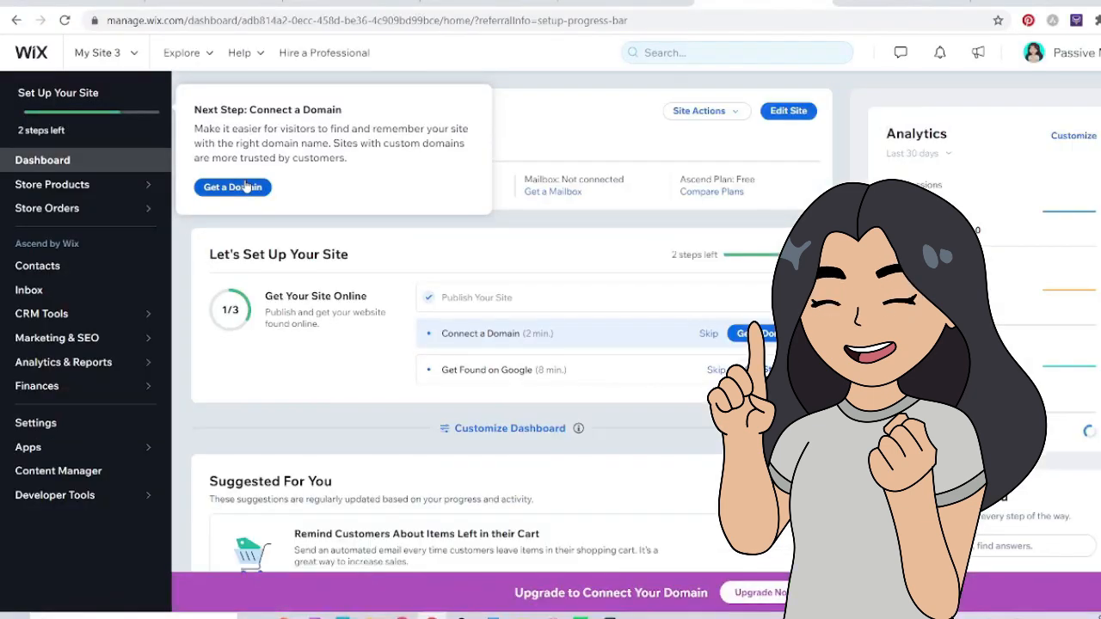
pyautogui.click(232, 186)
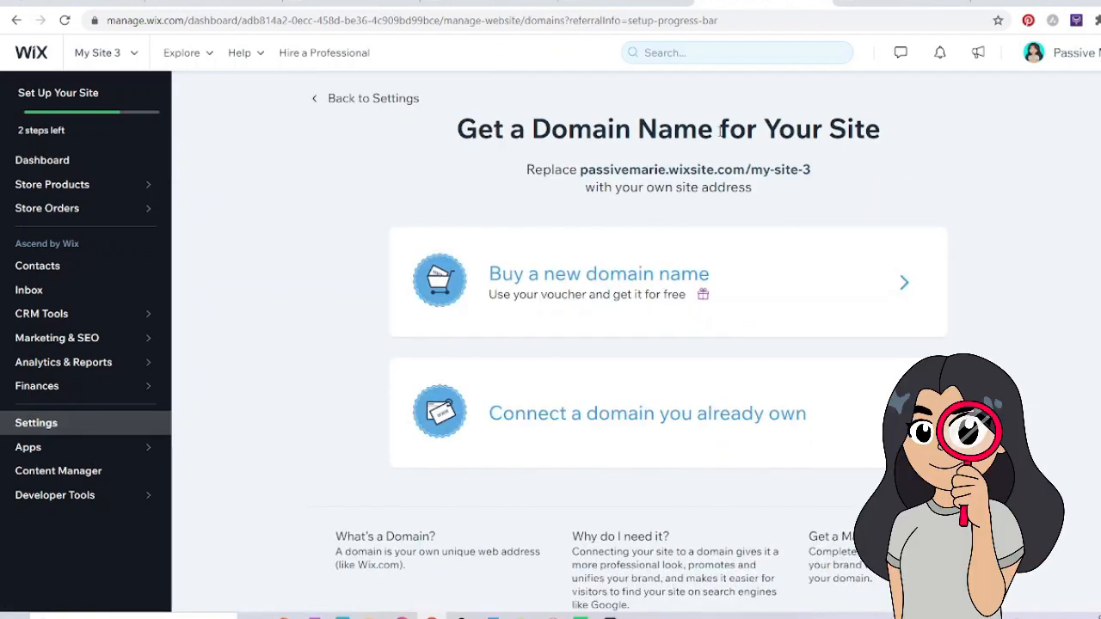
pyautogui.moveTo(960, 258)
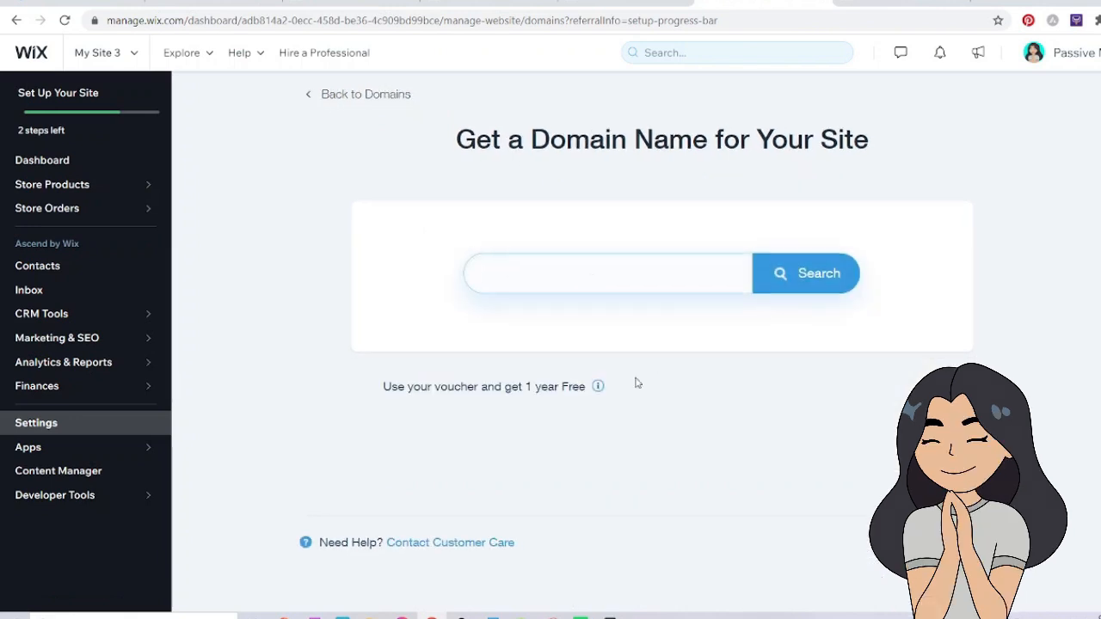
# Search 'Nippon Streey', confirm NipponStreet.com is available, and return to the dashboard
pyautogui.write('Nippon Streey')
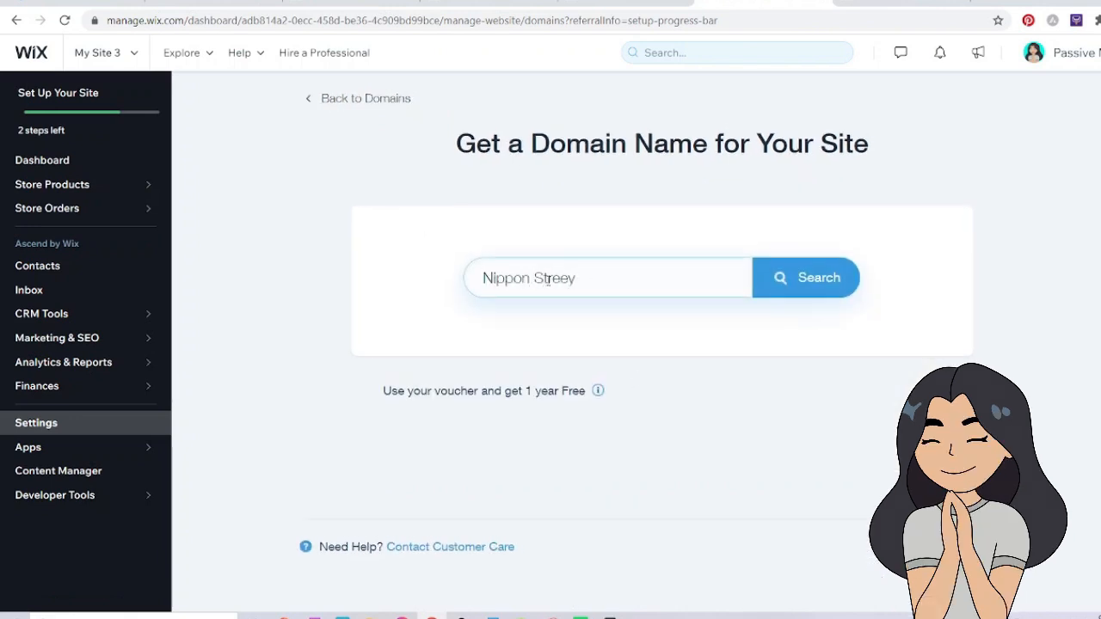
pyautogui.click(805, 277)
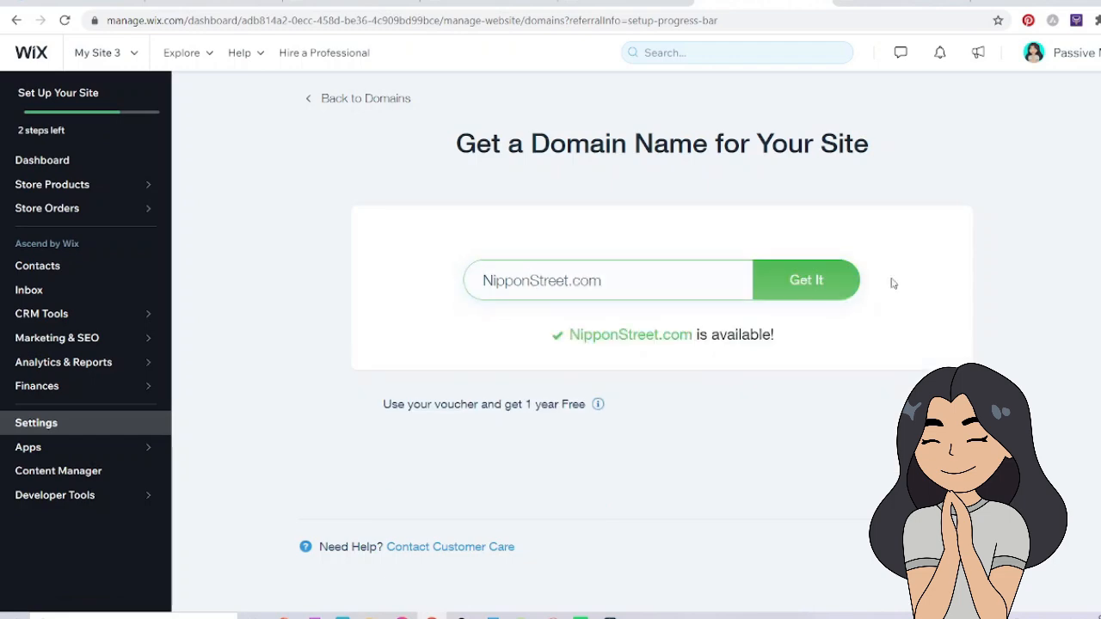
pyautogui.click(42, 160)
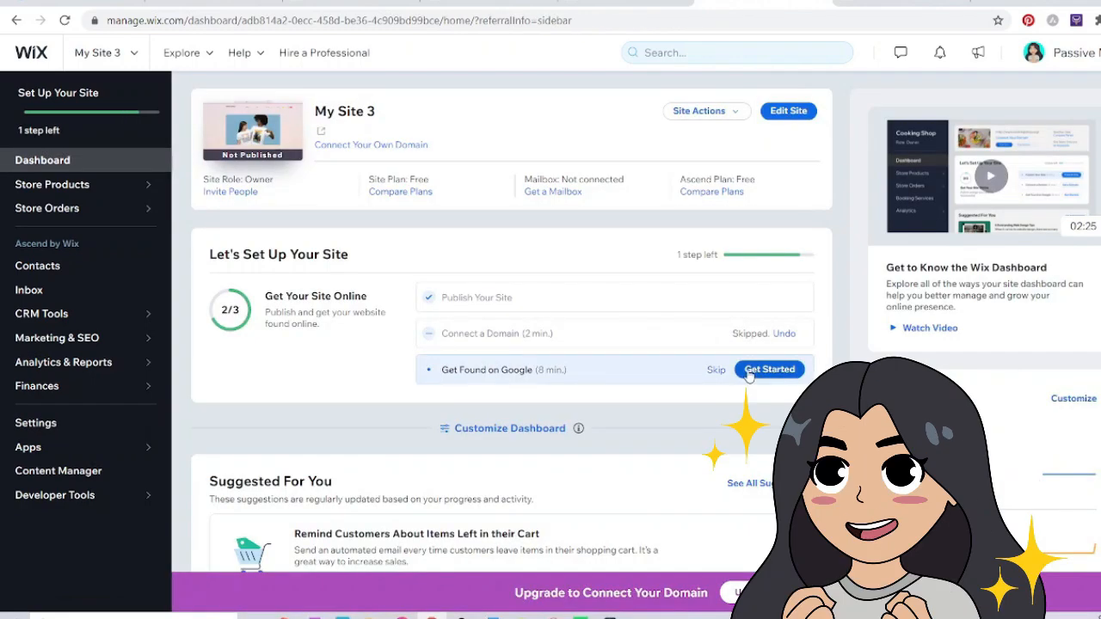
# Start Get Found on Google with the business name 'Nippon Street'
pyautogui.click(769, 368)
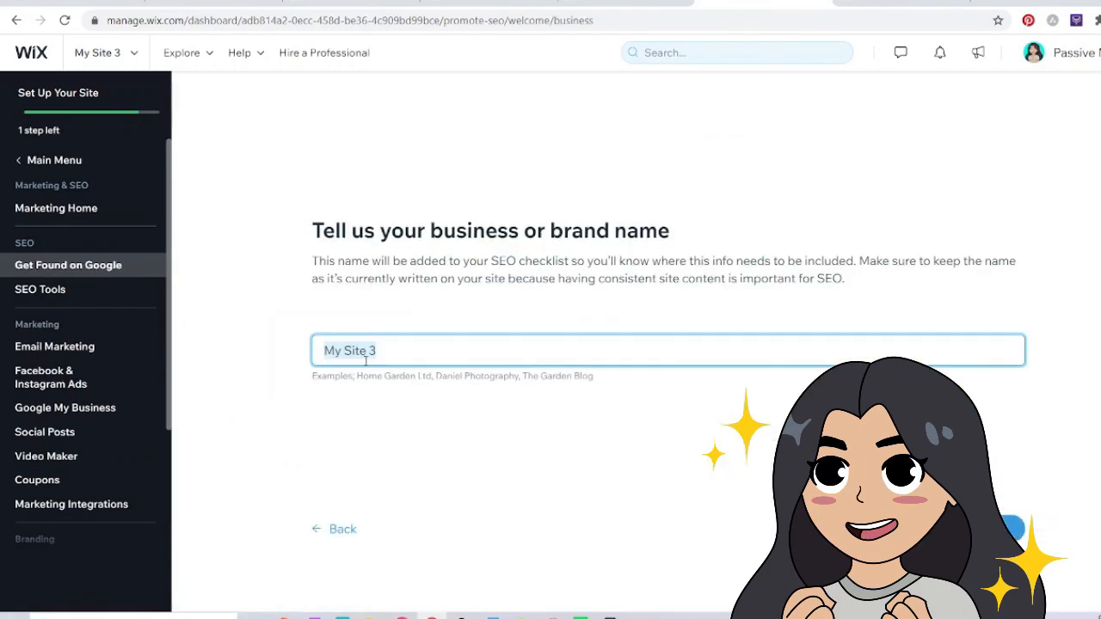
pyautogui.write('Nippon Street')
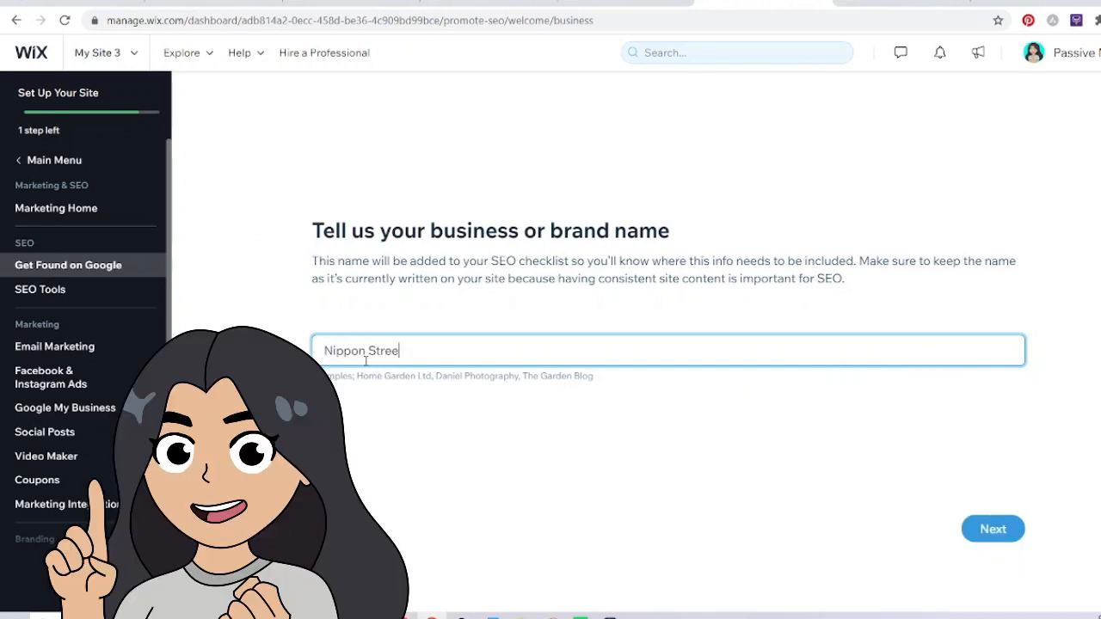
pyautogui.click(993, 530)
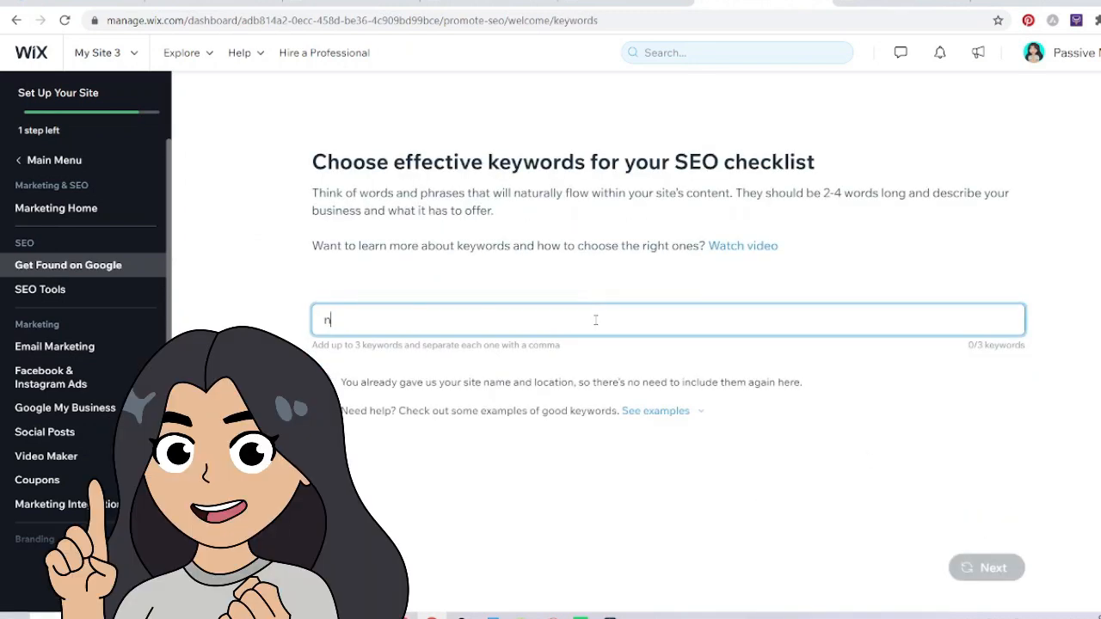
# Add keywords 'nippon street, japanese, japan a' and continue to the editor
pyautogui.write('nippon street, japanese, japan a')
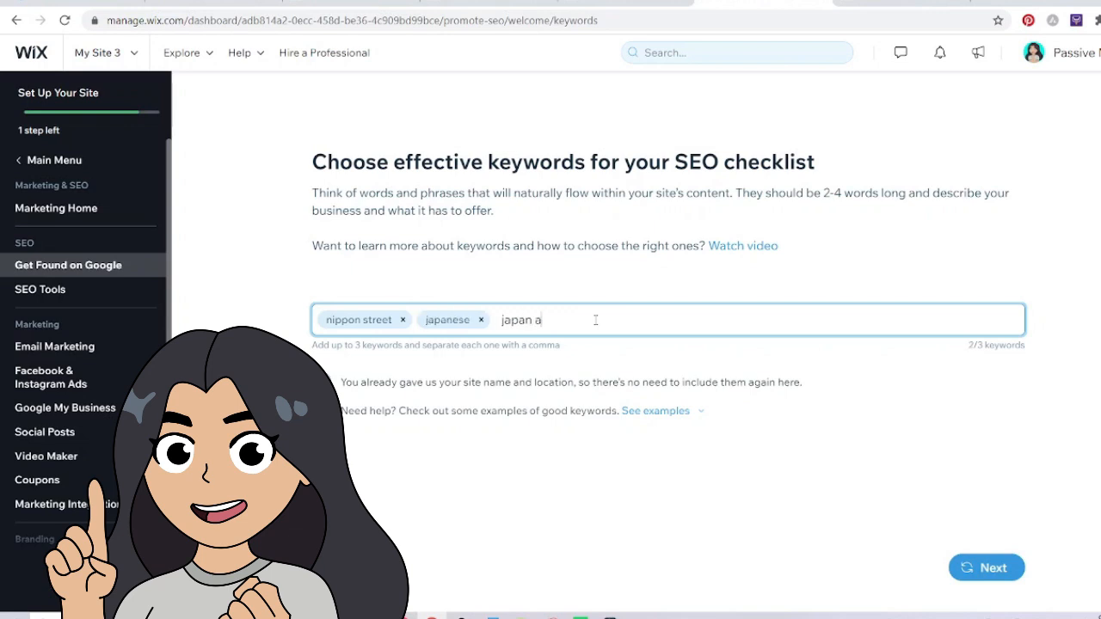
pyautogui.click(986, 568)
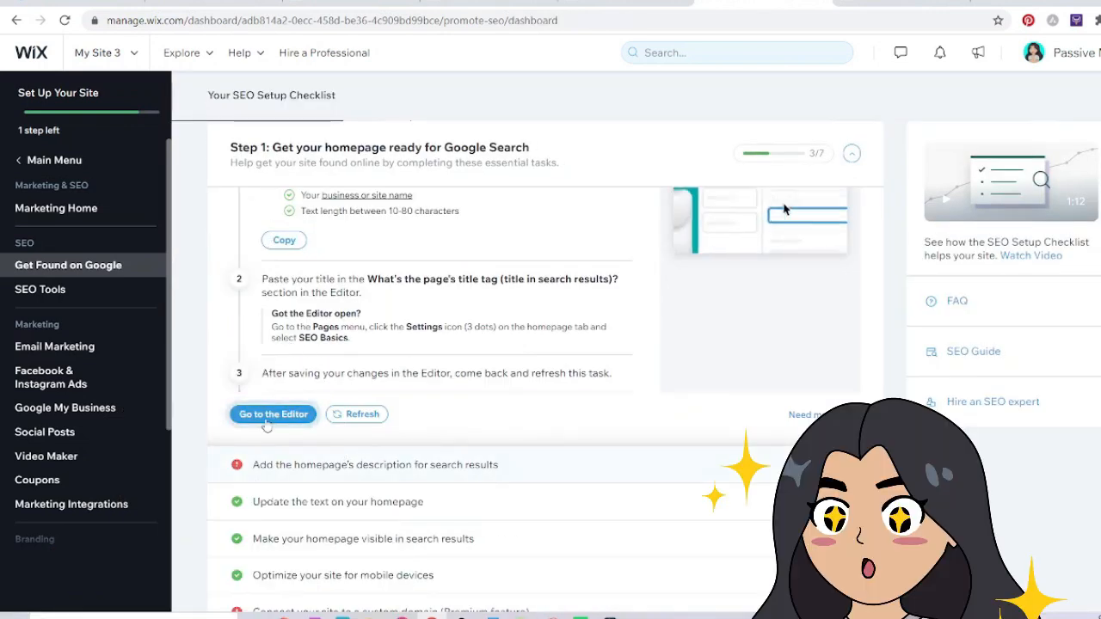
pyautogui.click(271, 412)
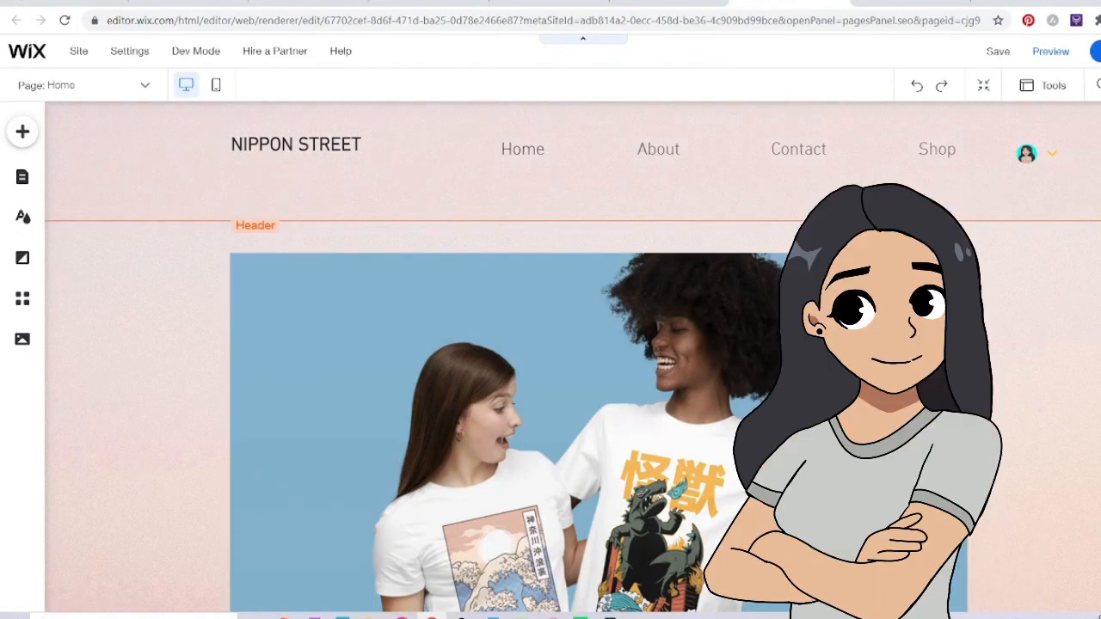
# Set the Home page's SEO title tag to 'Home | Nippon Street' and return to SEO Wiz
pyautogui.click(22, 177)
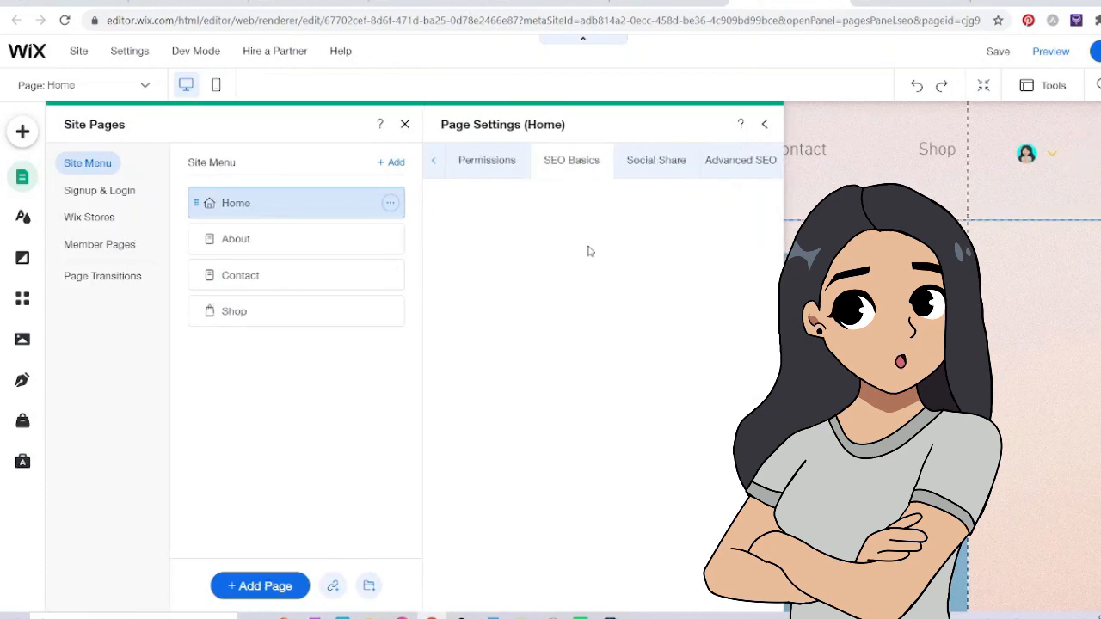
pyautogui.click(571, 160)
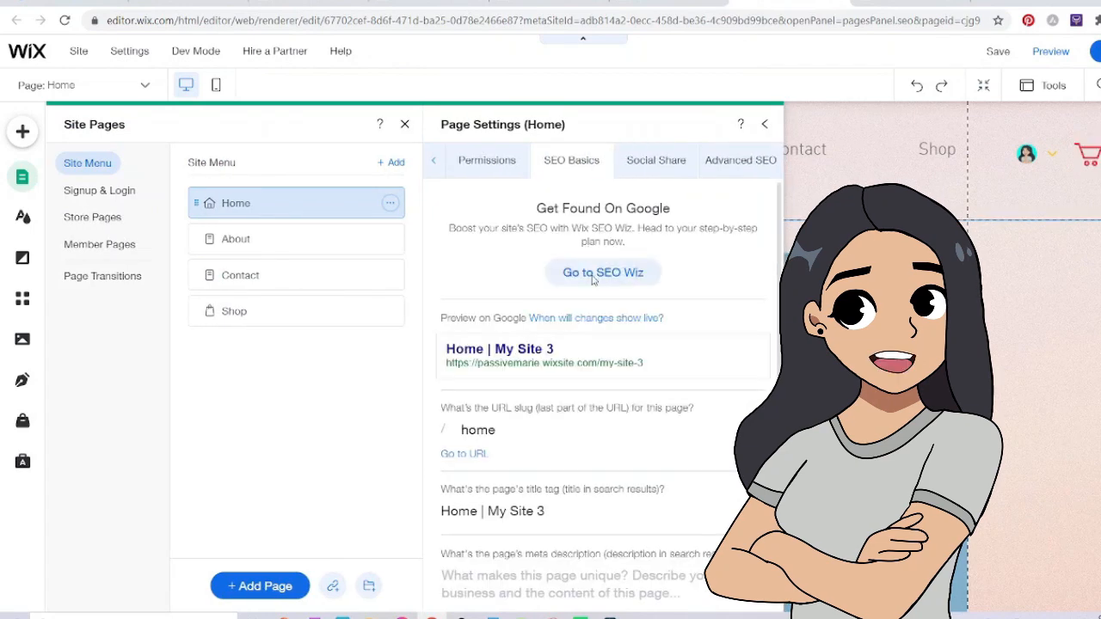
pyautogui.scroll(-3)
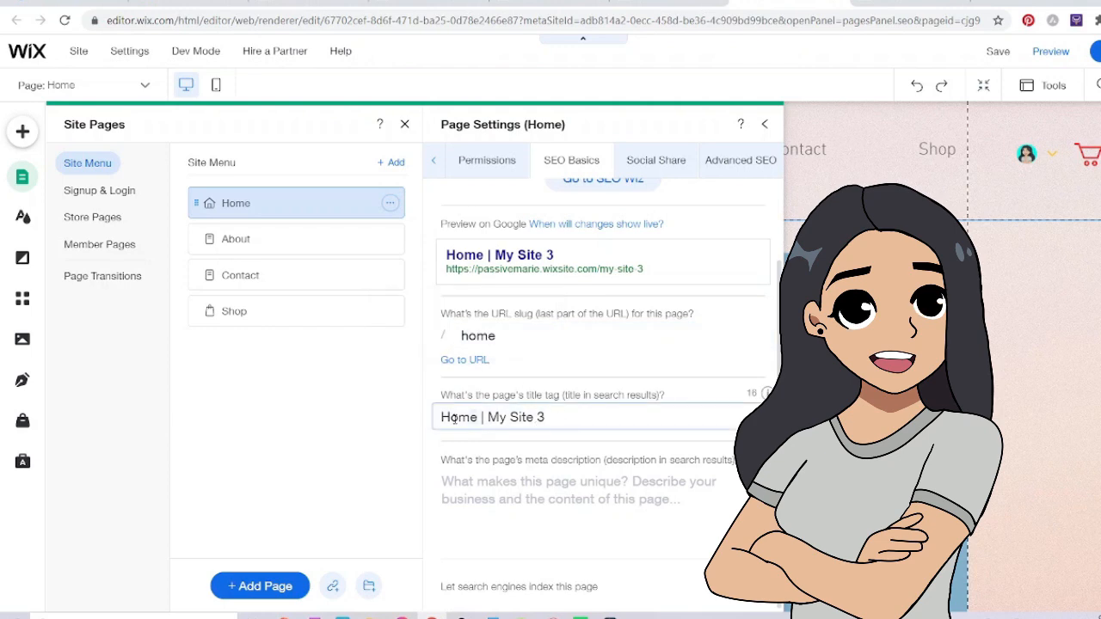
pyautogui.write('Nippon S')
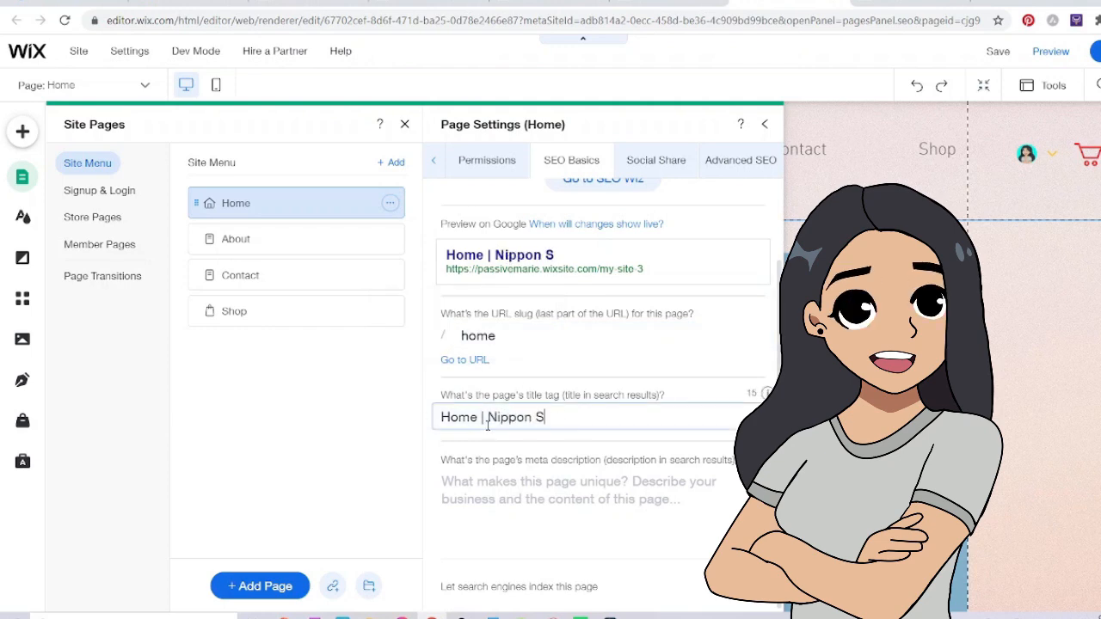
pyautogui.write('treet')
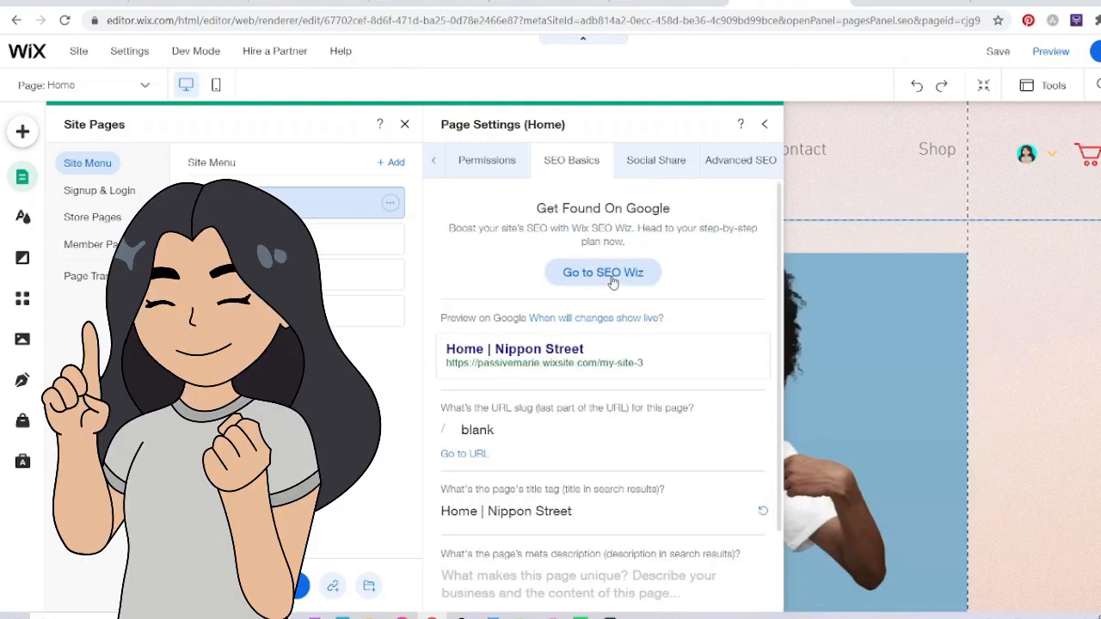
pyautogui.click(602, 272)
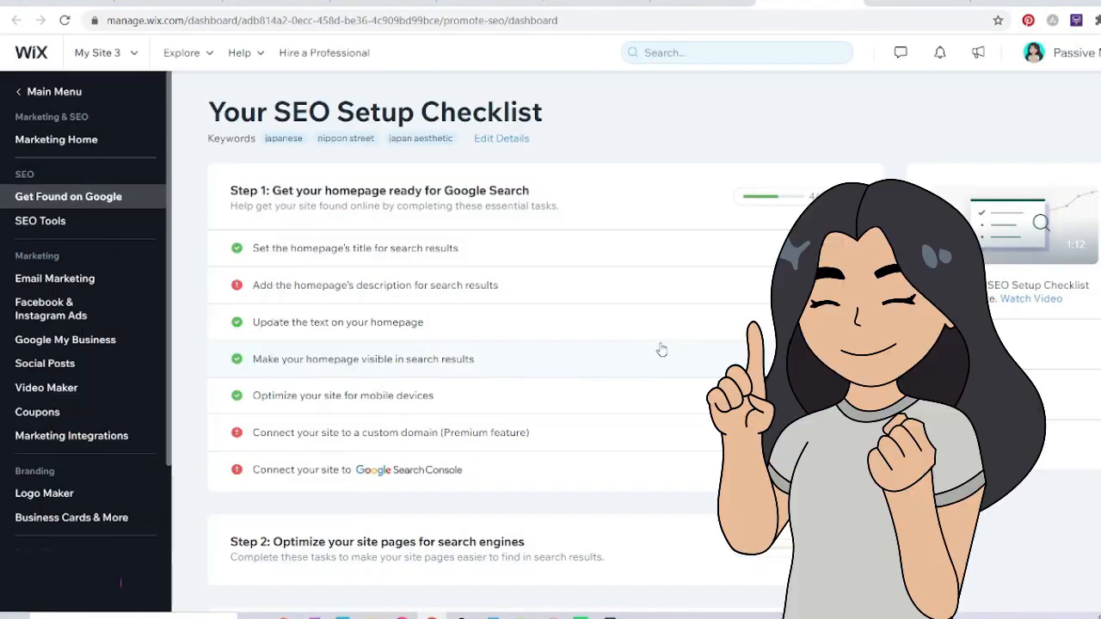
# Write the description 'Nippon Street offers t-shirt designs perfect for all individuals who loves Japan and its culture' and copy it
pyautogui.click(375, 286)
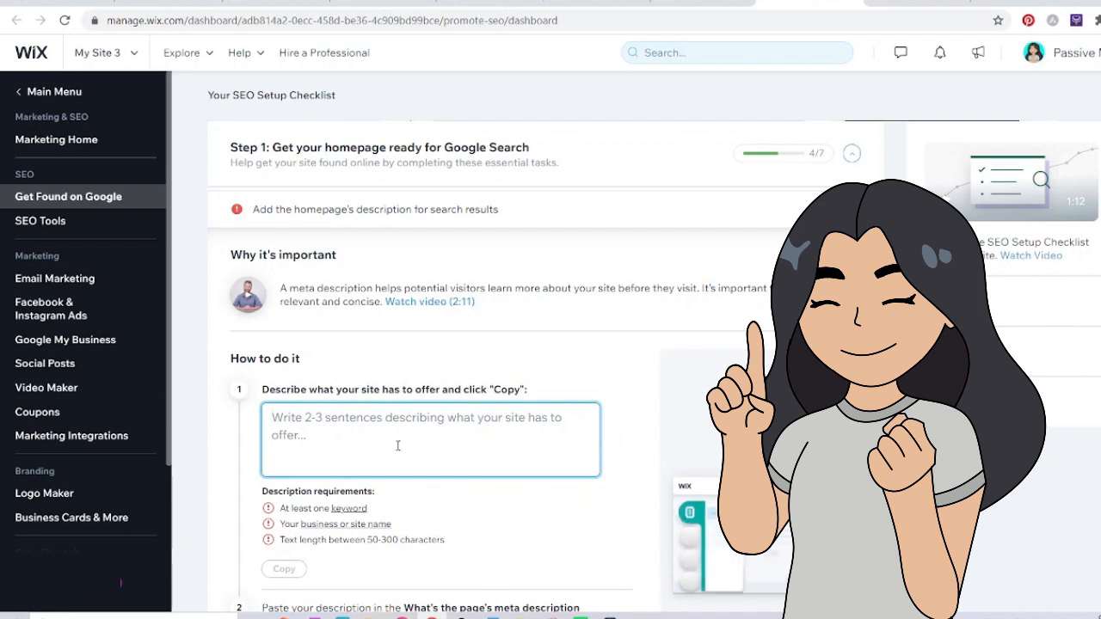
pyautogui.write('Nippon Street offers')
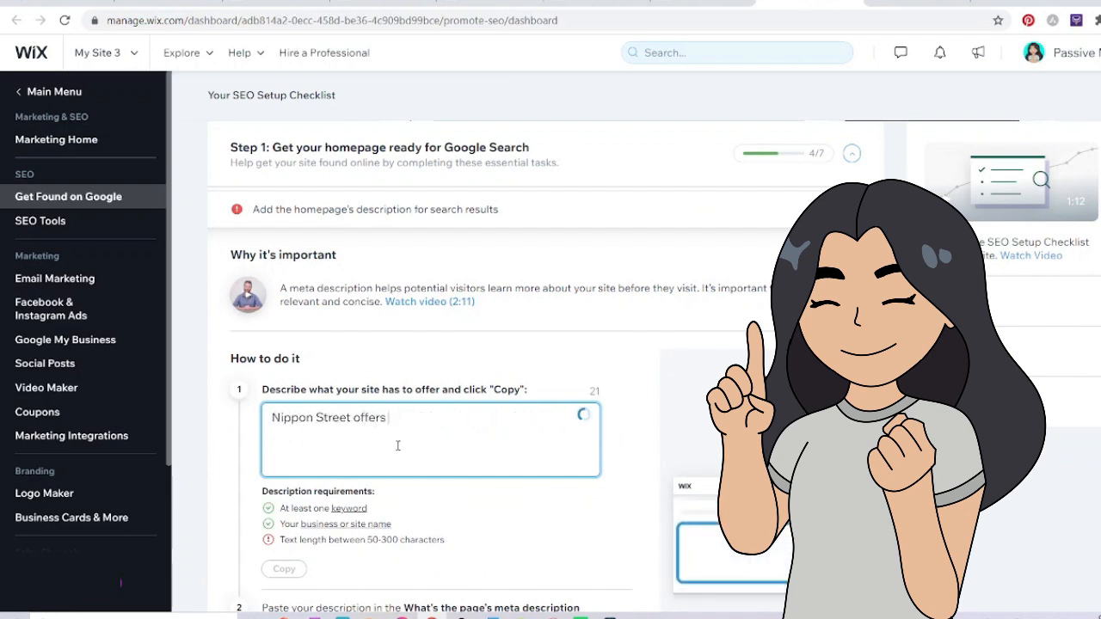
pyautogui.write('t-shirt designs perfect')
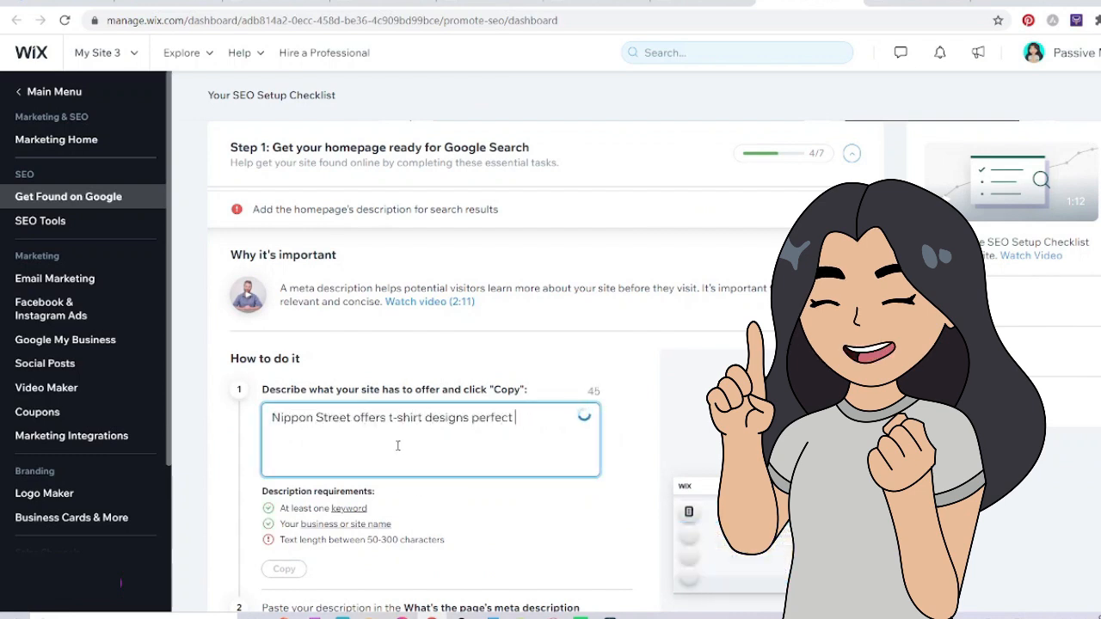
pyautogui.write('for all individuals who loves Japa')
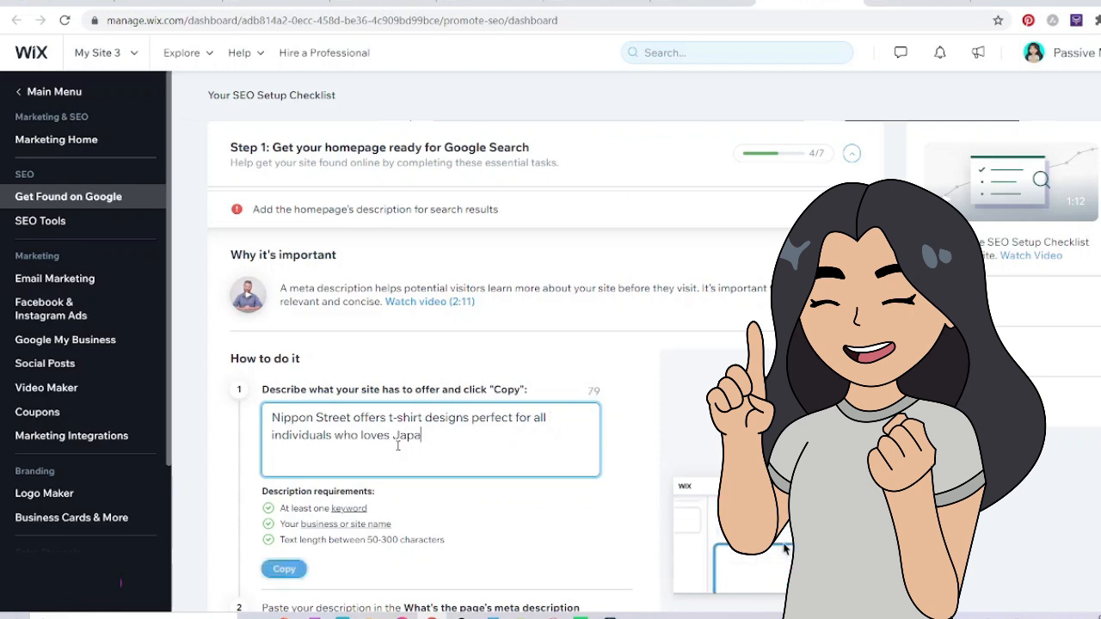
pyautogui.write('n and its culture')
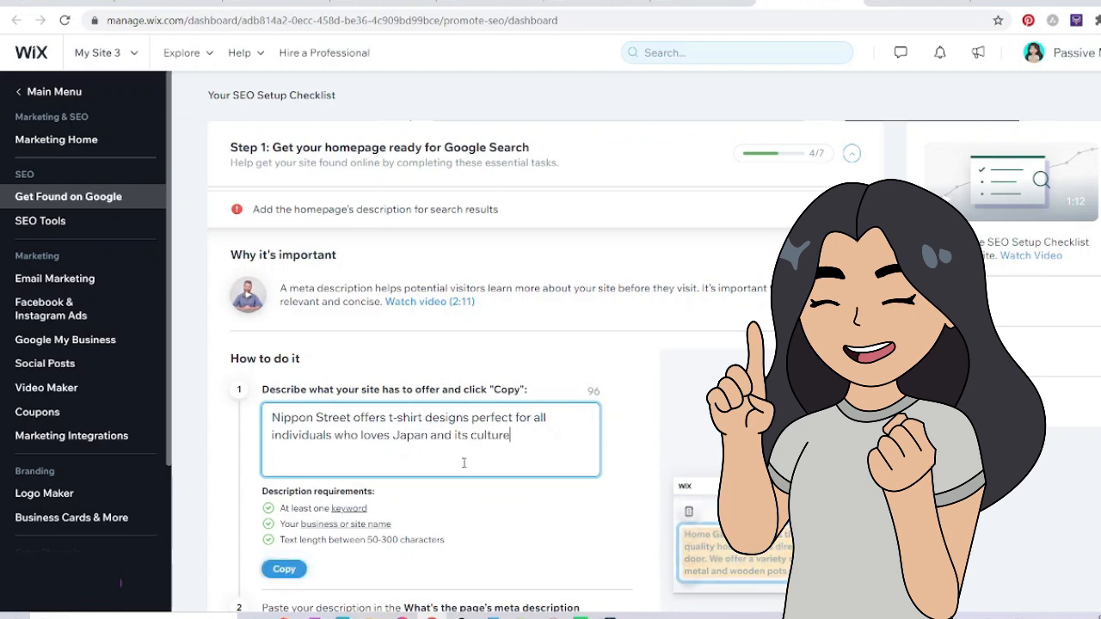
pyautogui.click(284, 568)
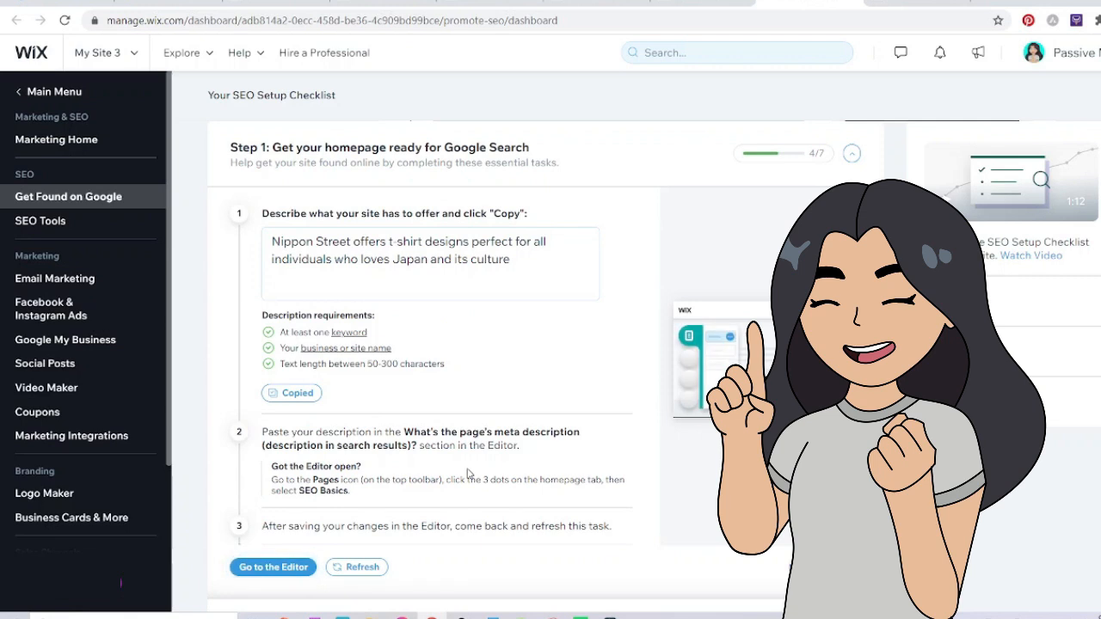
pyautogui.click(272, 568)
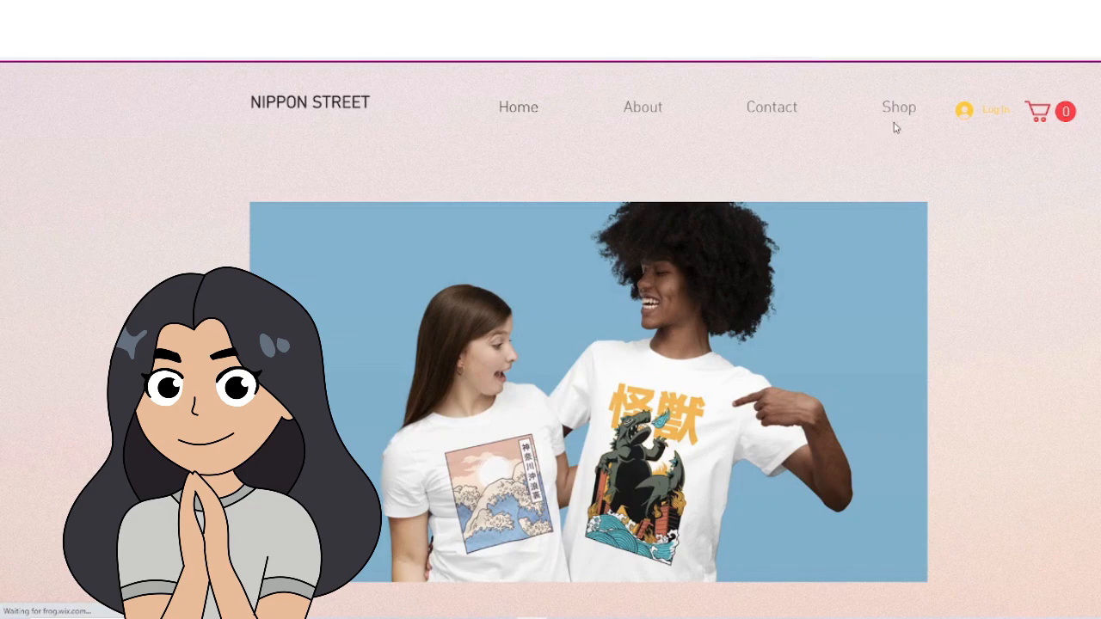
# Preview the Shop page in mobile view and scroll through the t-shirt products
pyautogui.click(898, 106)
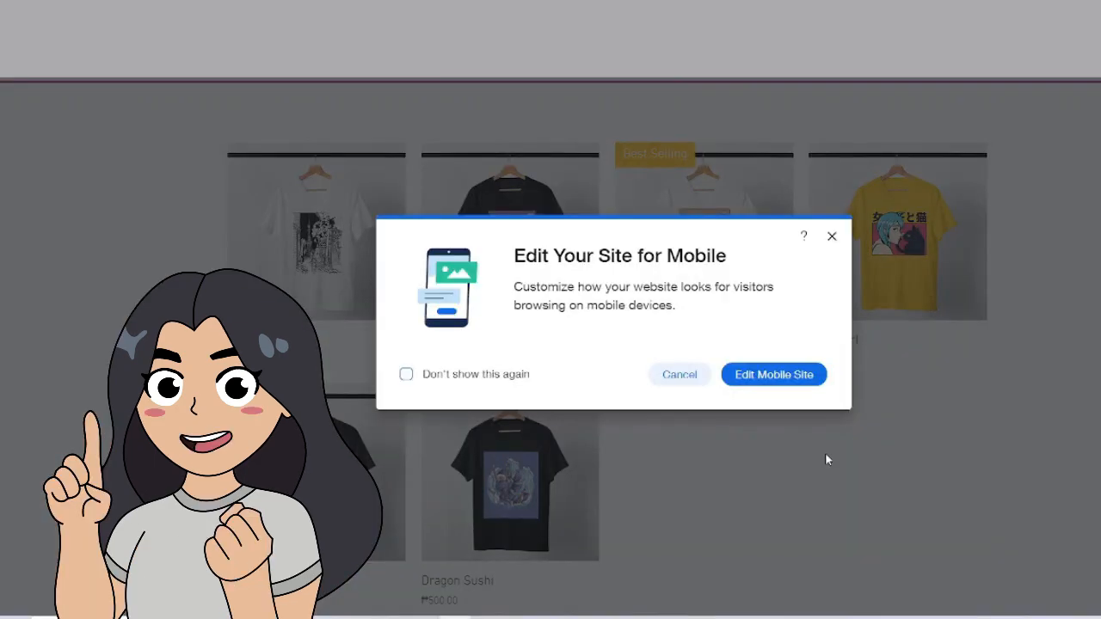
pyautogui.moveTo(774, 375)
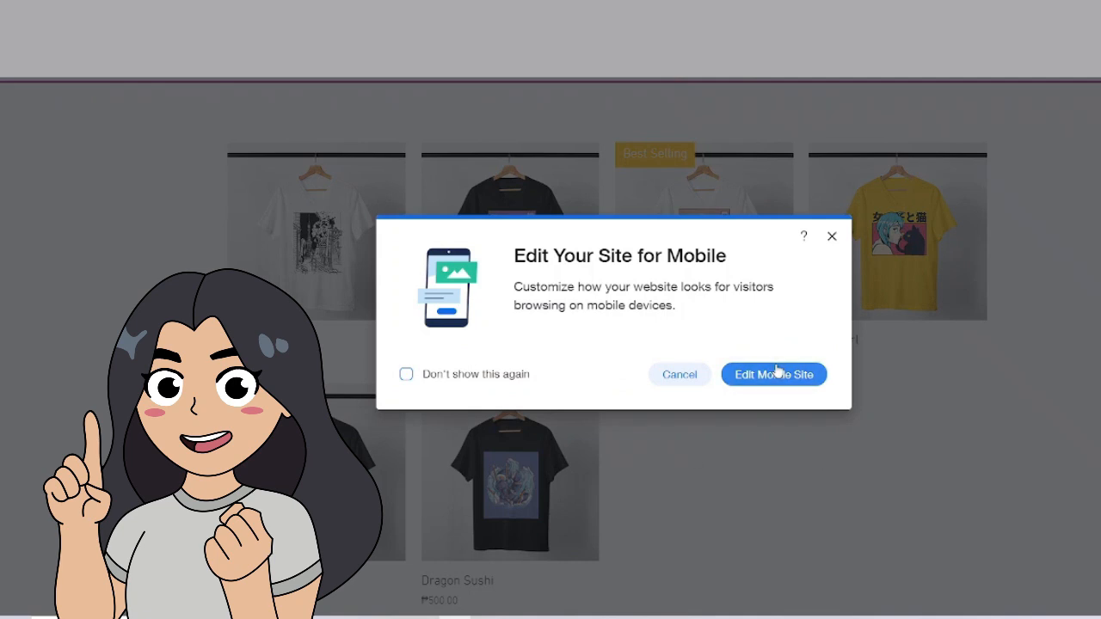
pyautogui.click(772, 375)
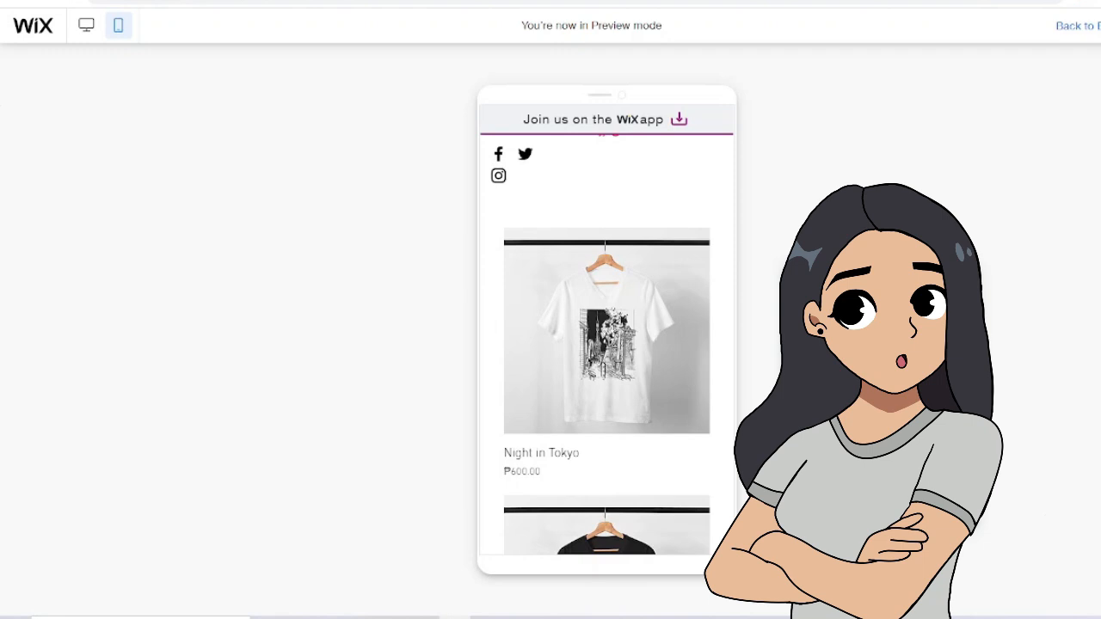
pyautogui.moveTo(640, 356)
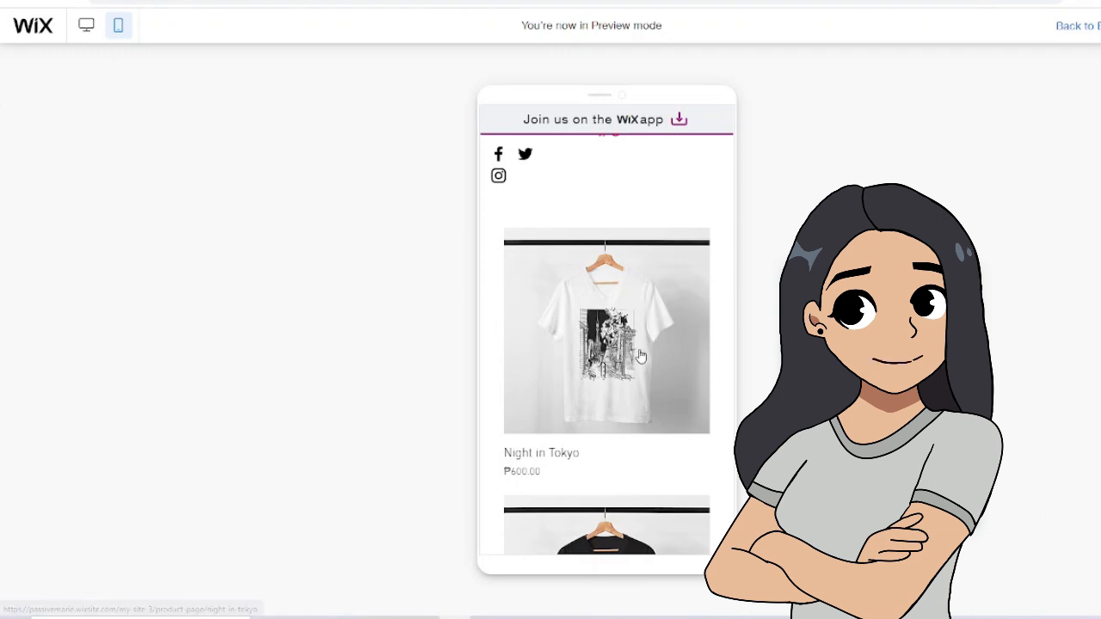
pyautogui.scroll(-3)
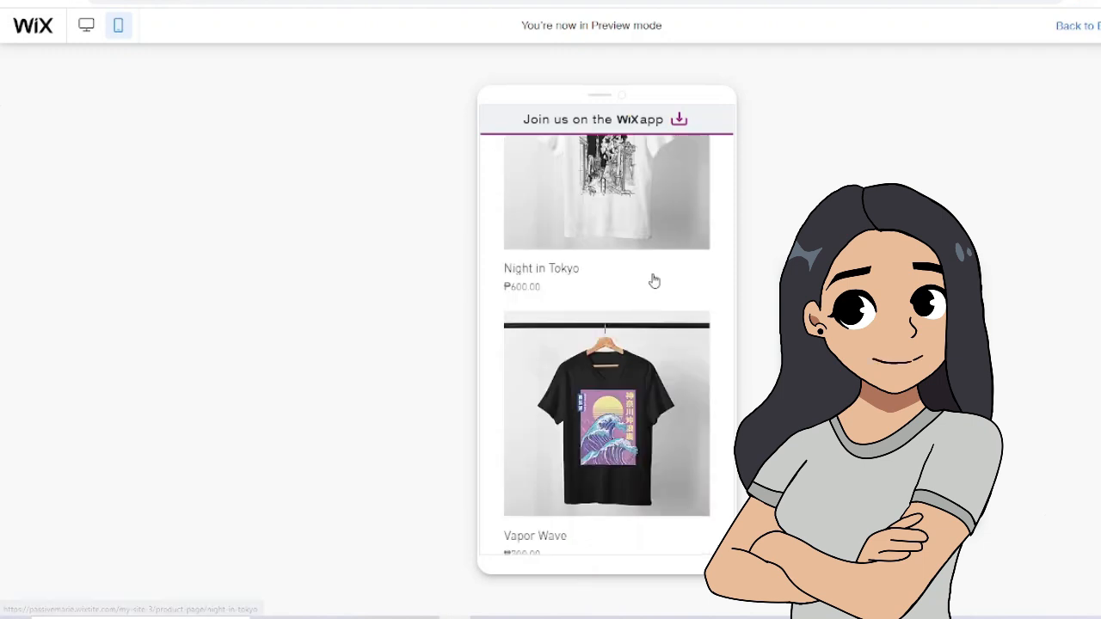
pyautogui.scroll(-3)
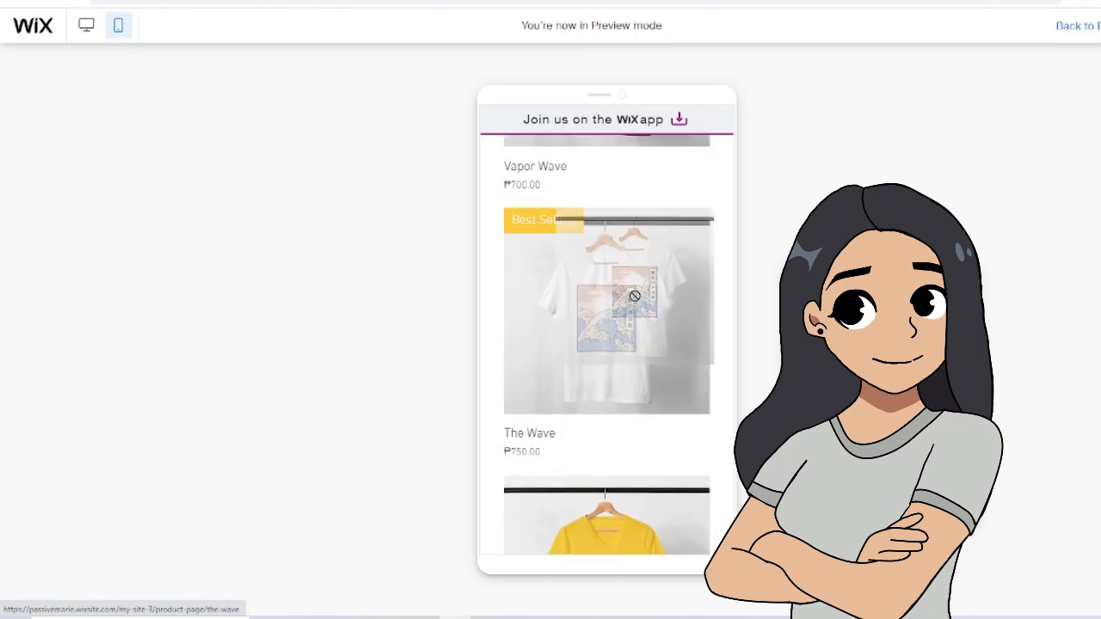
pyautogui.scroll(-3)
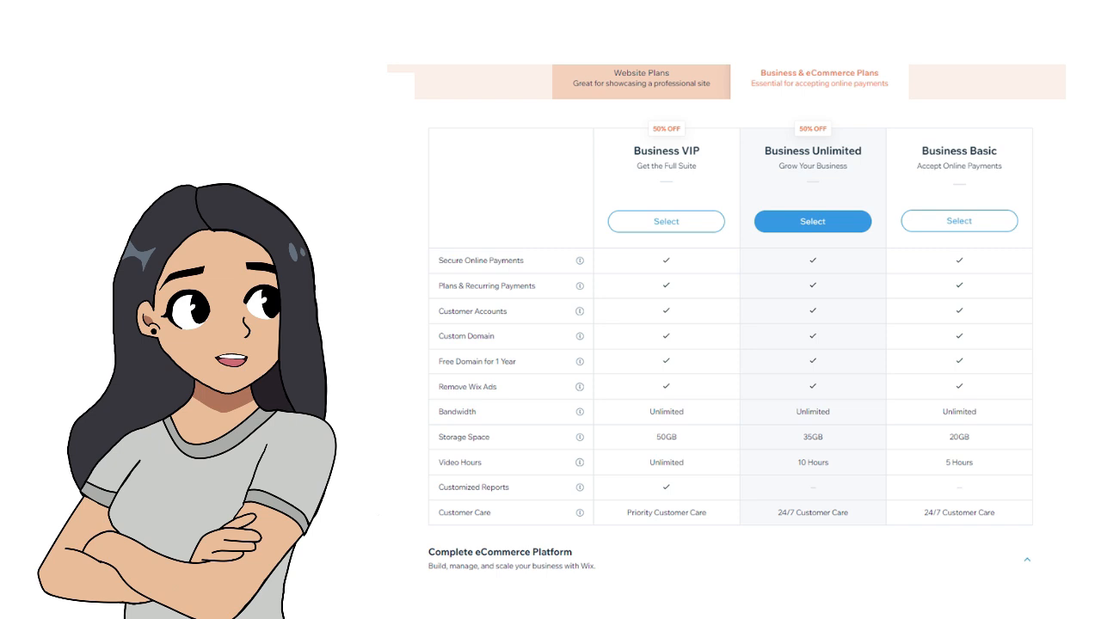
# Switch the premium plan comparison to Website Plans: VIP, Unlimited, Combo and Connect Domain
pyautogui.click(640, 77)
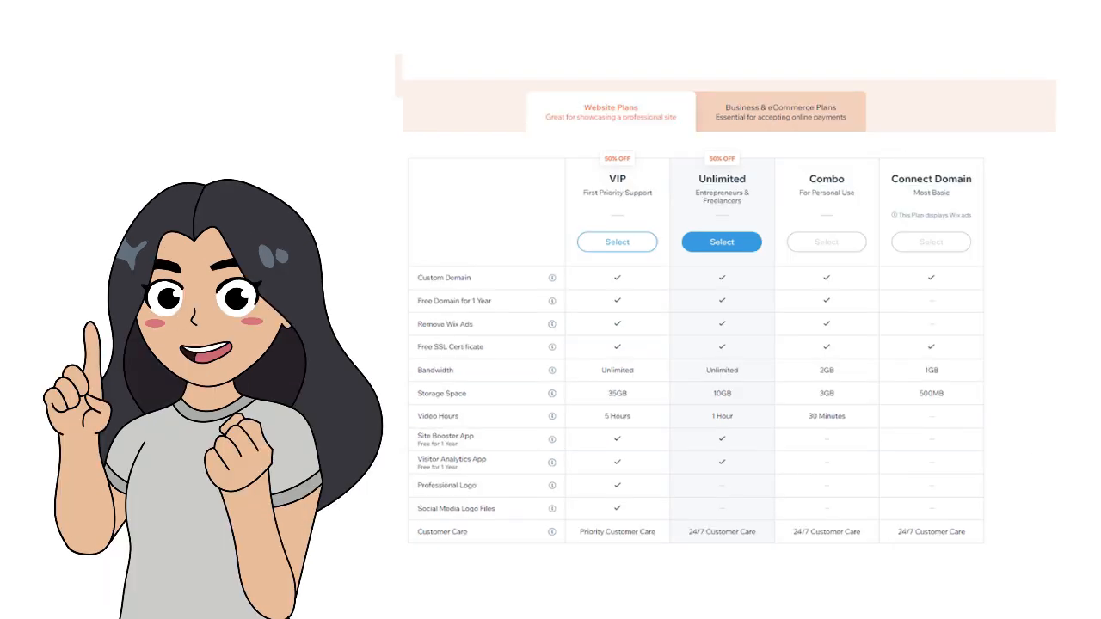